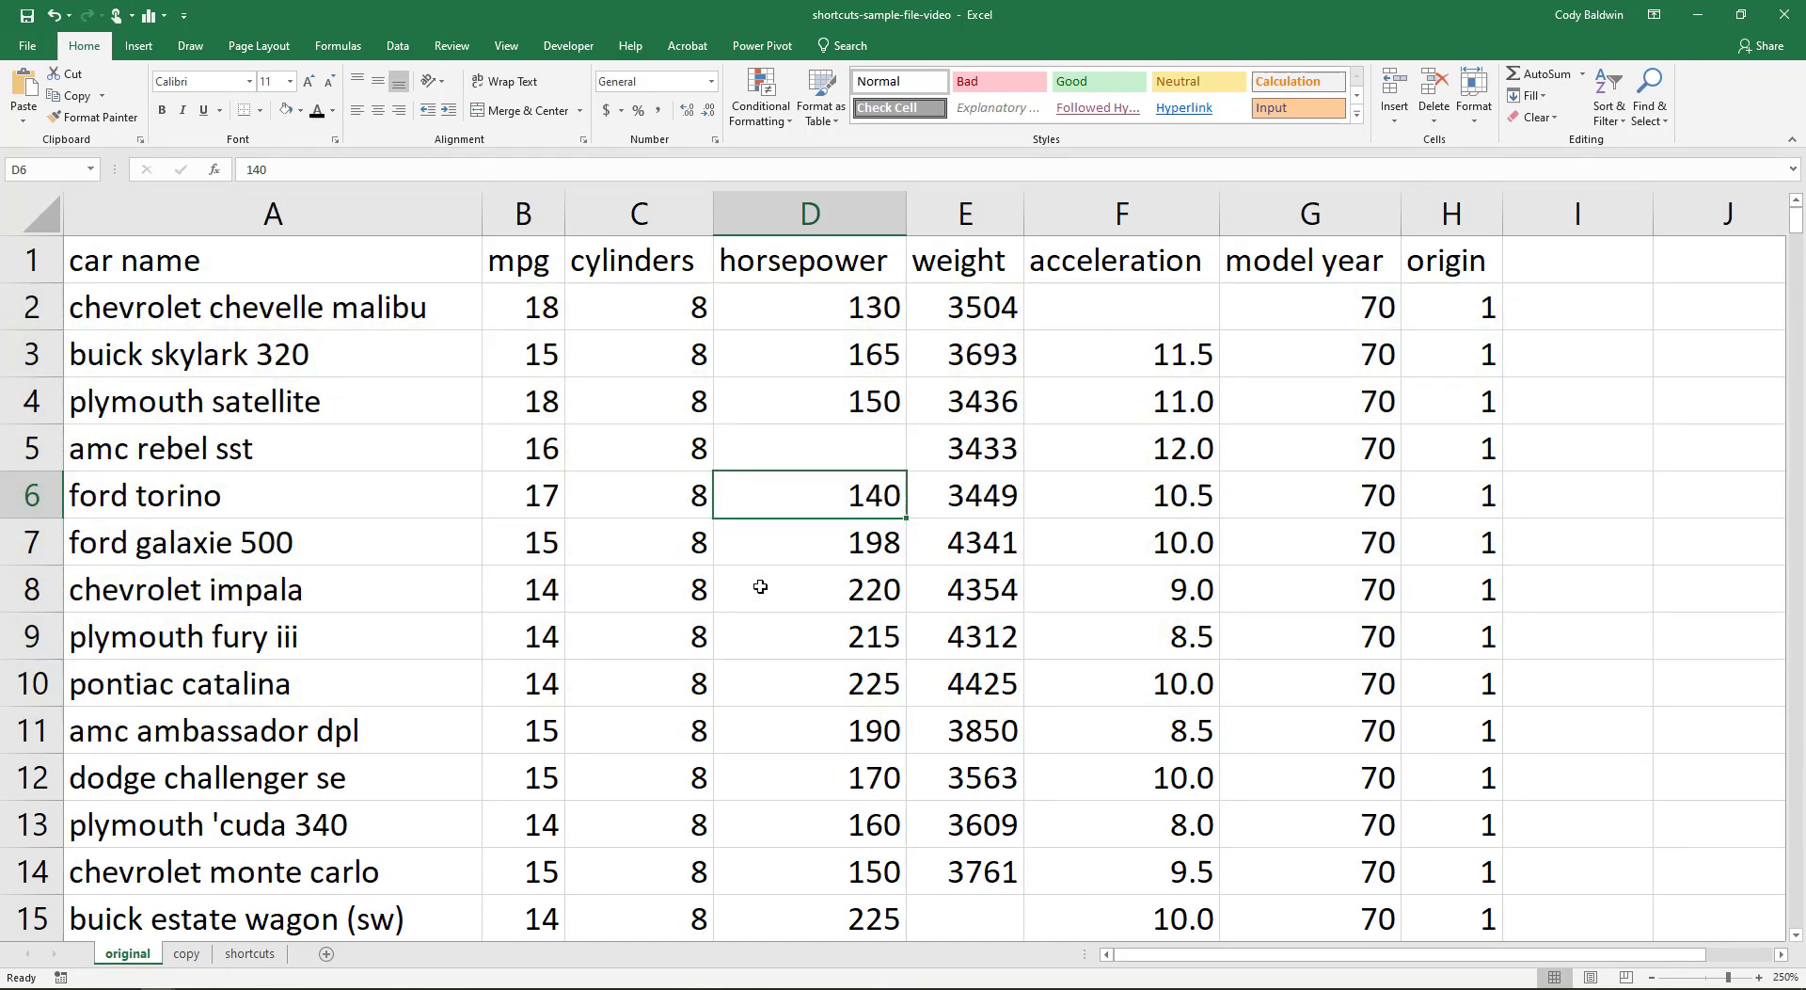
- View the shortcuts reference sheet, return to the car data sheet, and save with Ctrl+S
click(249, 953)
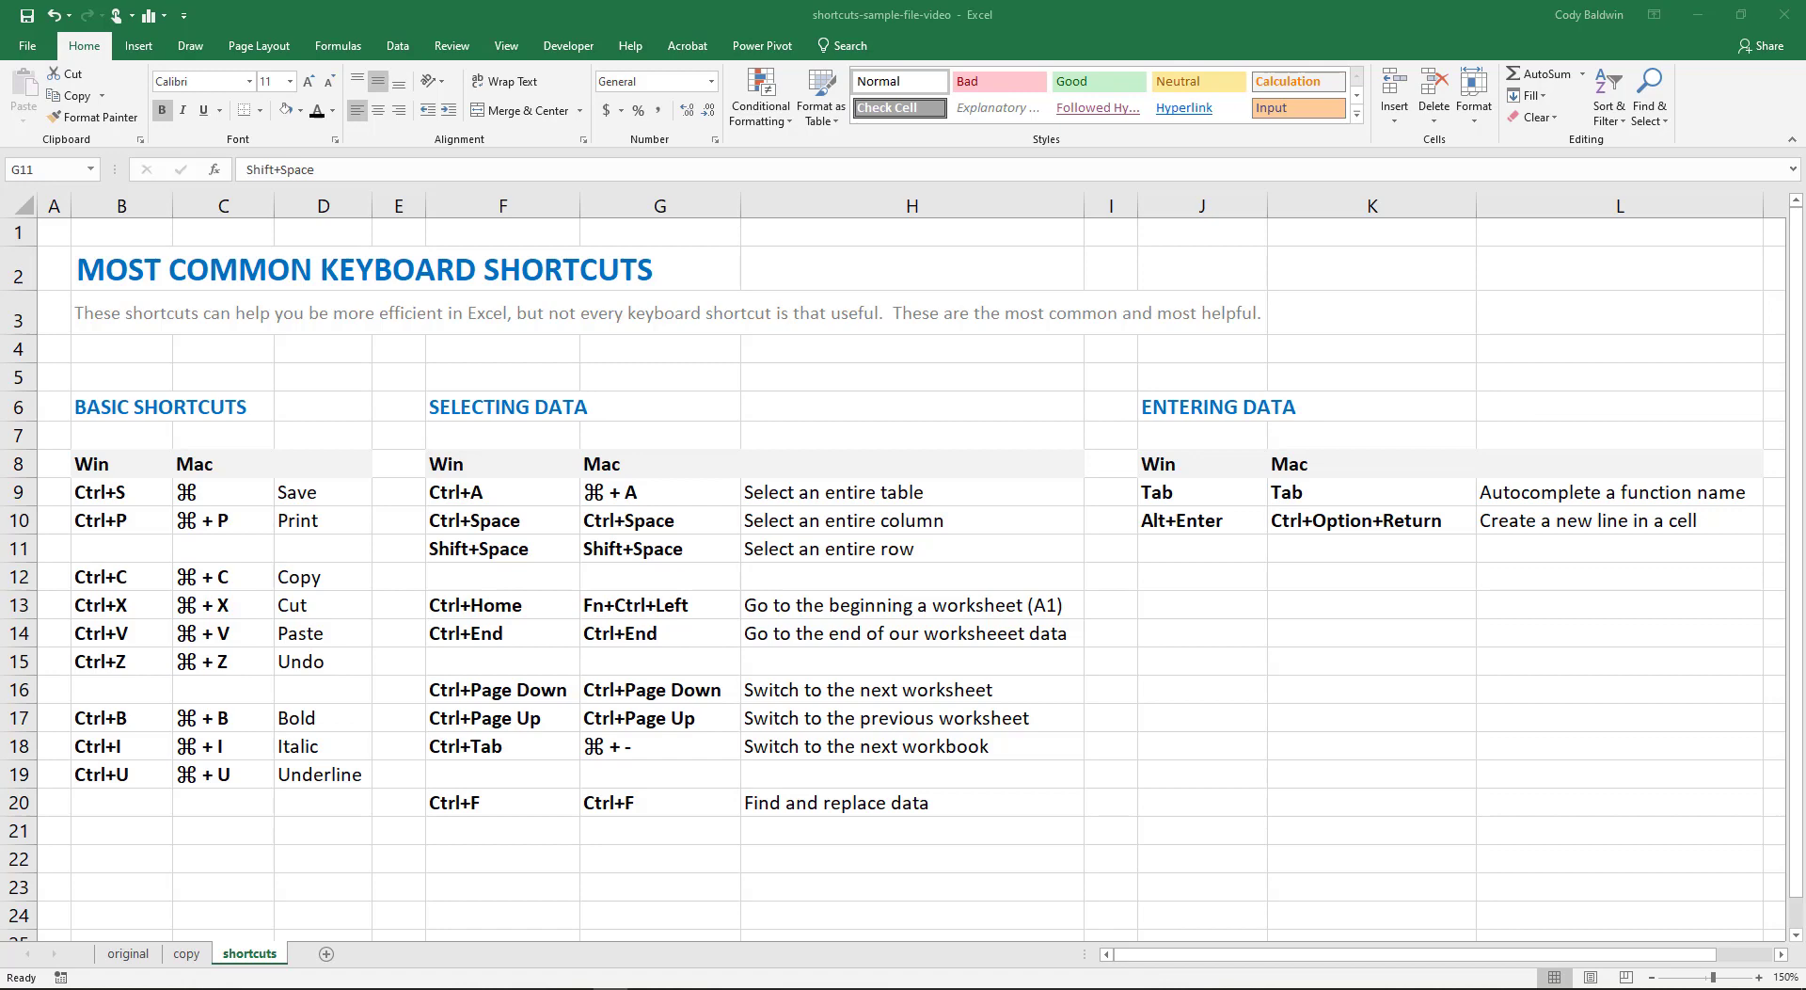
click(129, 953)
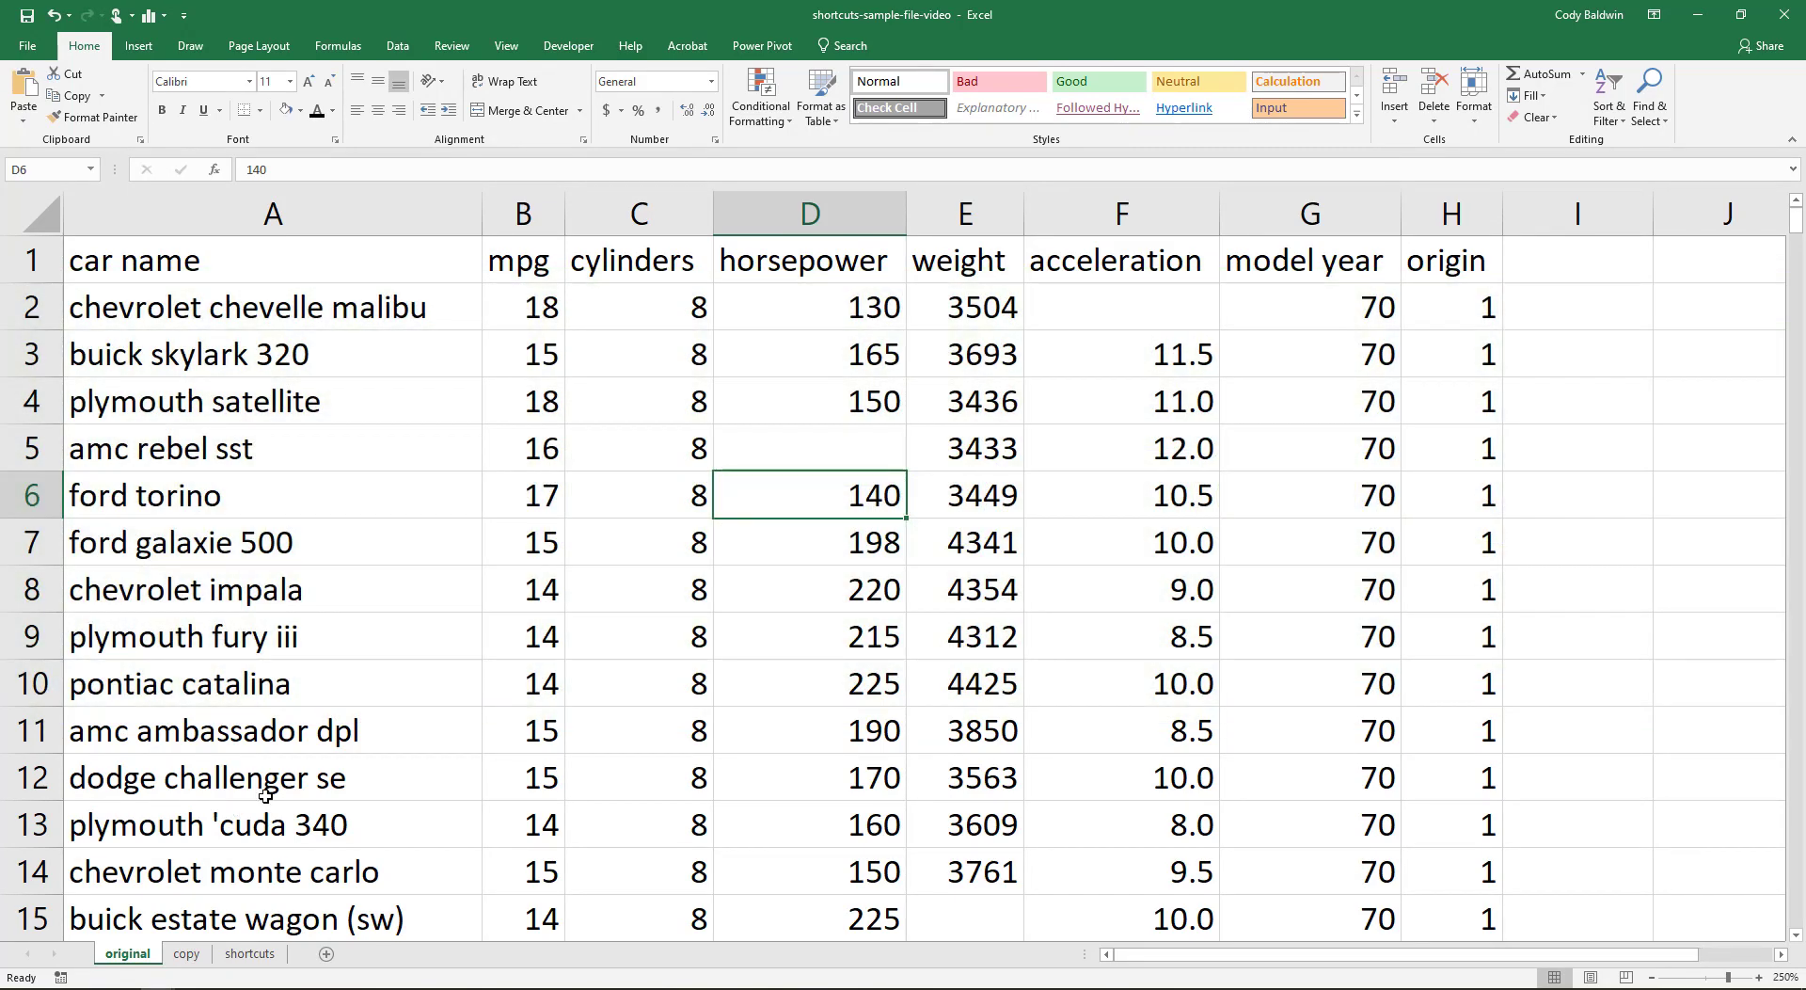
key(Ctrl+s)
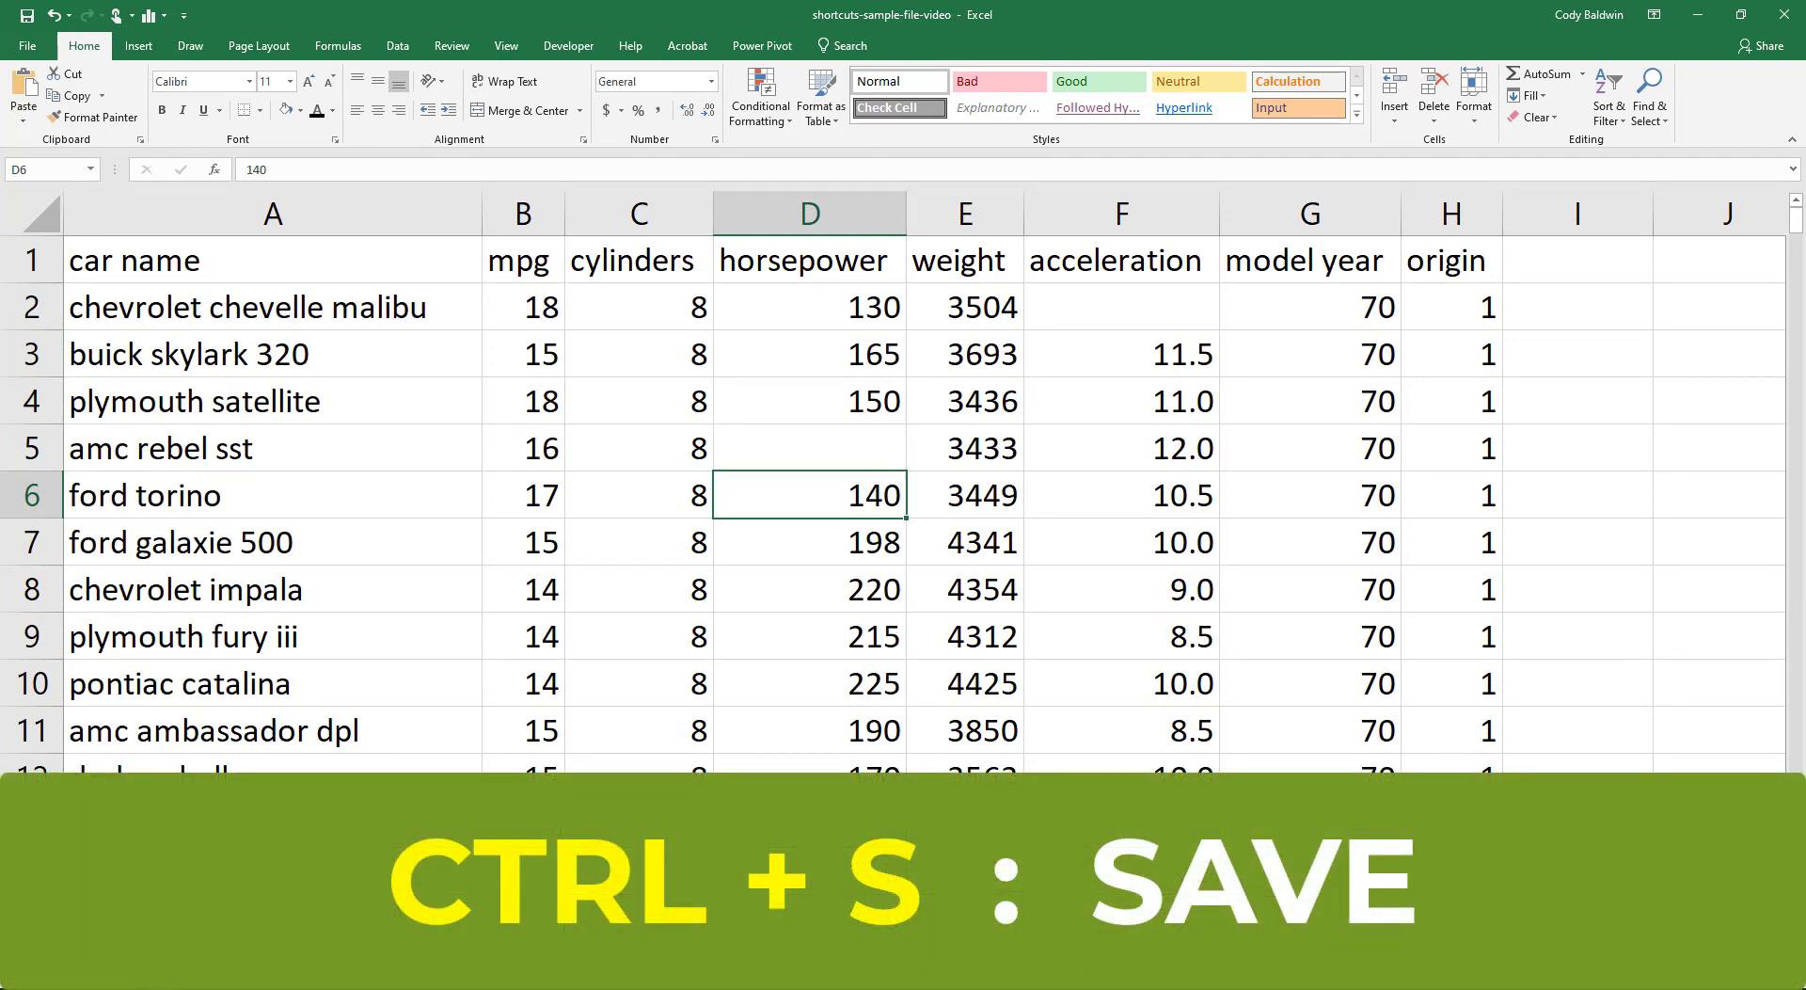
key(ctrl+s)
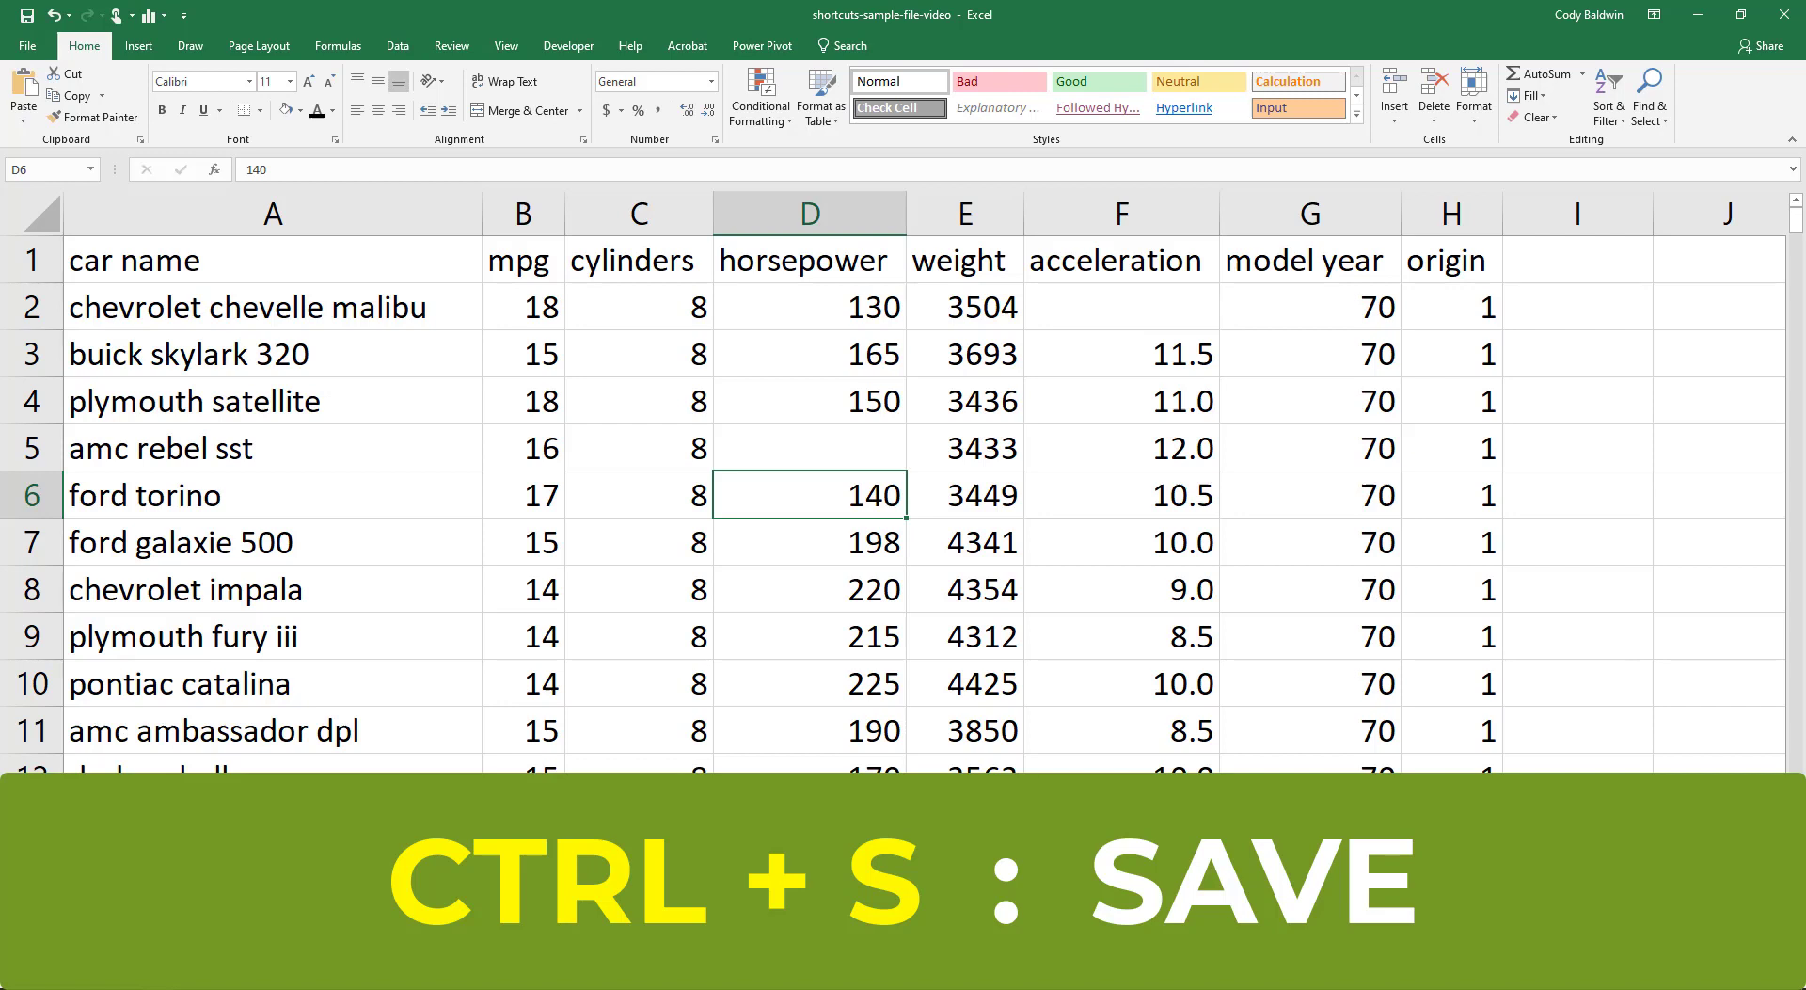
key(ctrl+s)
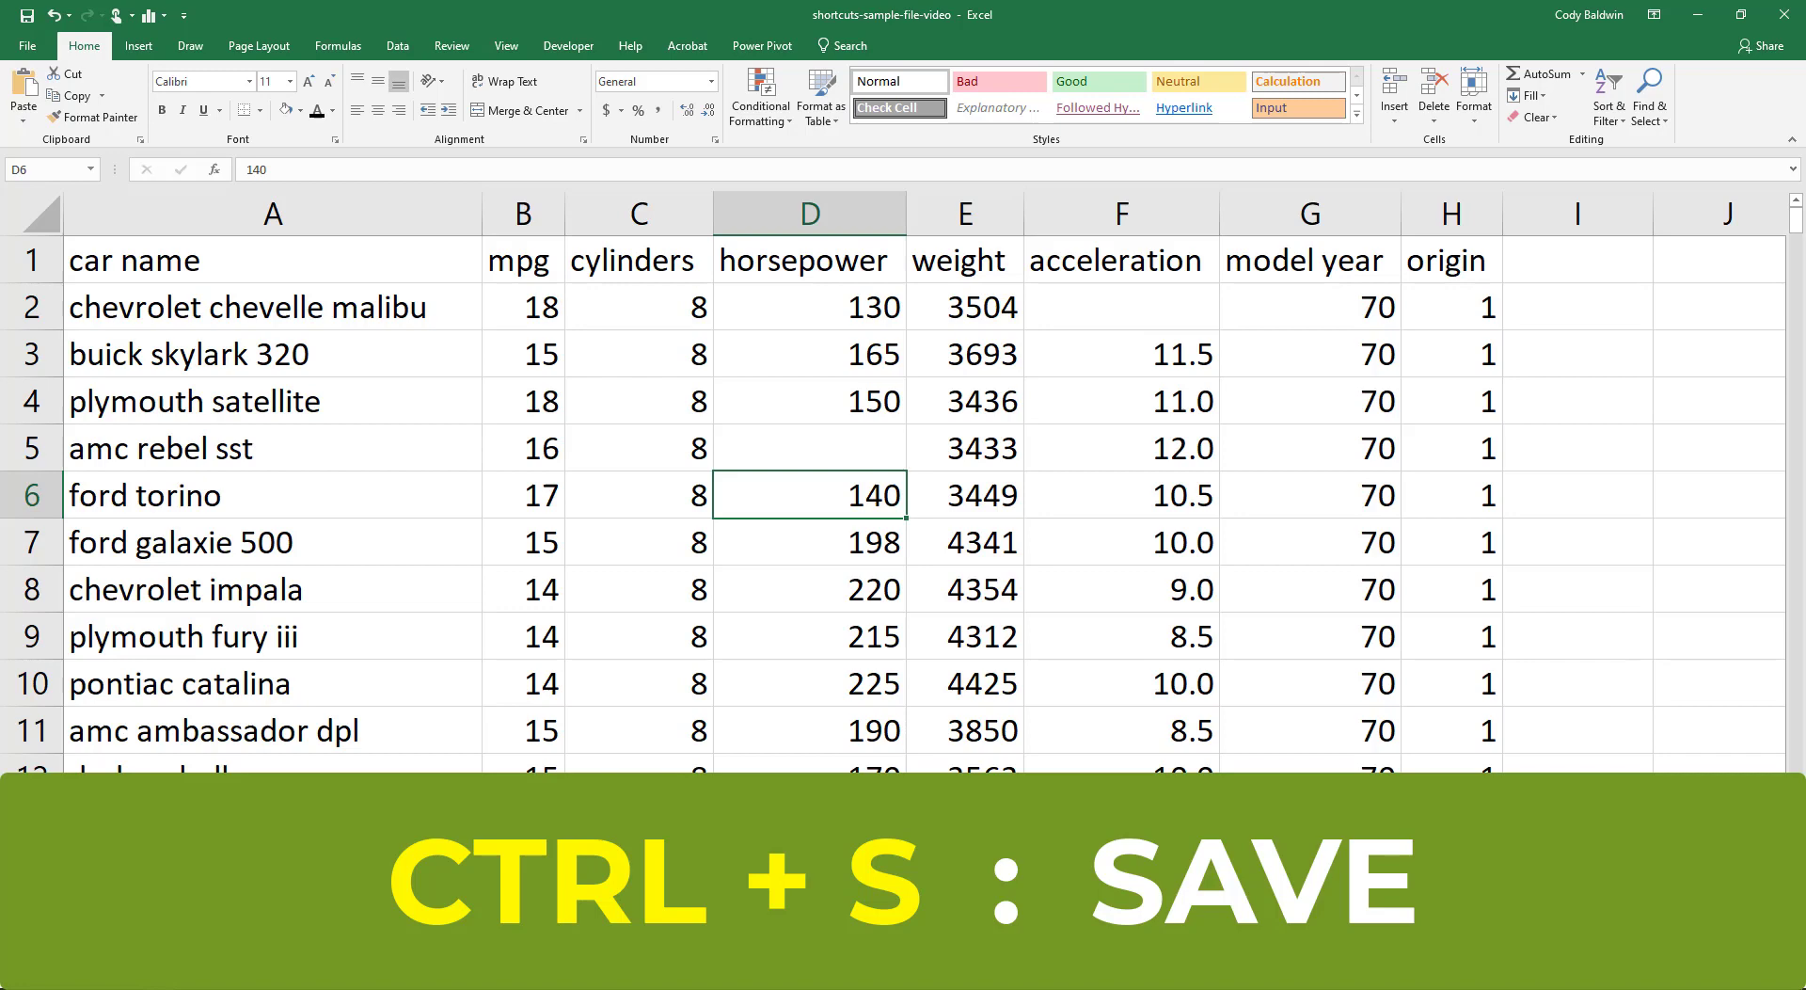
key(ctrl+s)
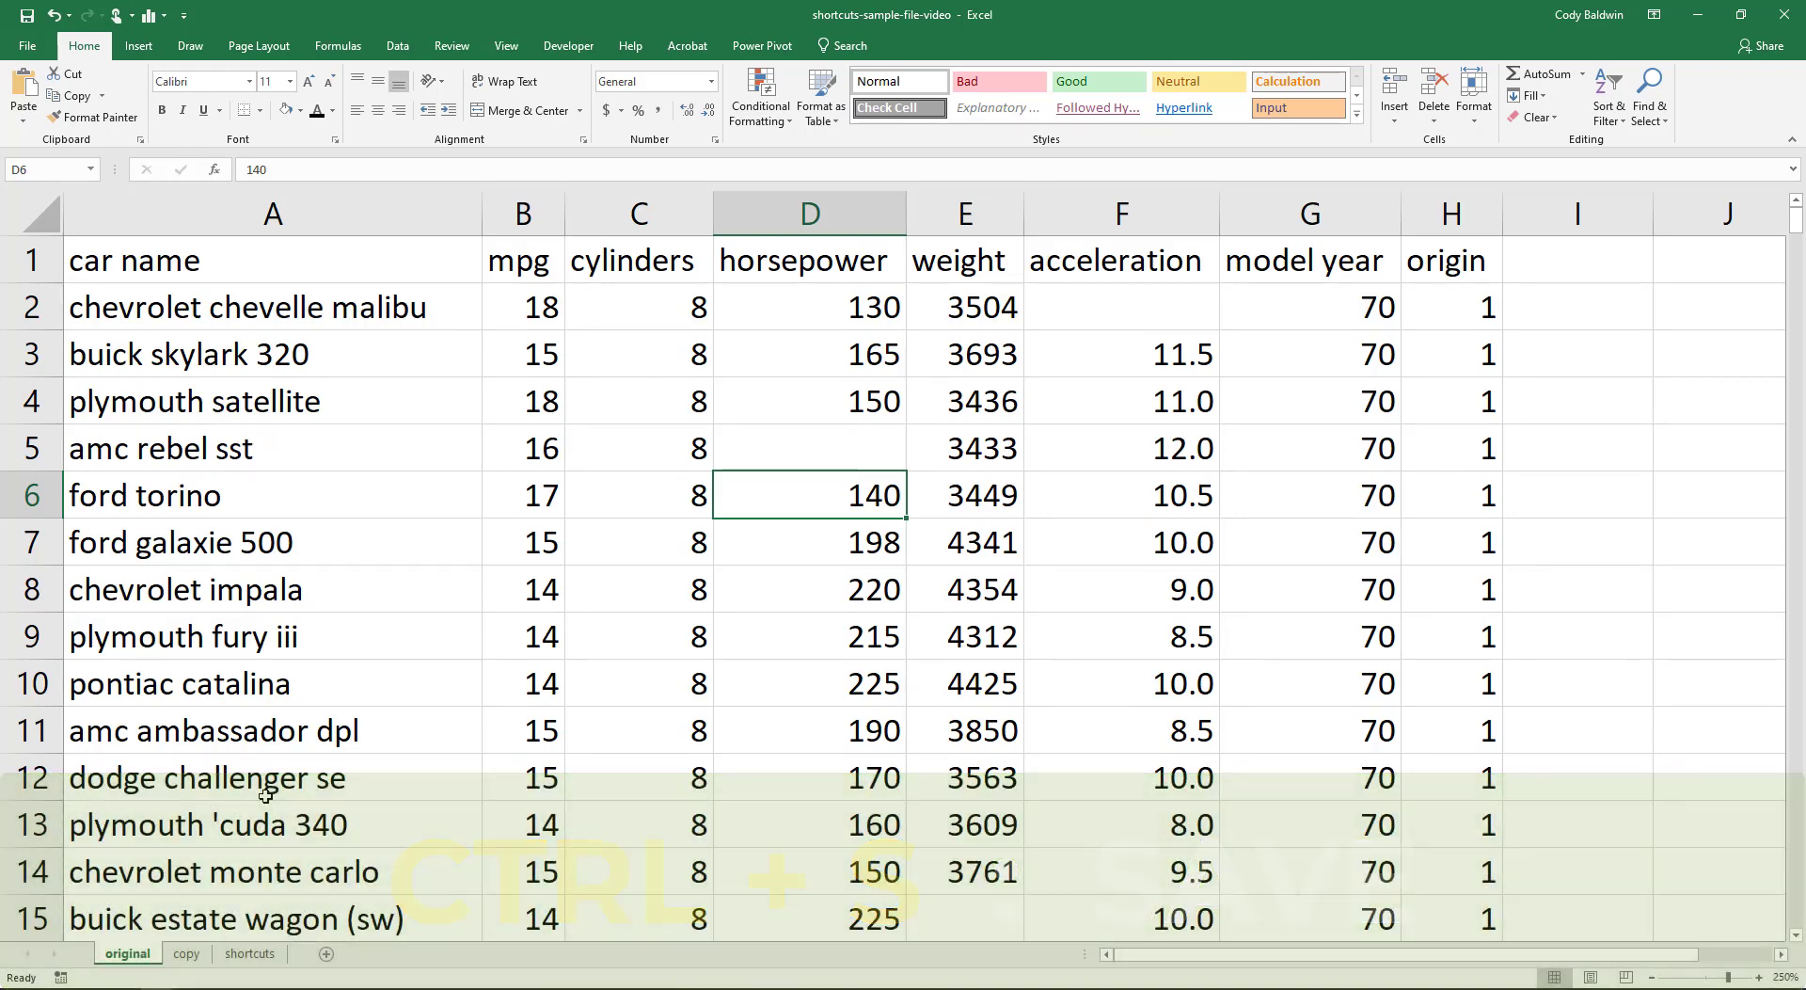
key(ctrl+p)
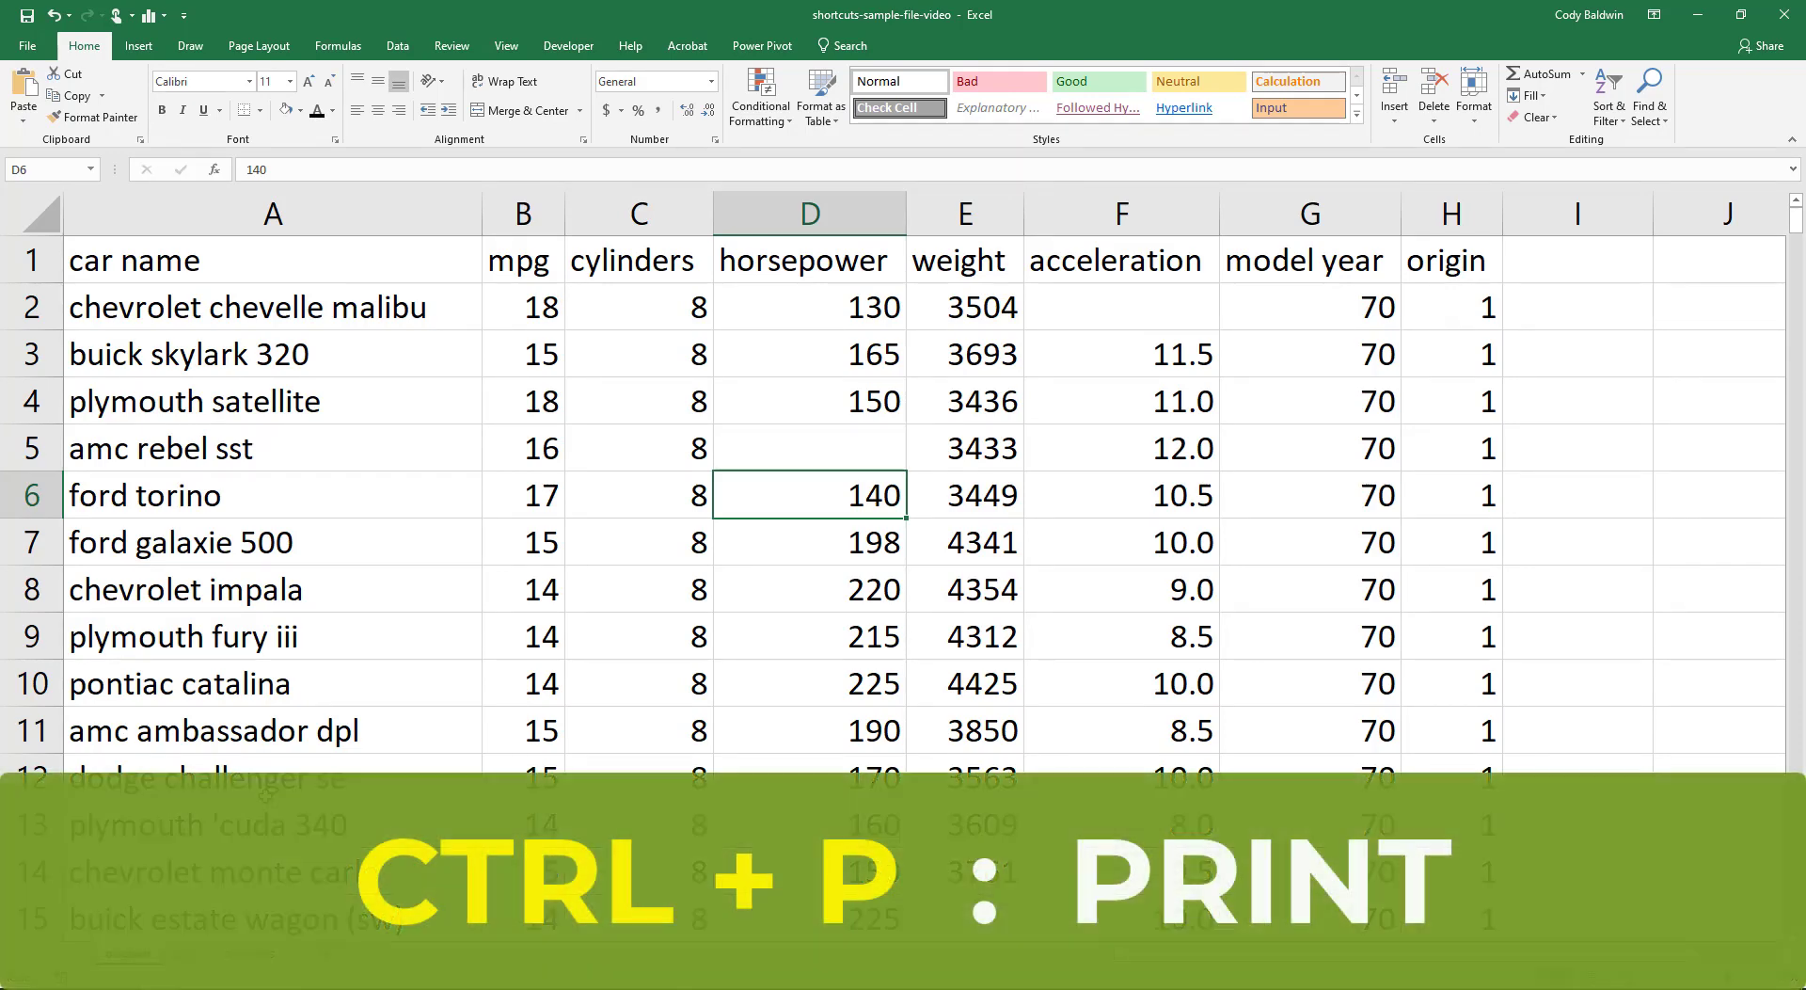
key(Ctrl+p)
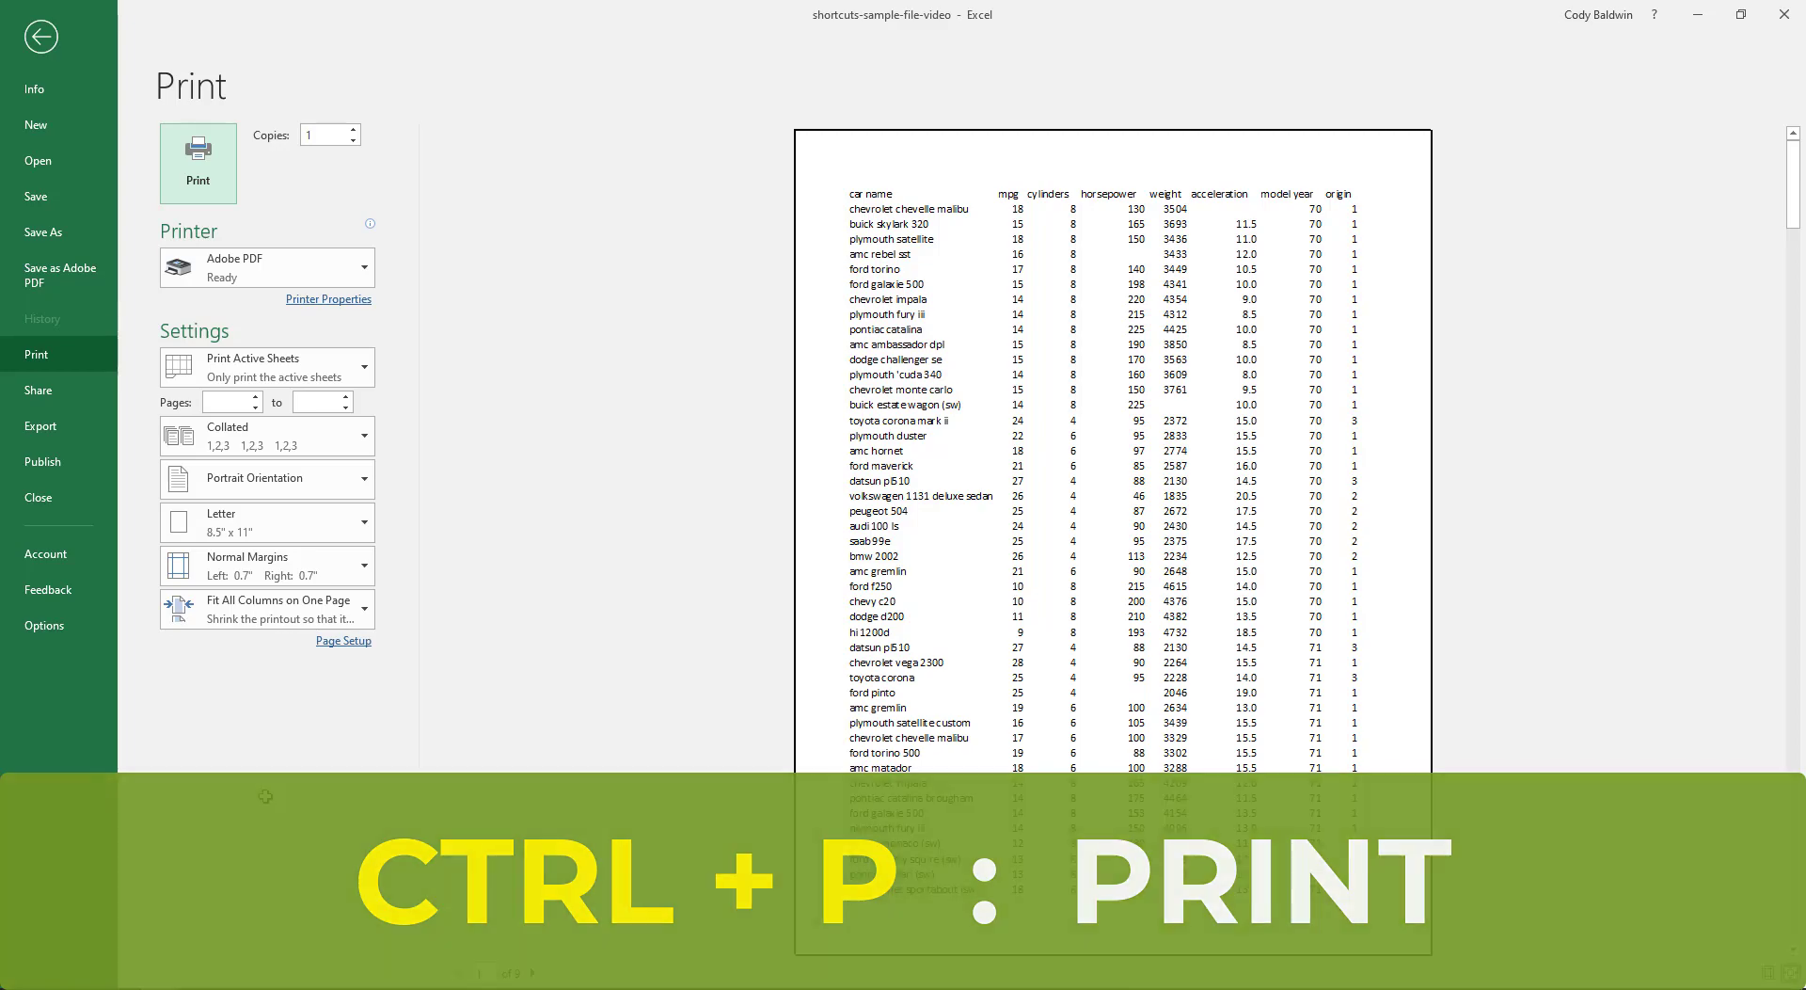
key(Escape)
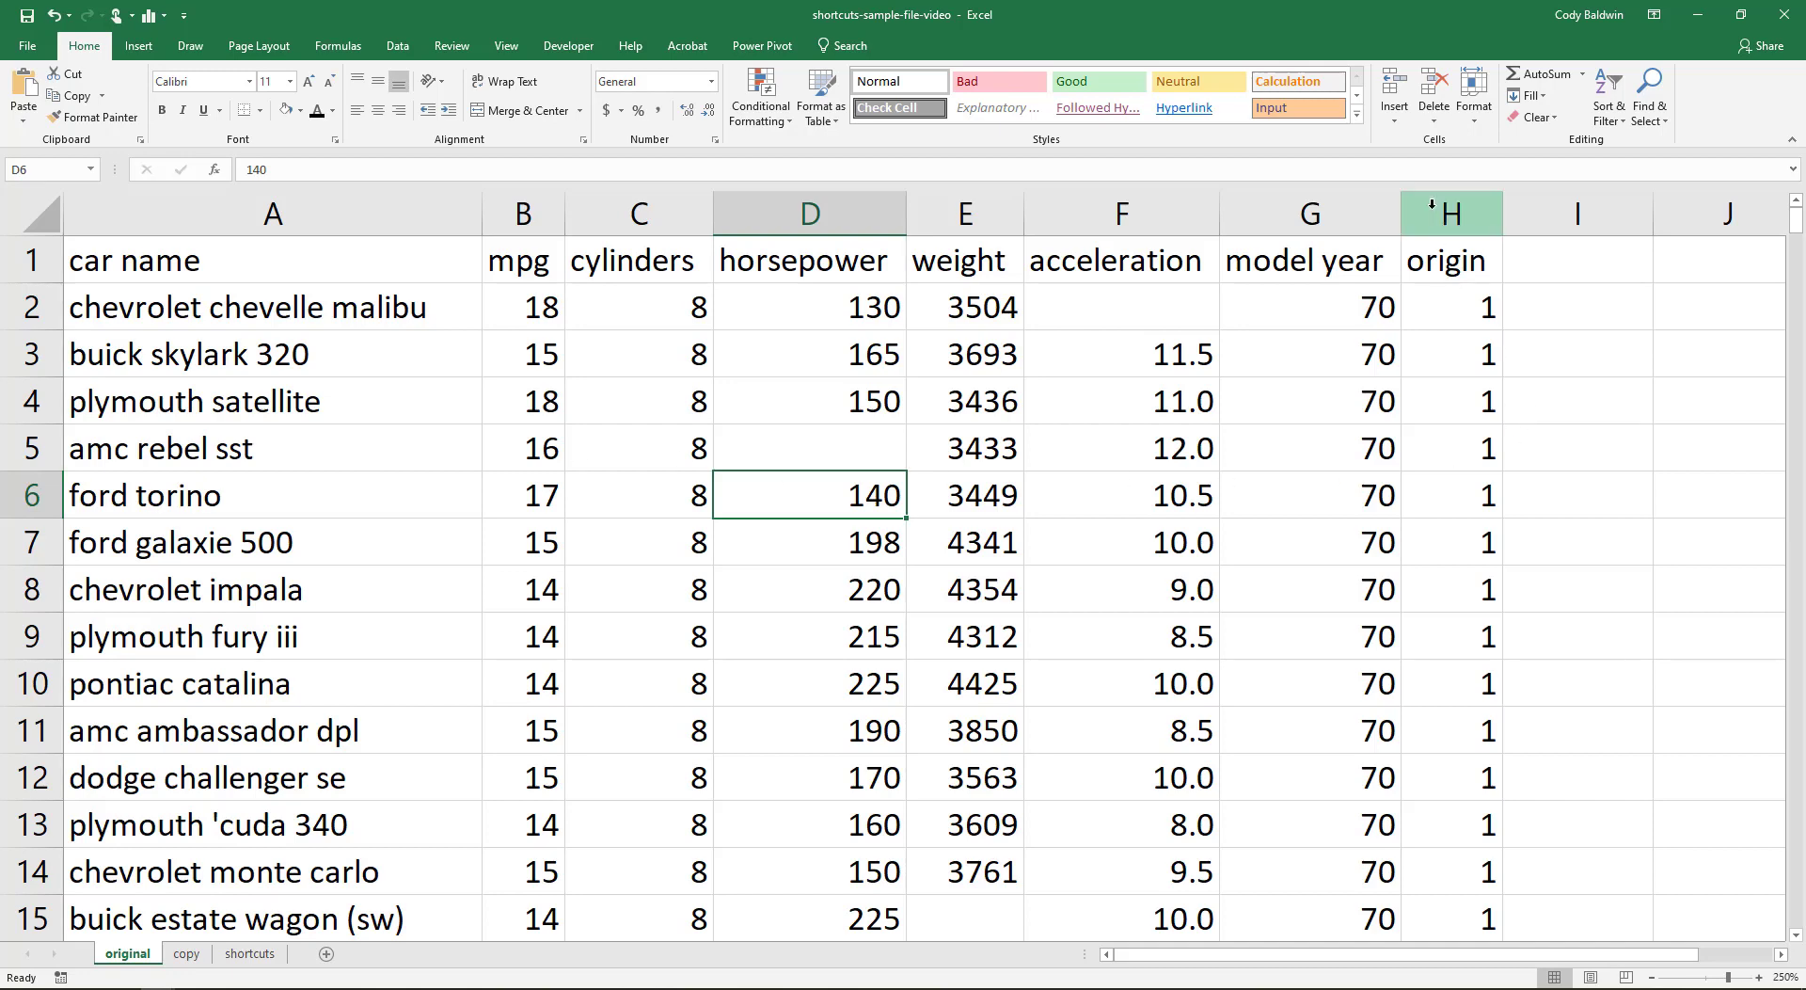
- Copy the origin column H into empty column I, then cut the original column H
key(ctrl+c)
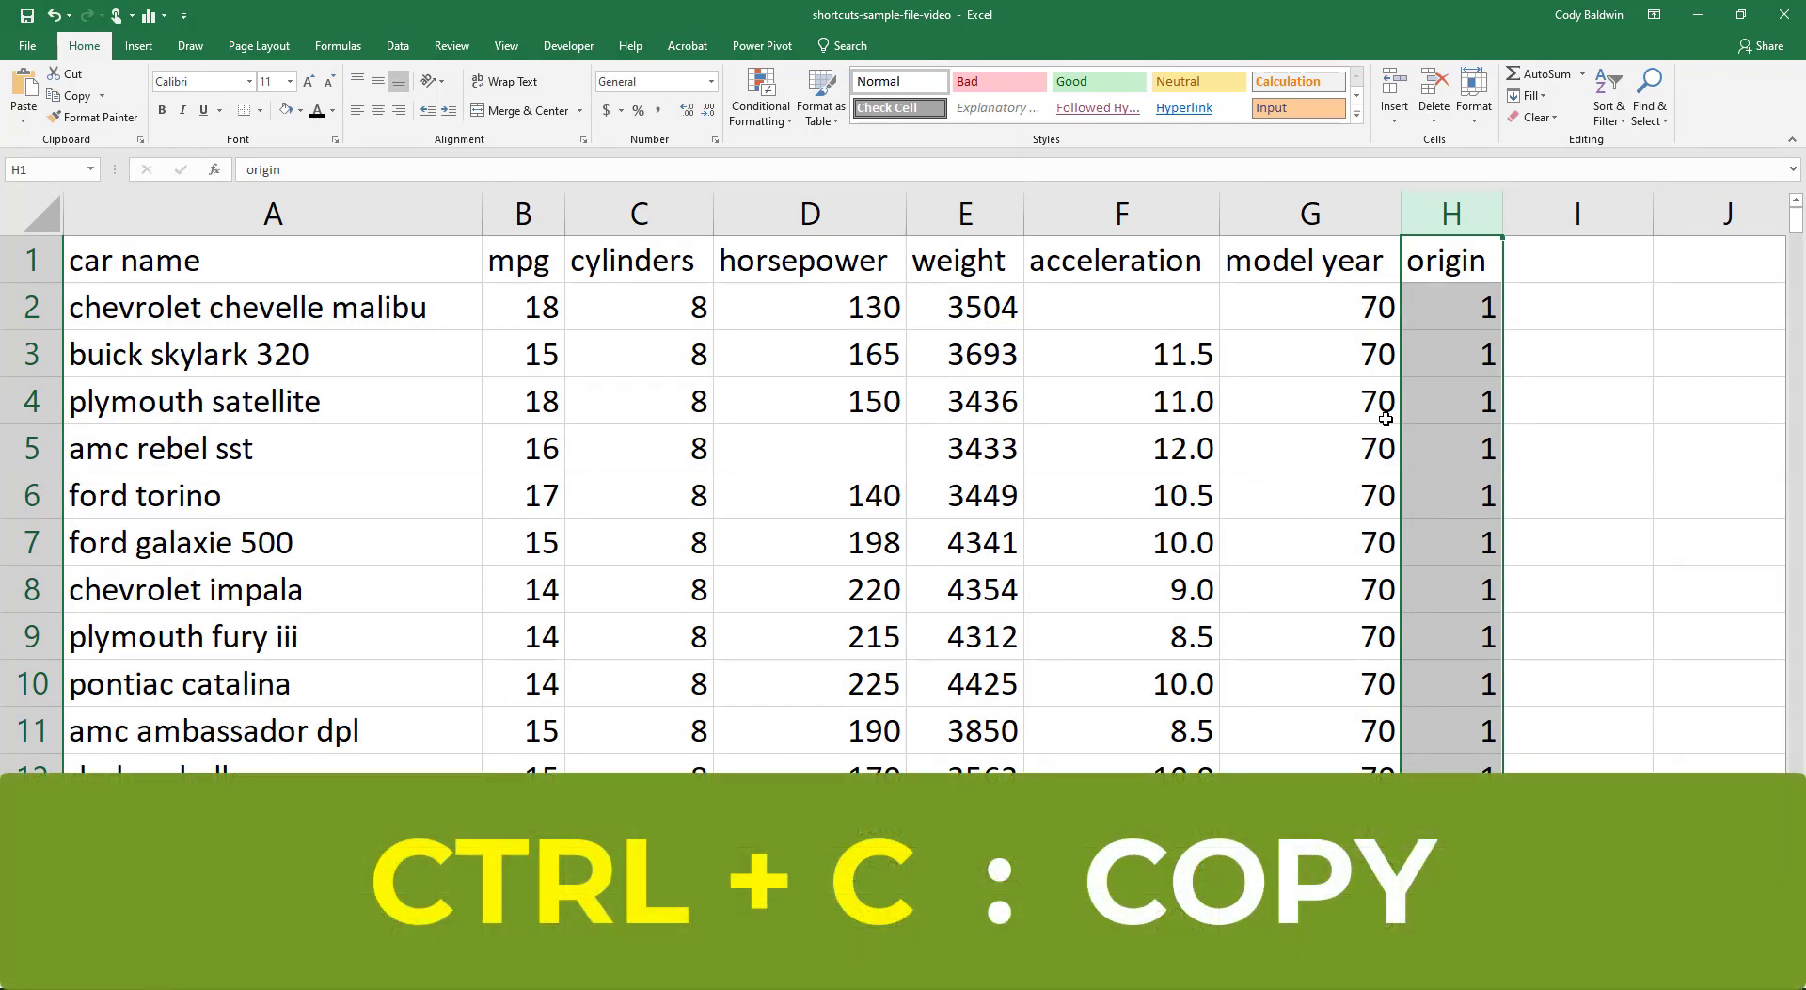
key(Ctrl+c)
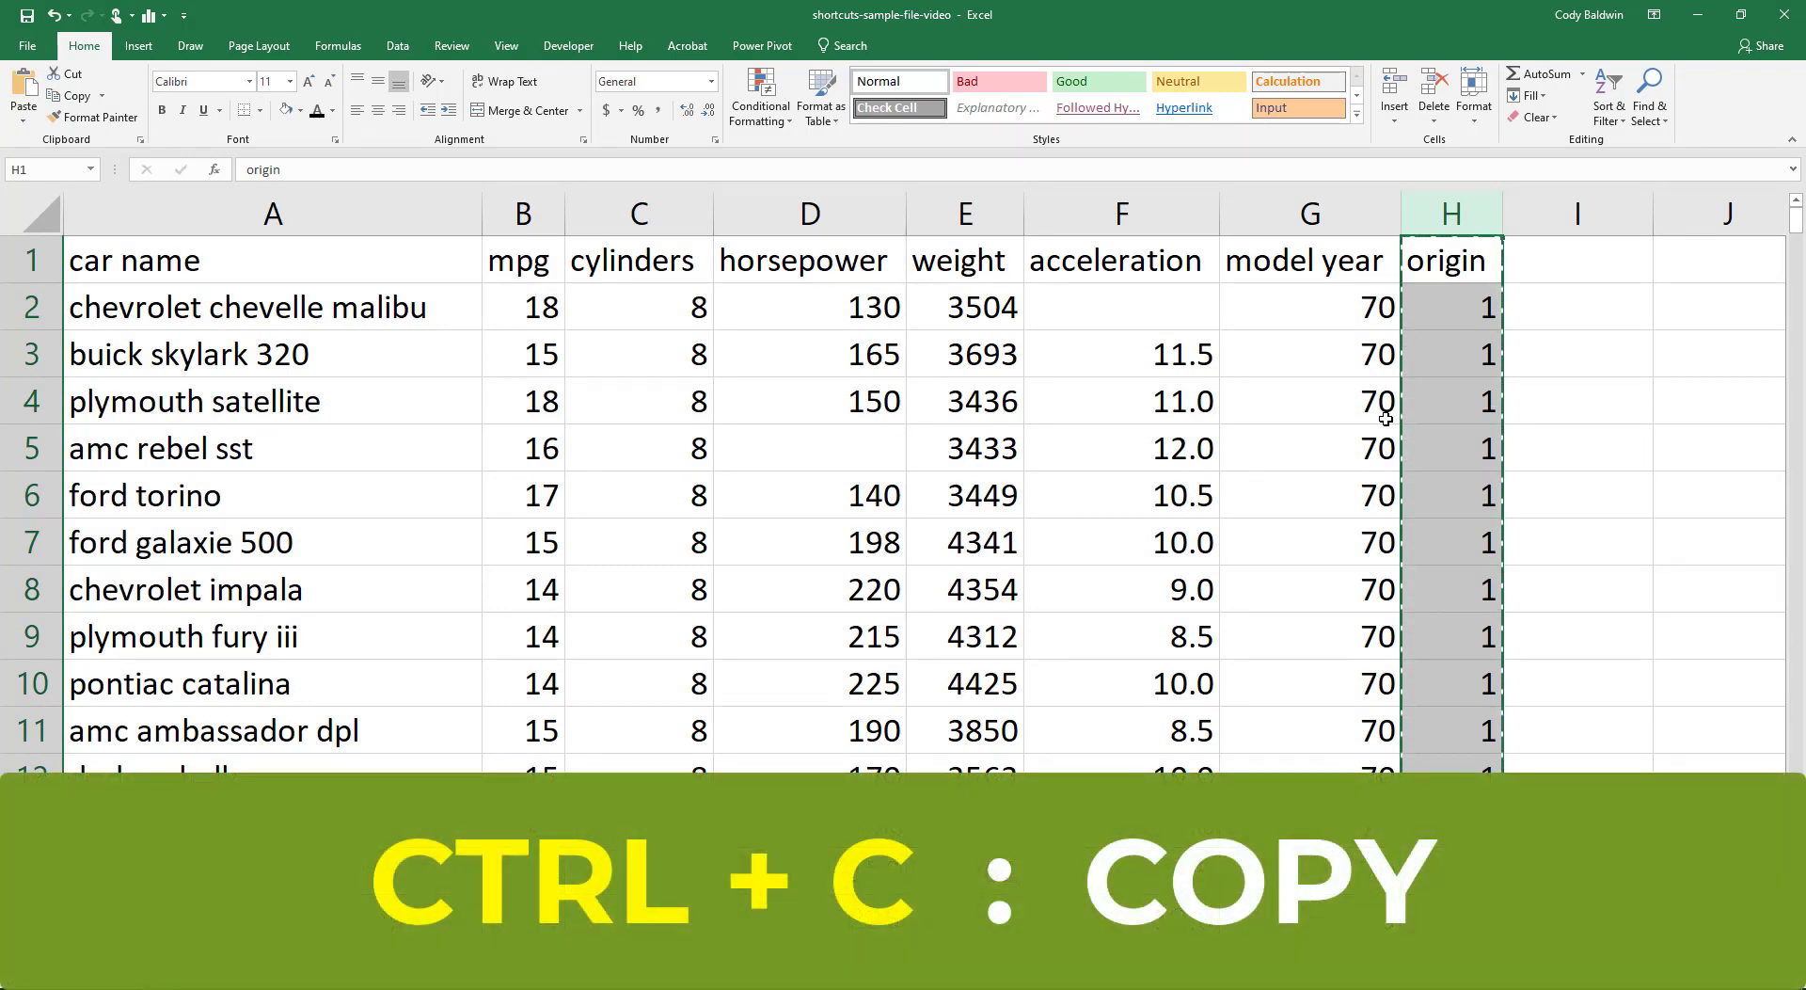
mouse_move(1568, 241)
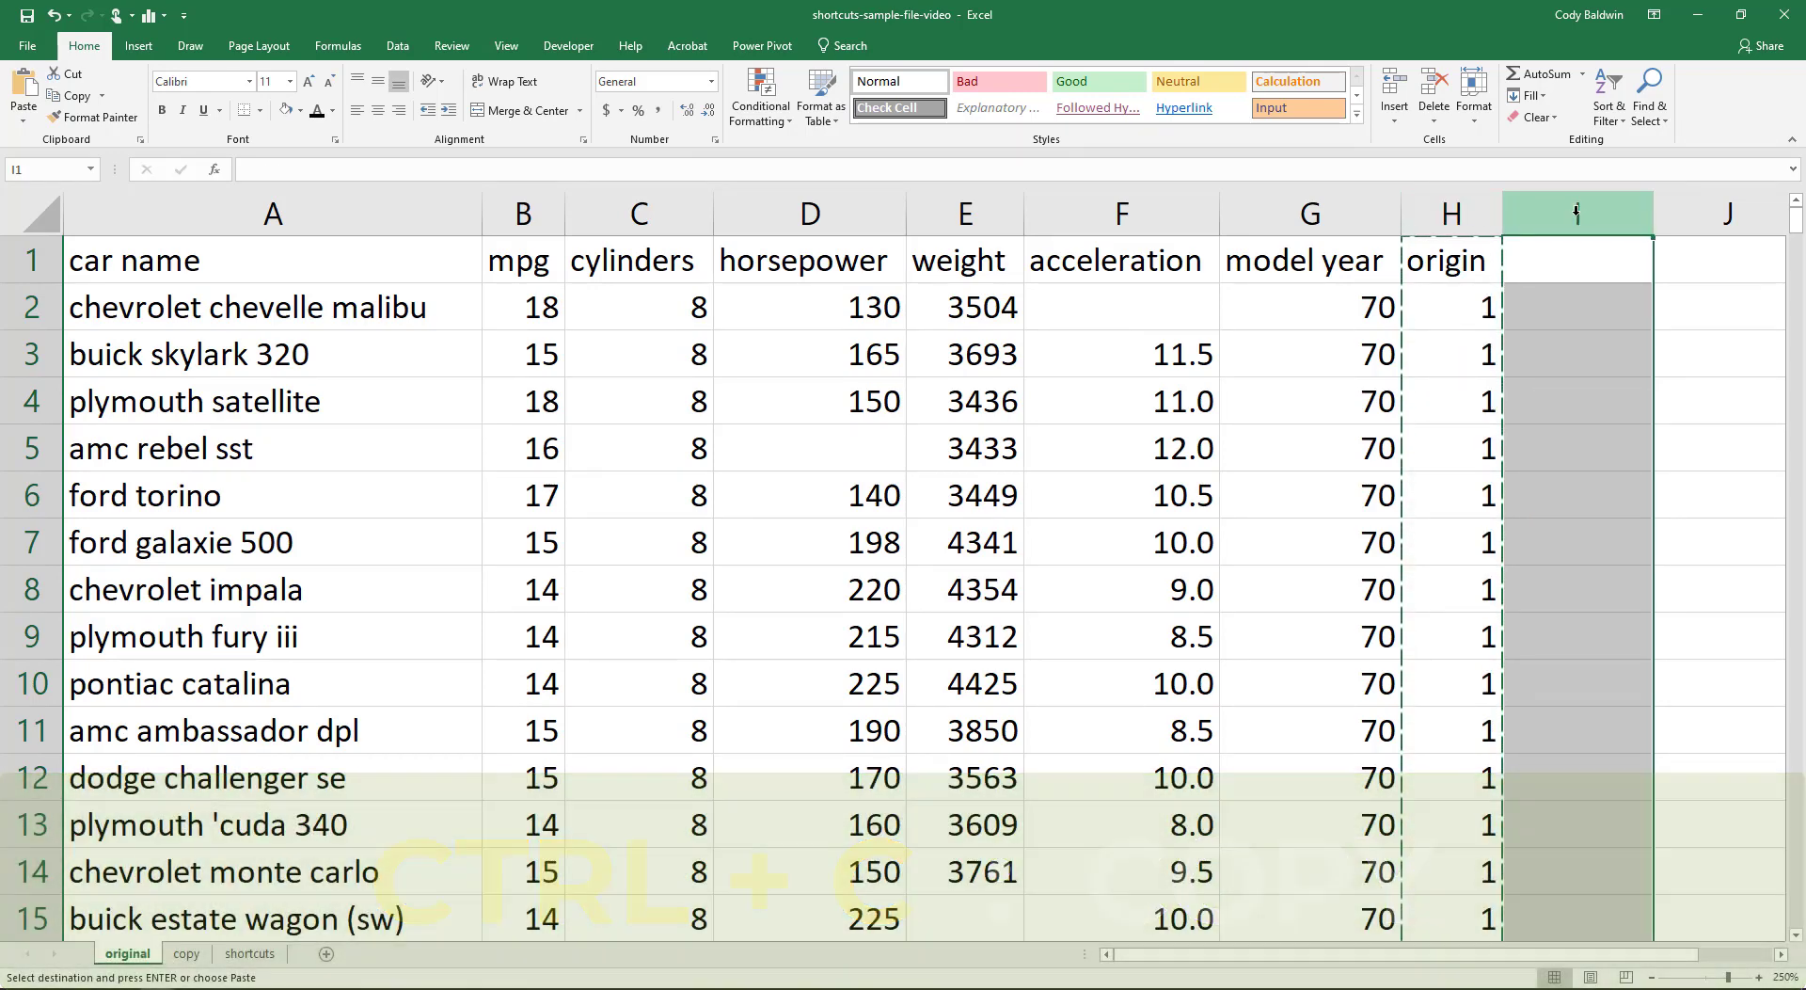
key(ctrl+v)
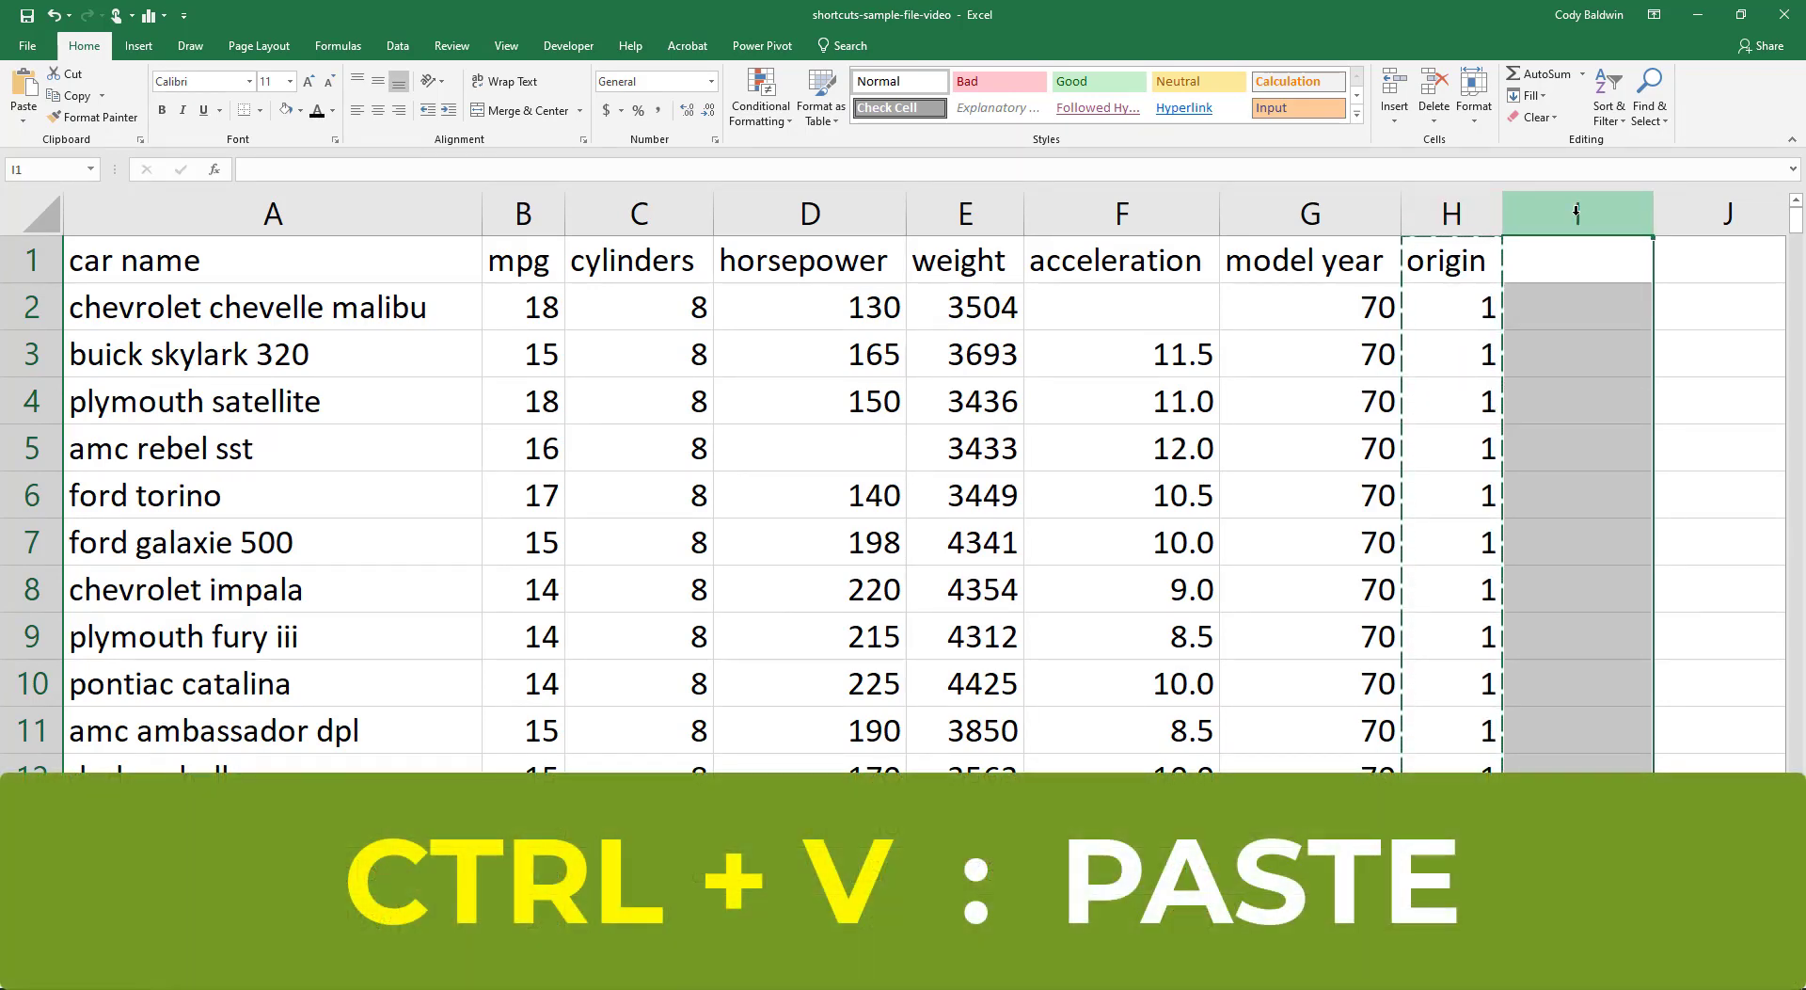
key(ctrl+v)
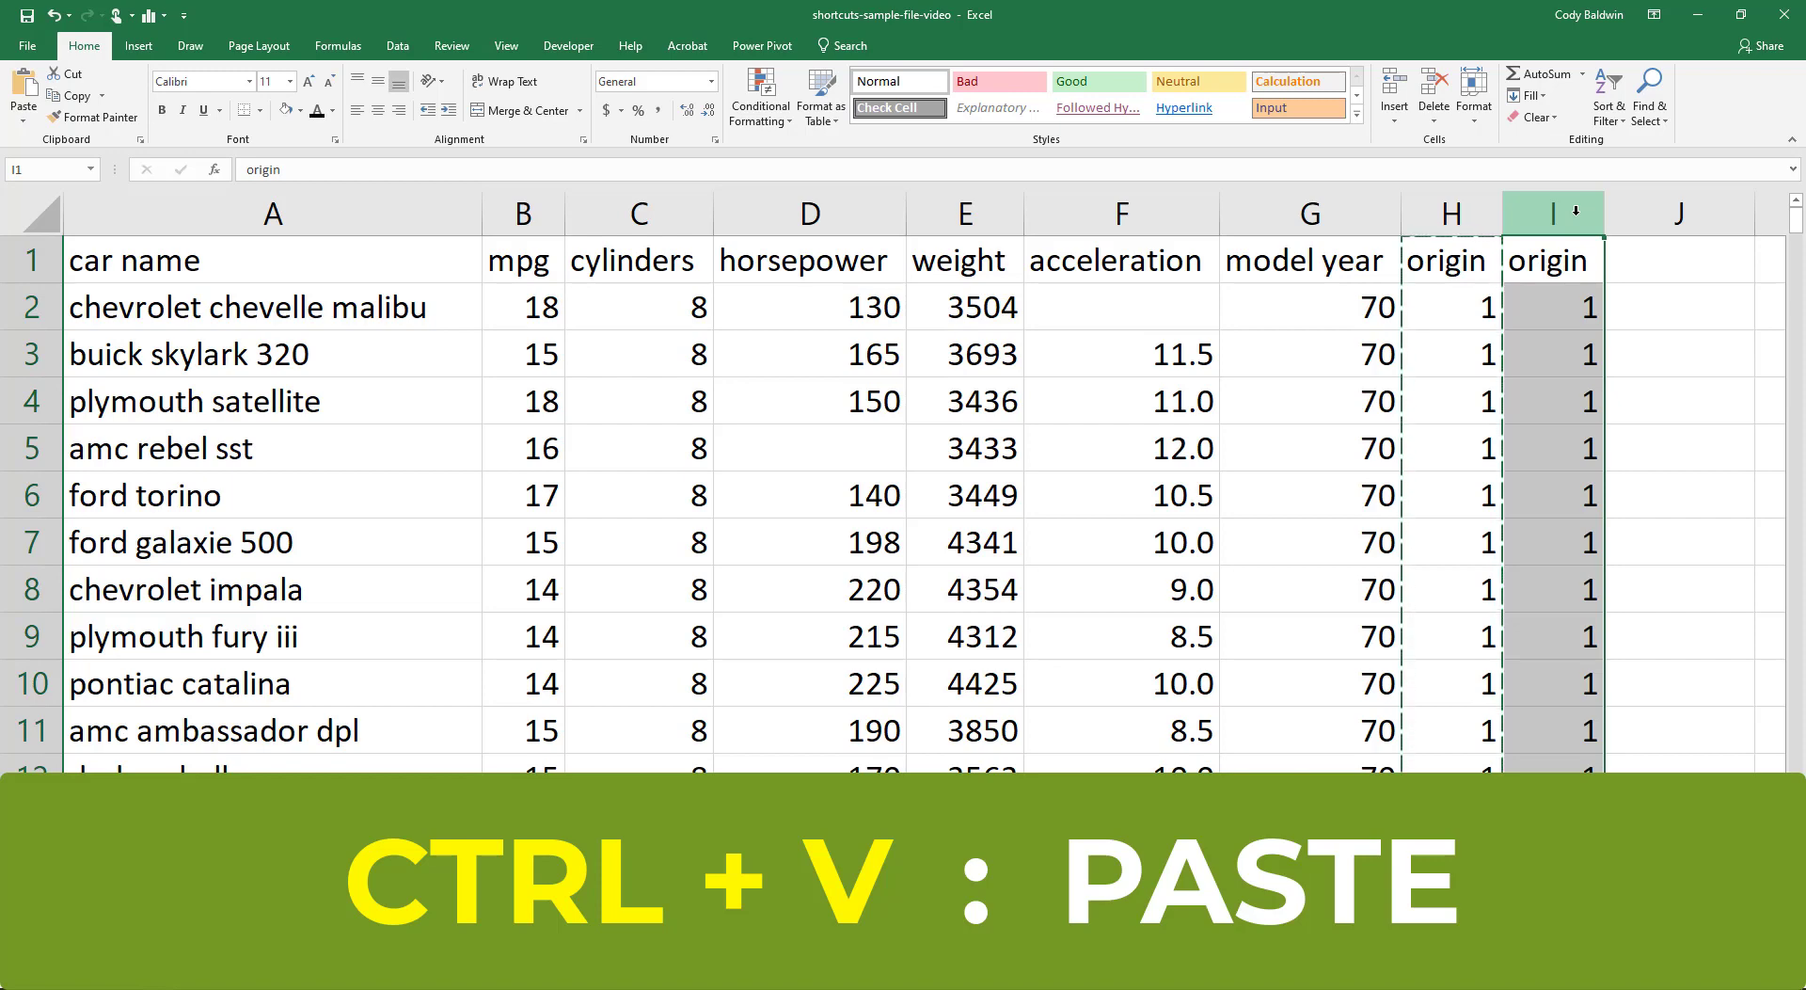
click(1452, 211)
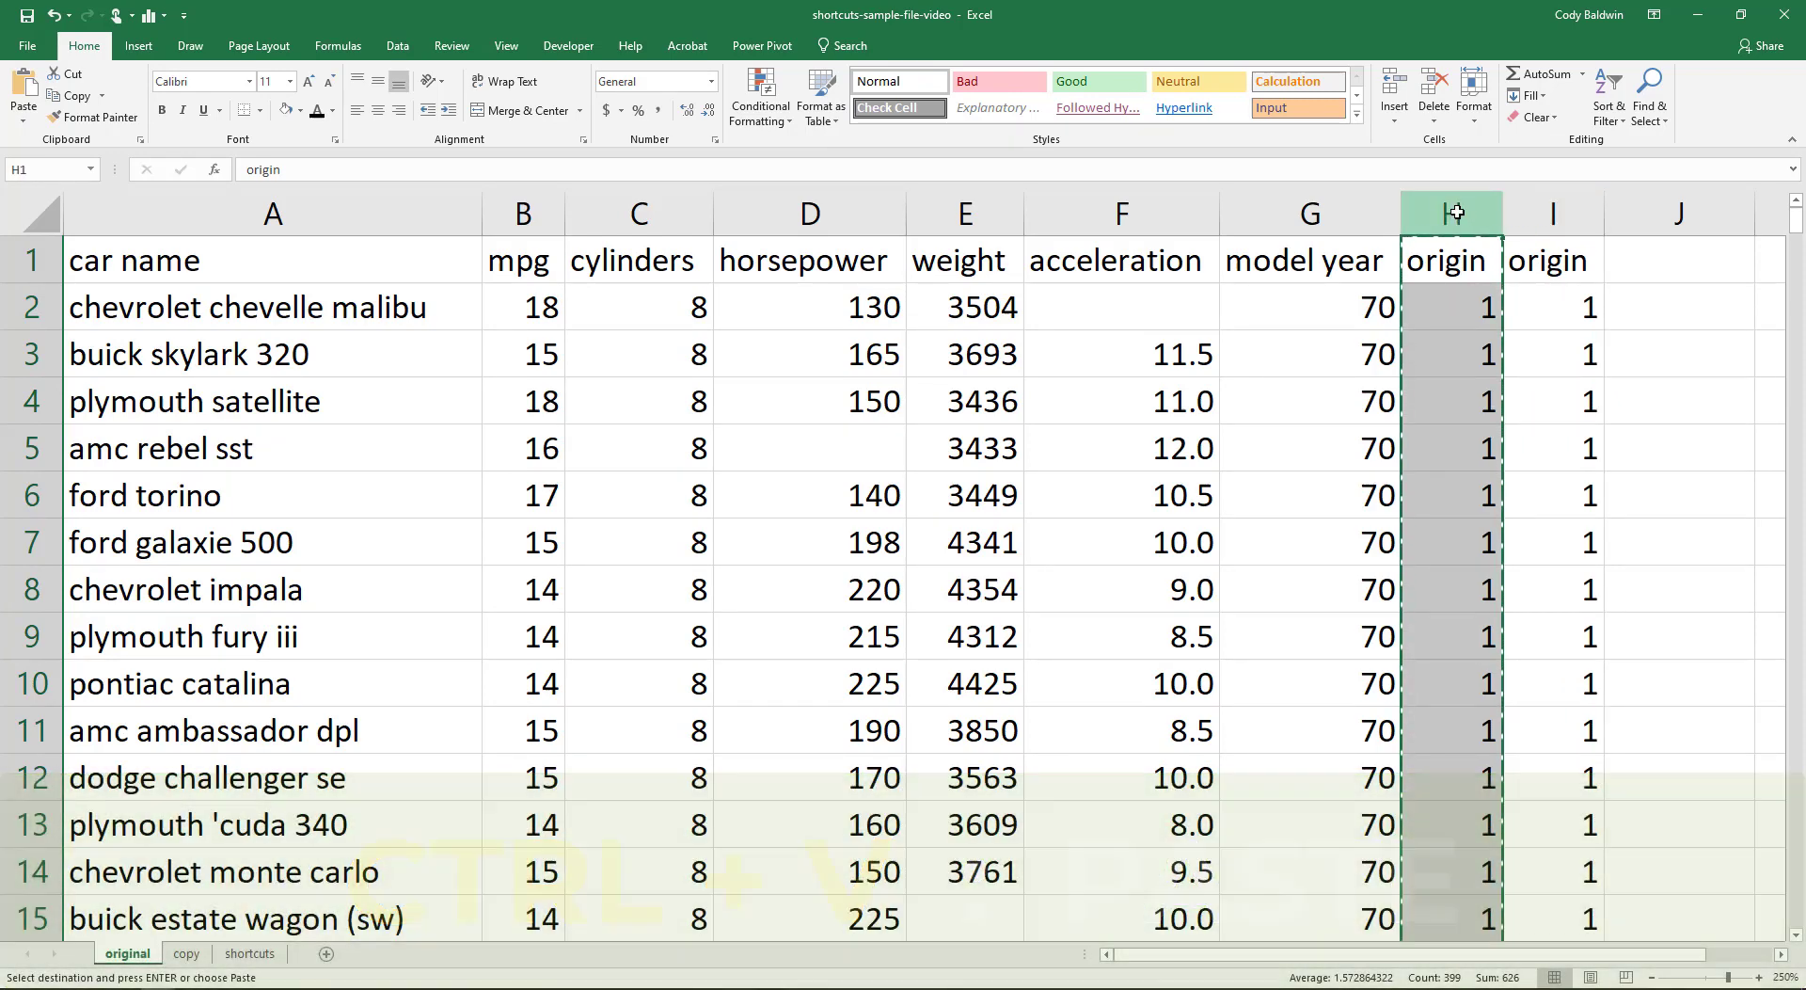
key(Ctrl+x)
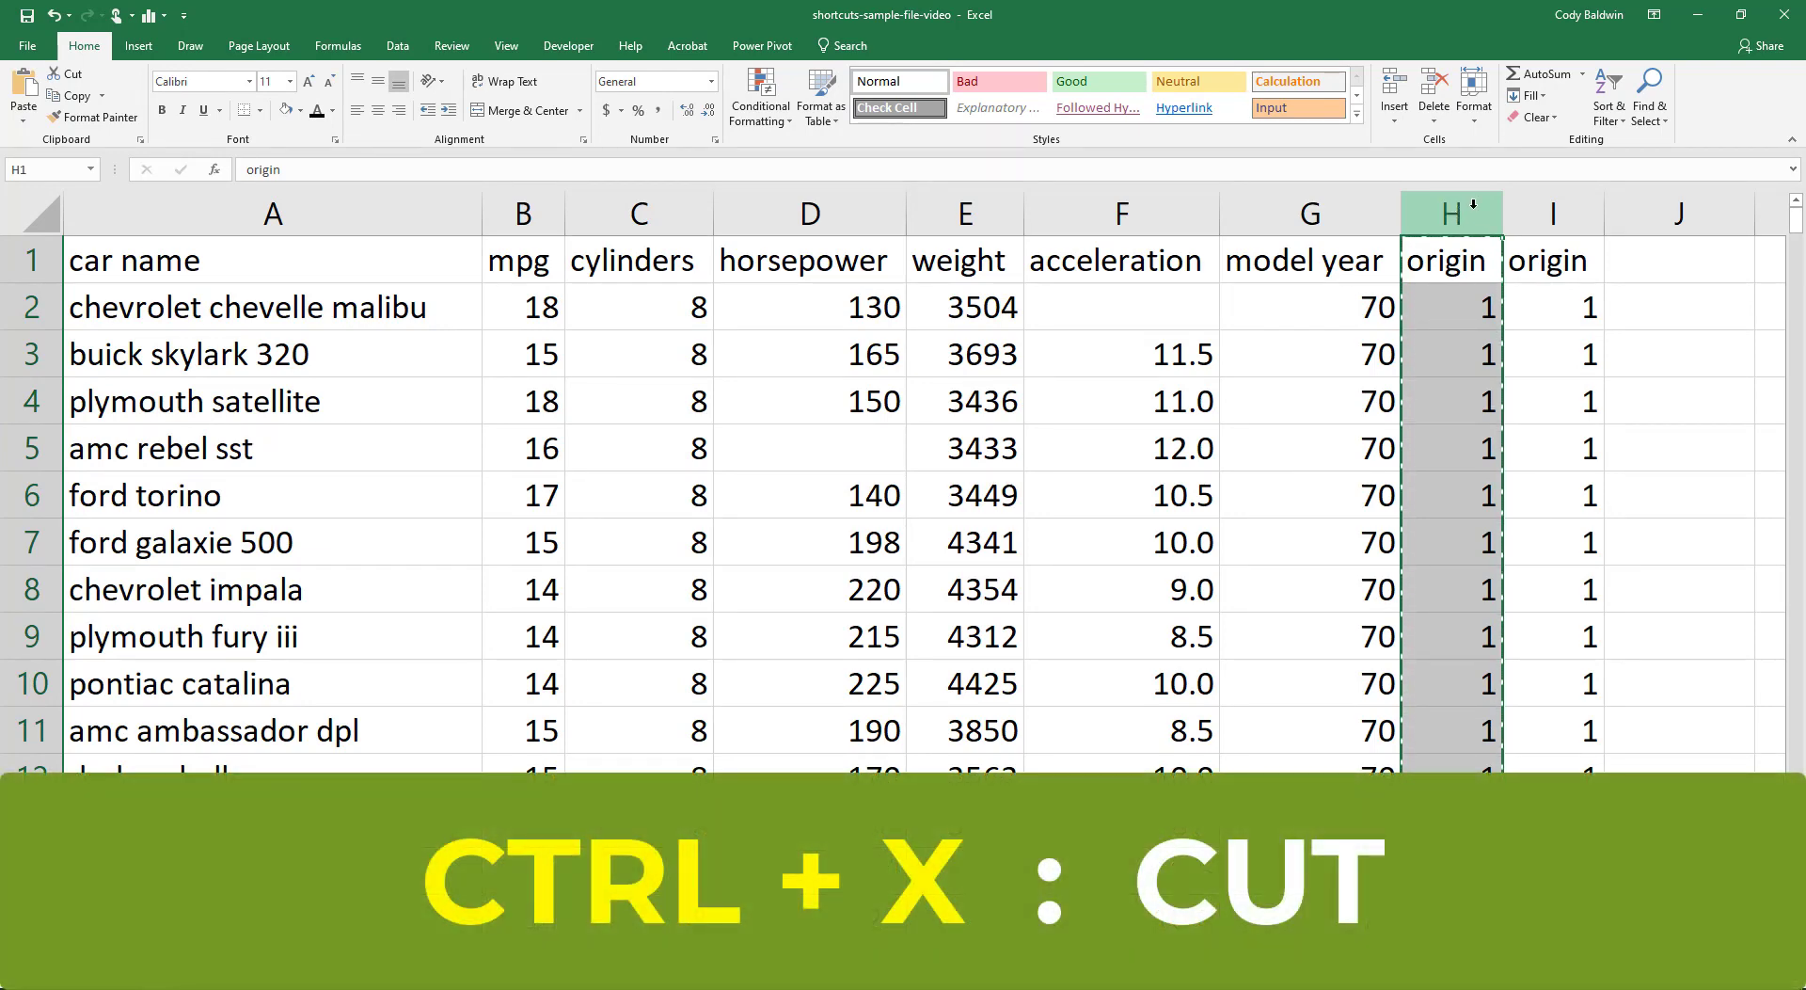
- Move the cut origin column into column I, then undo both the move and the paste
click(1552, 212)
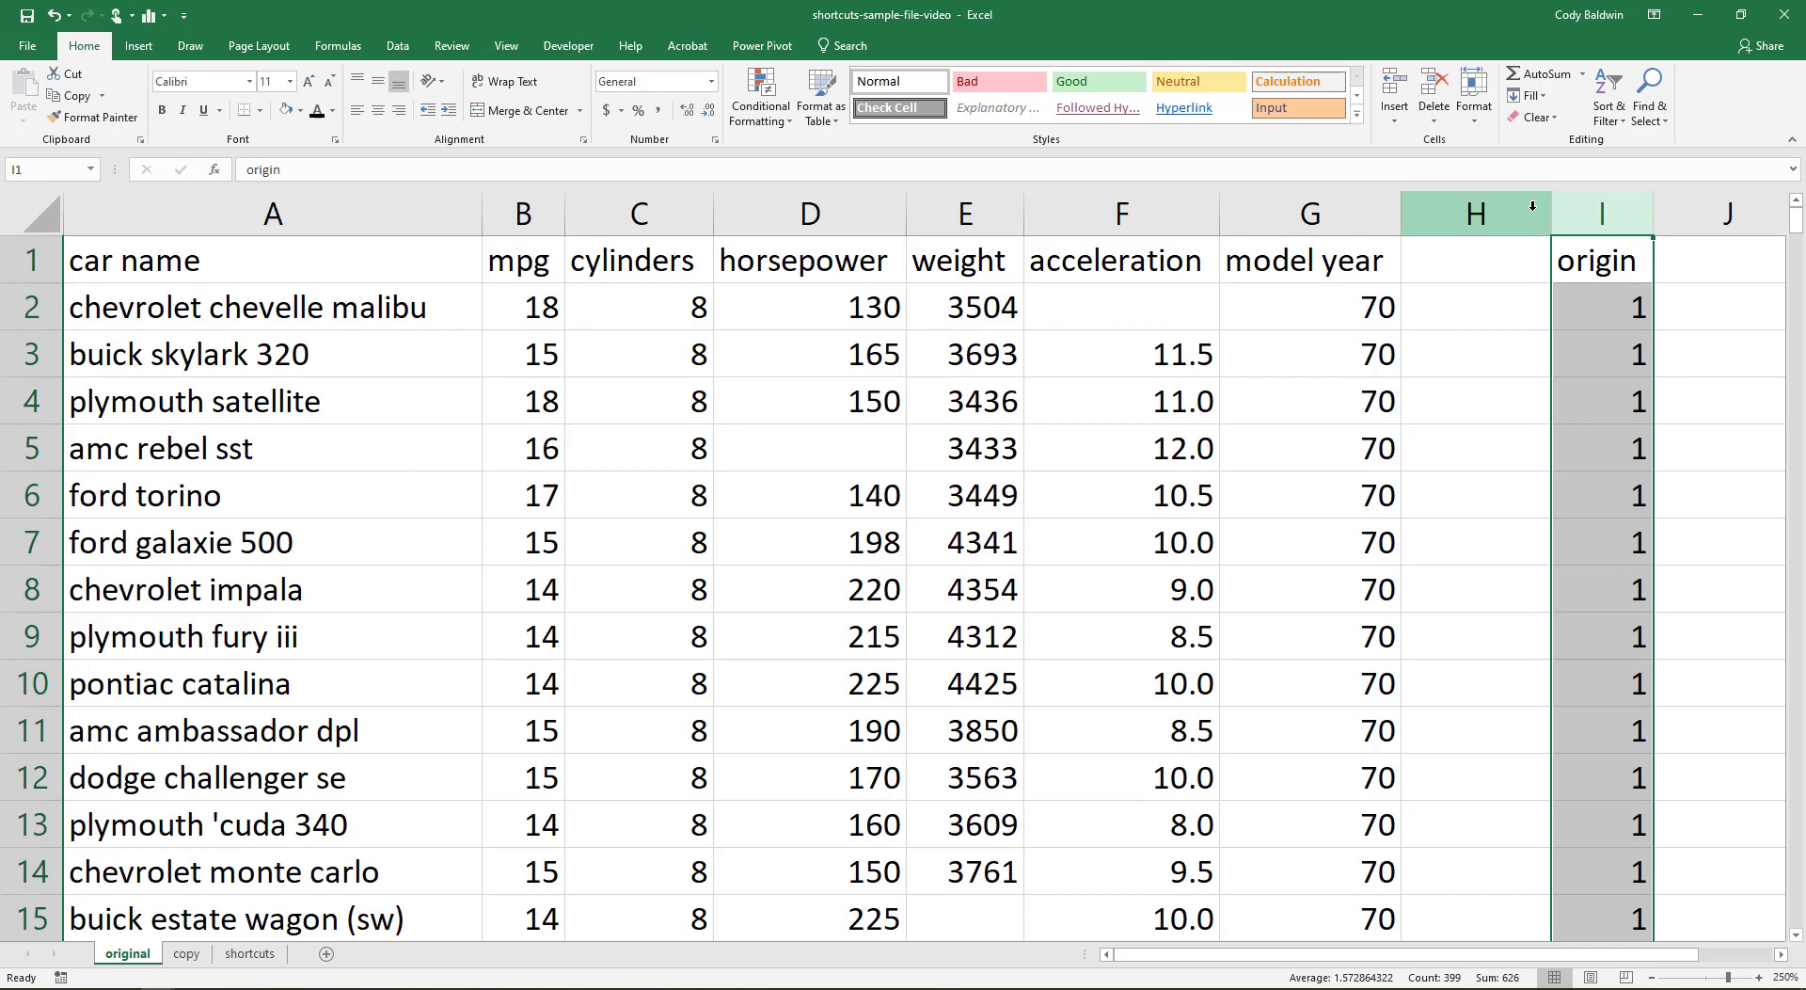
key(Ctrl+z)
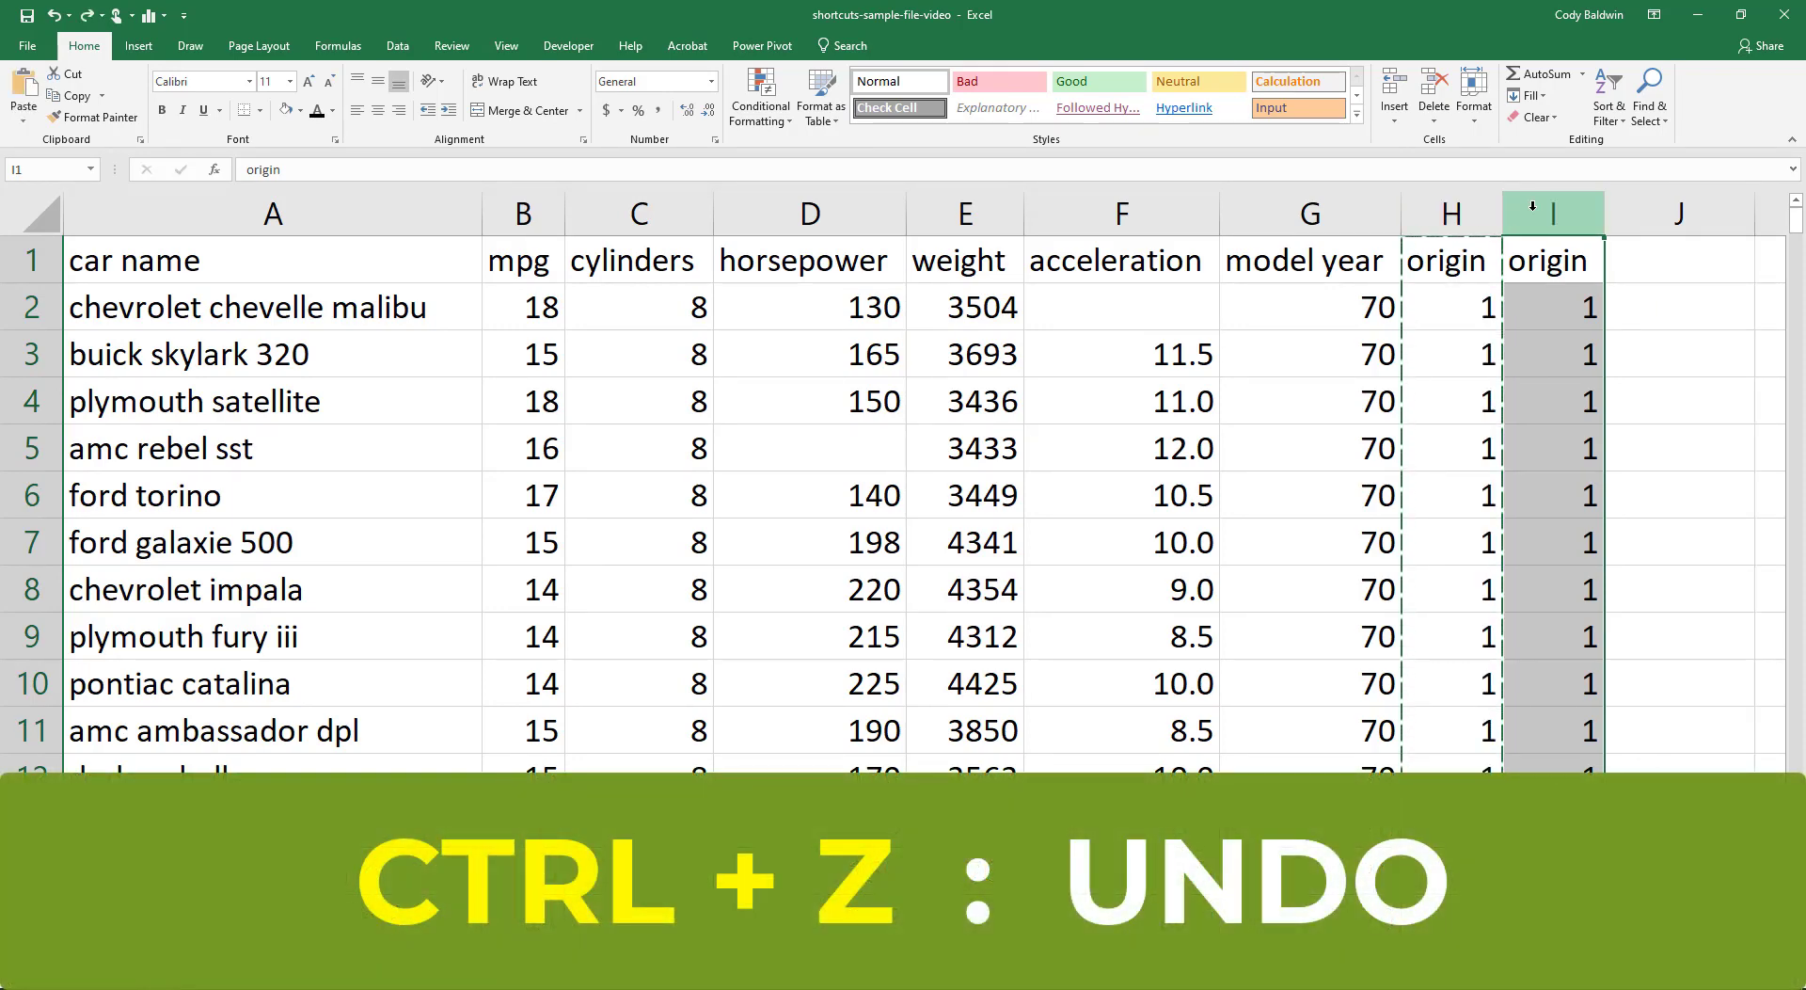
key(ctrl+z)
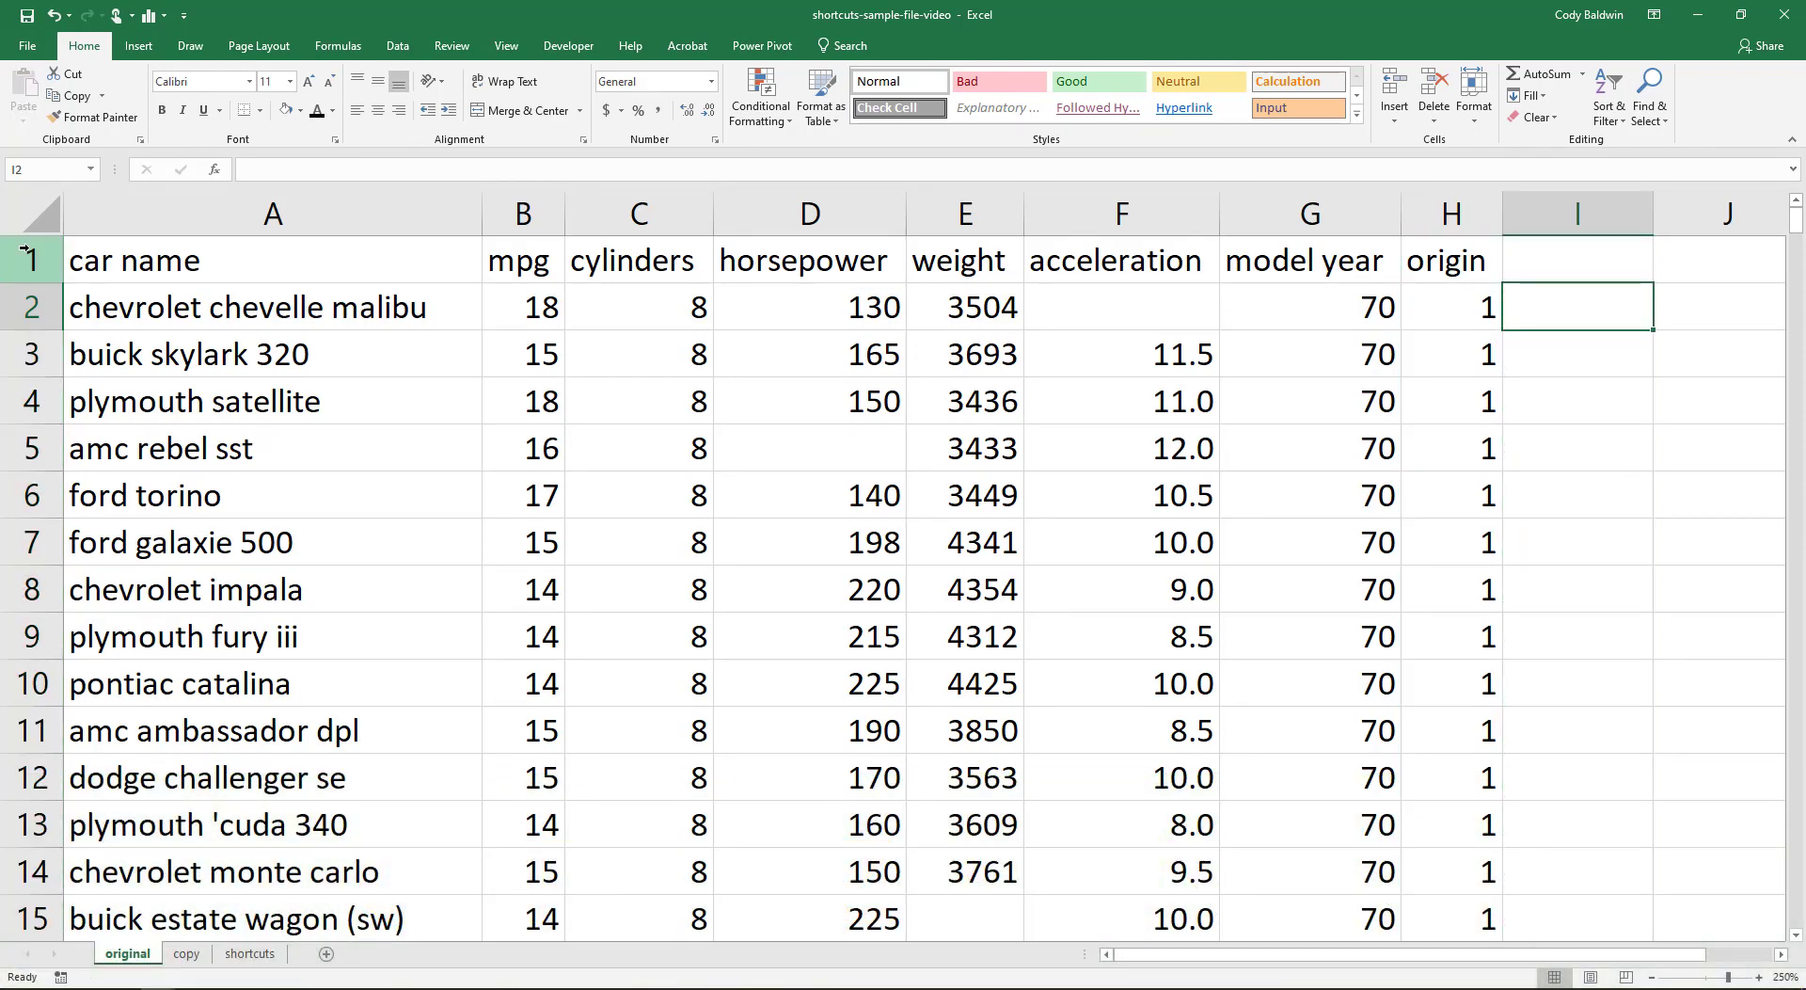
click(31, 260)
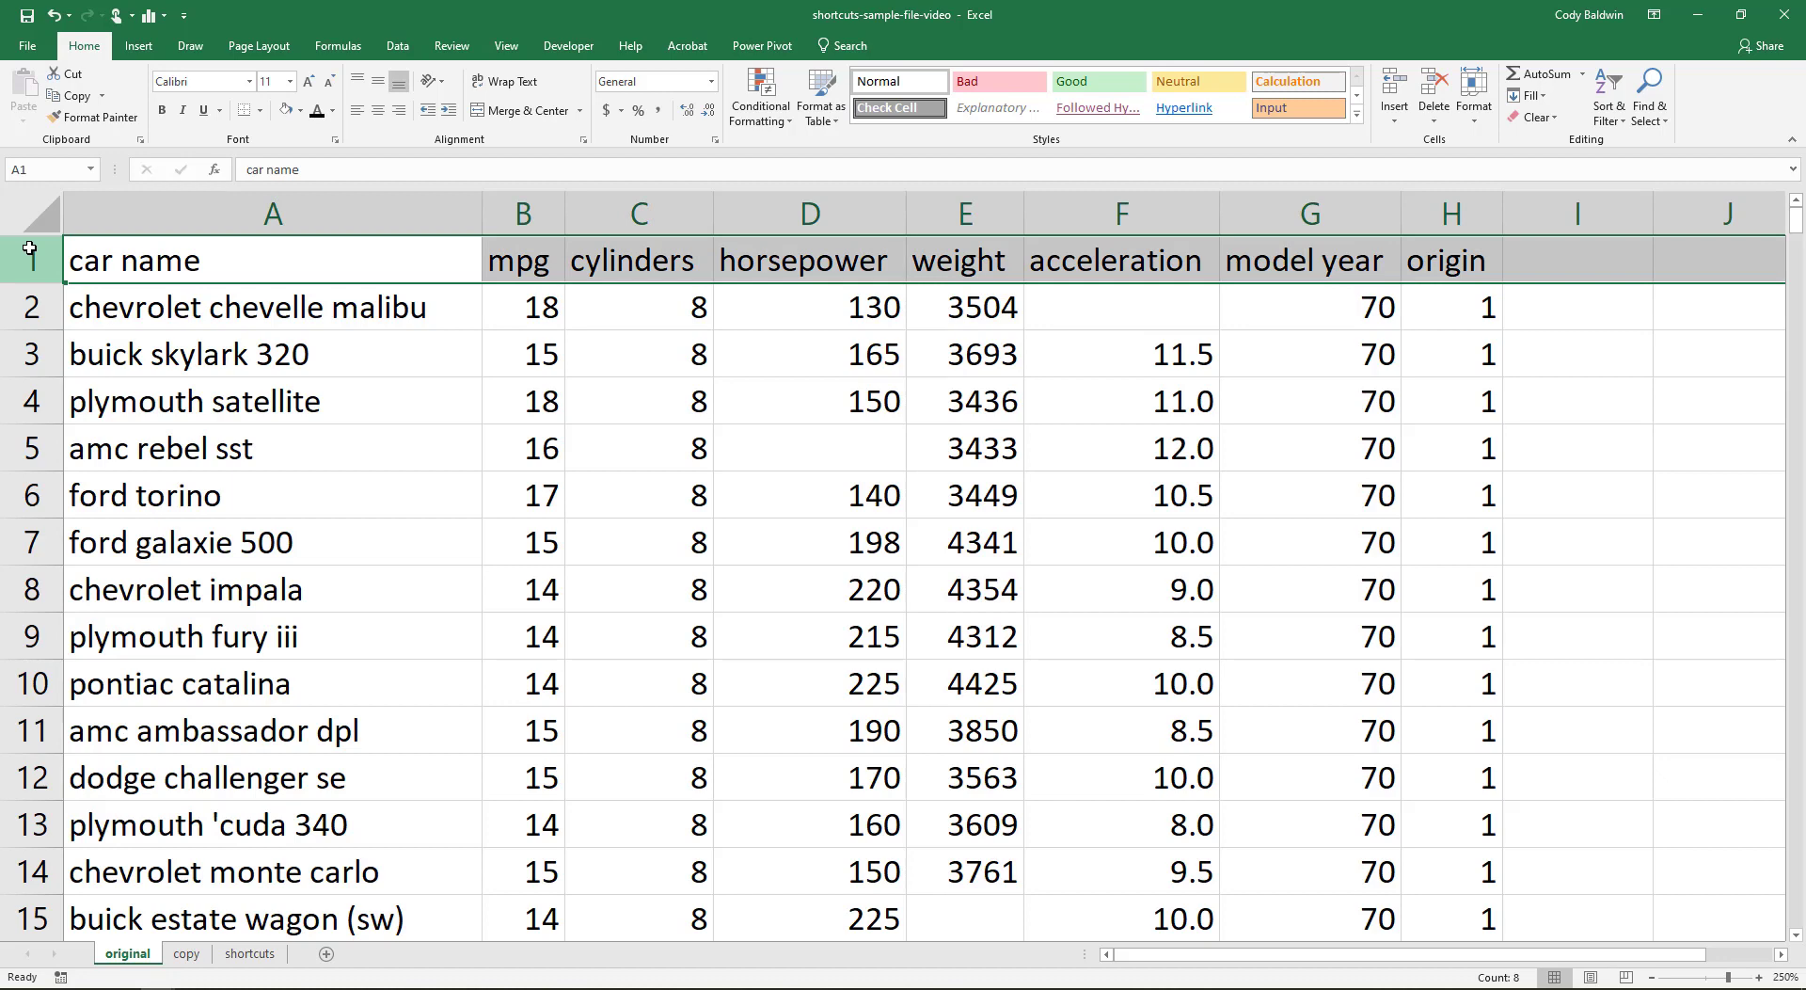
key(ctrl+b)
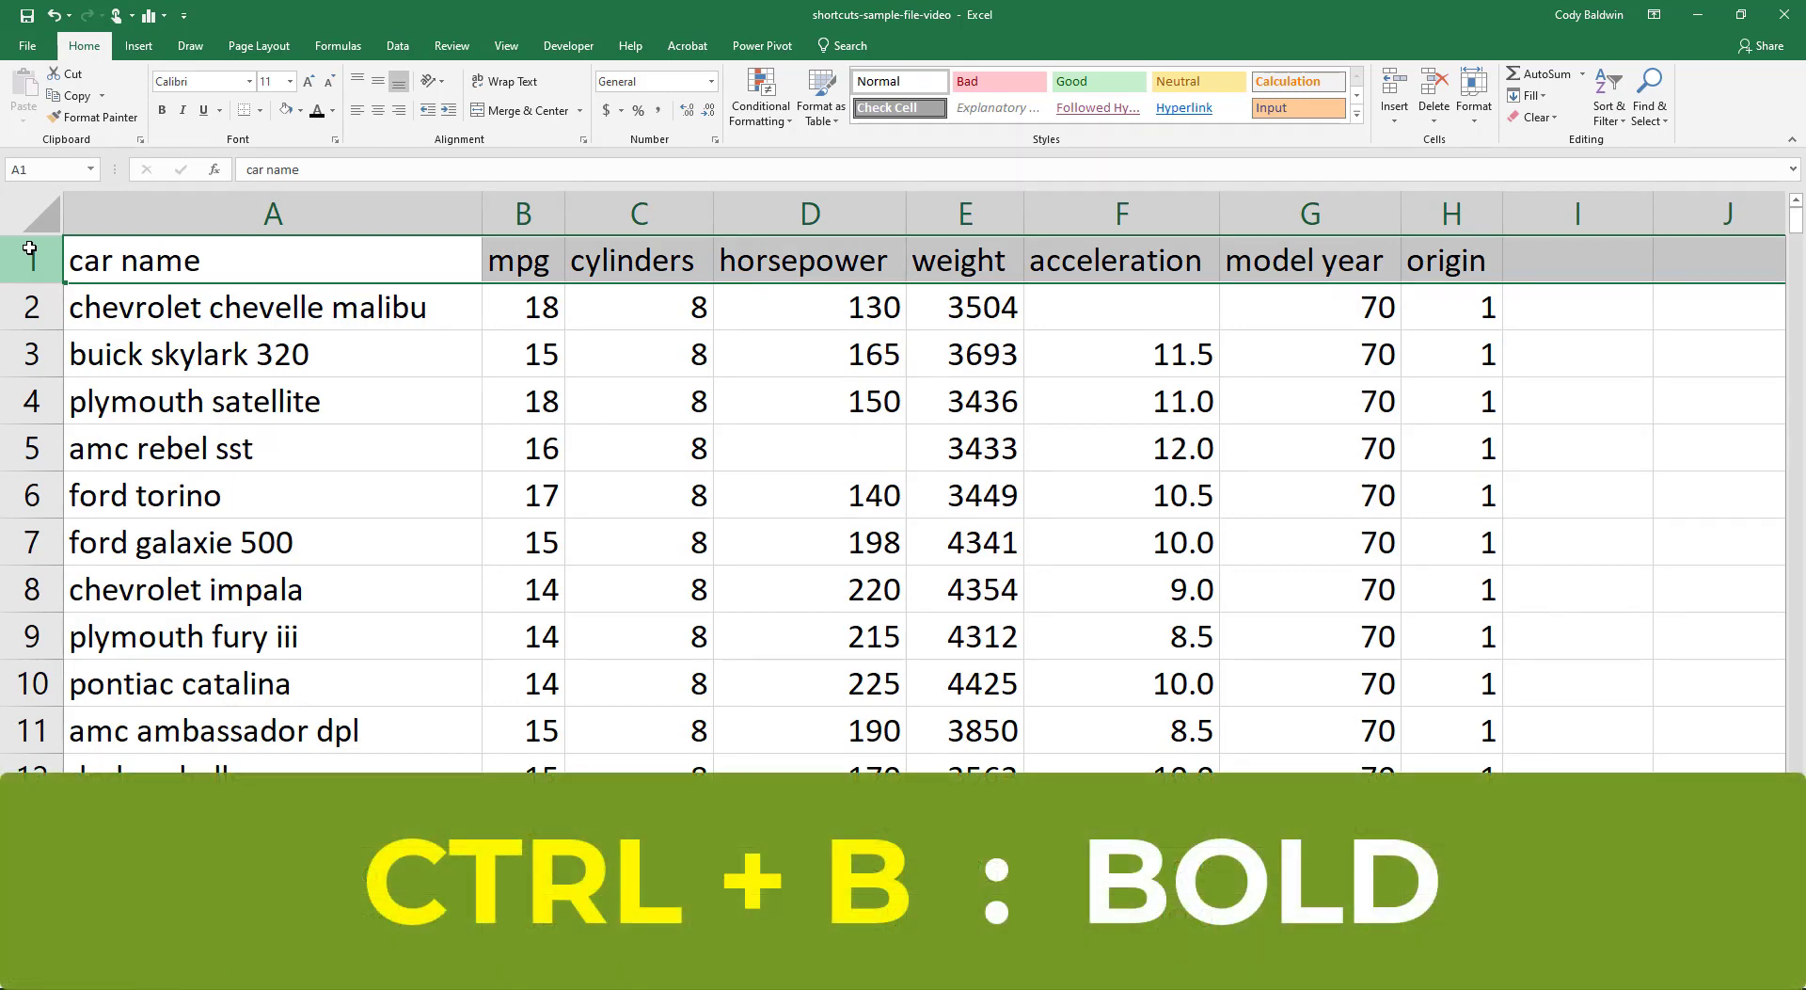
key(Ctrl+b)
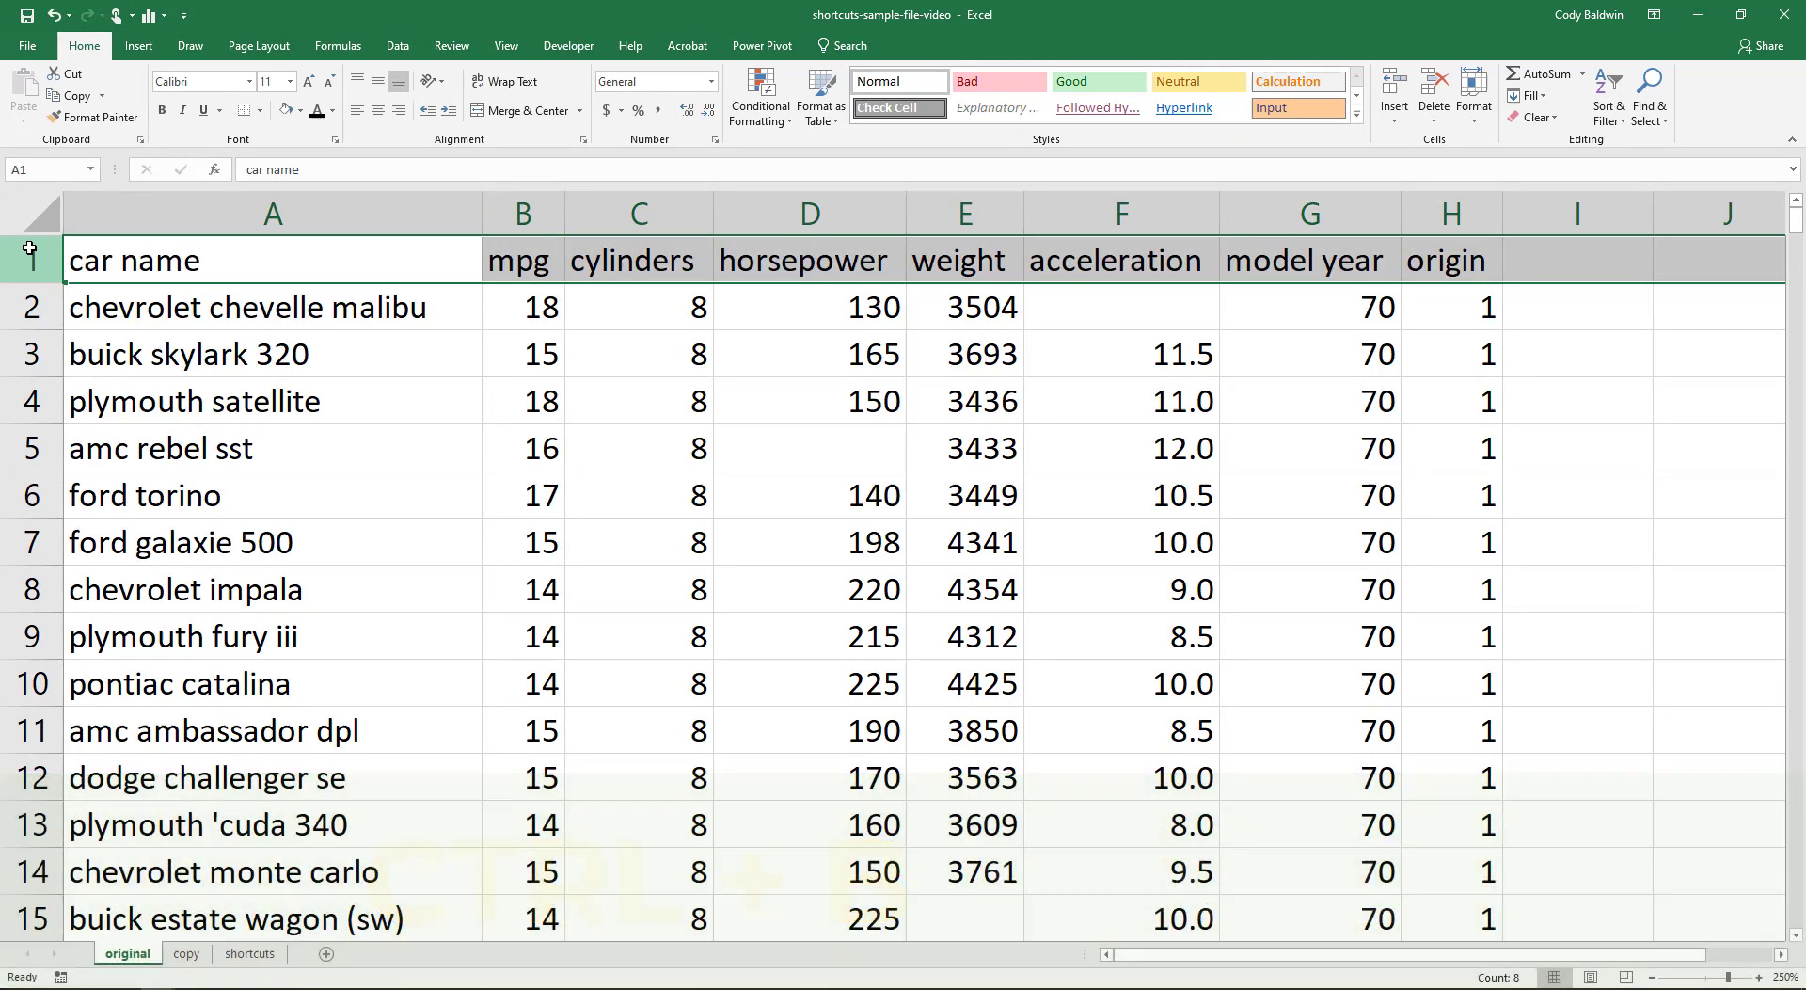
key(ctrl+i)
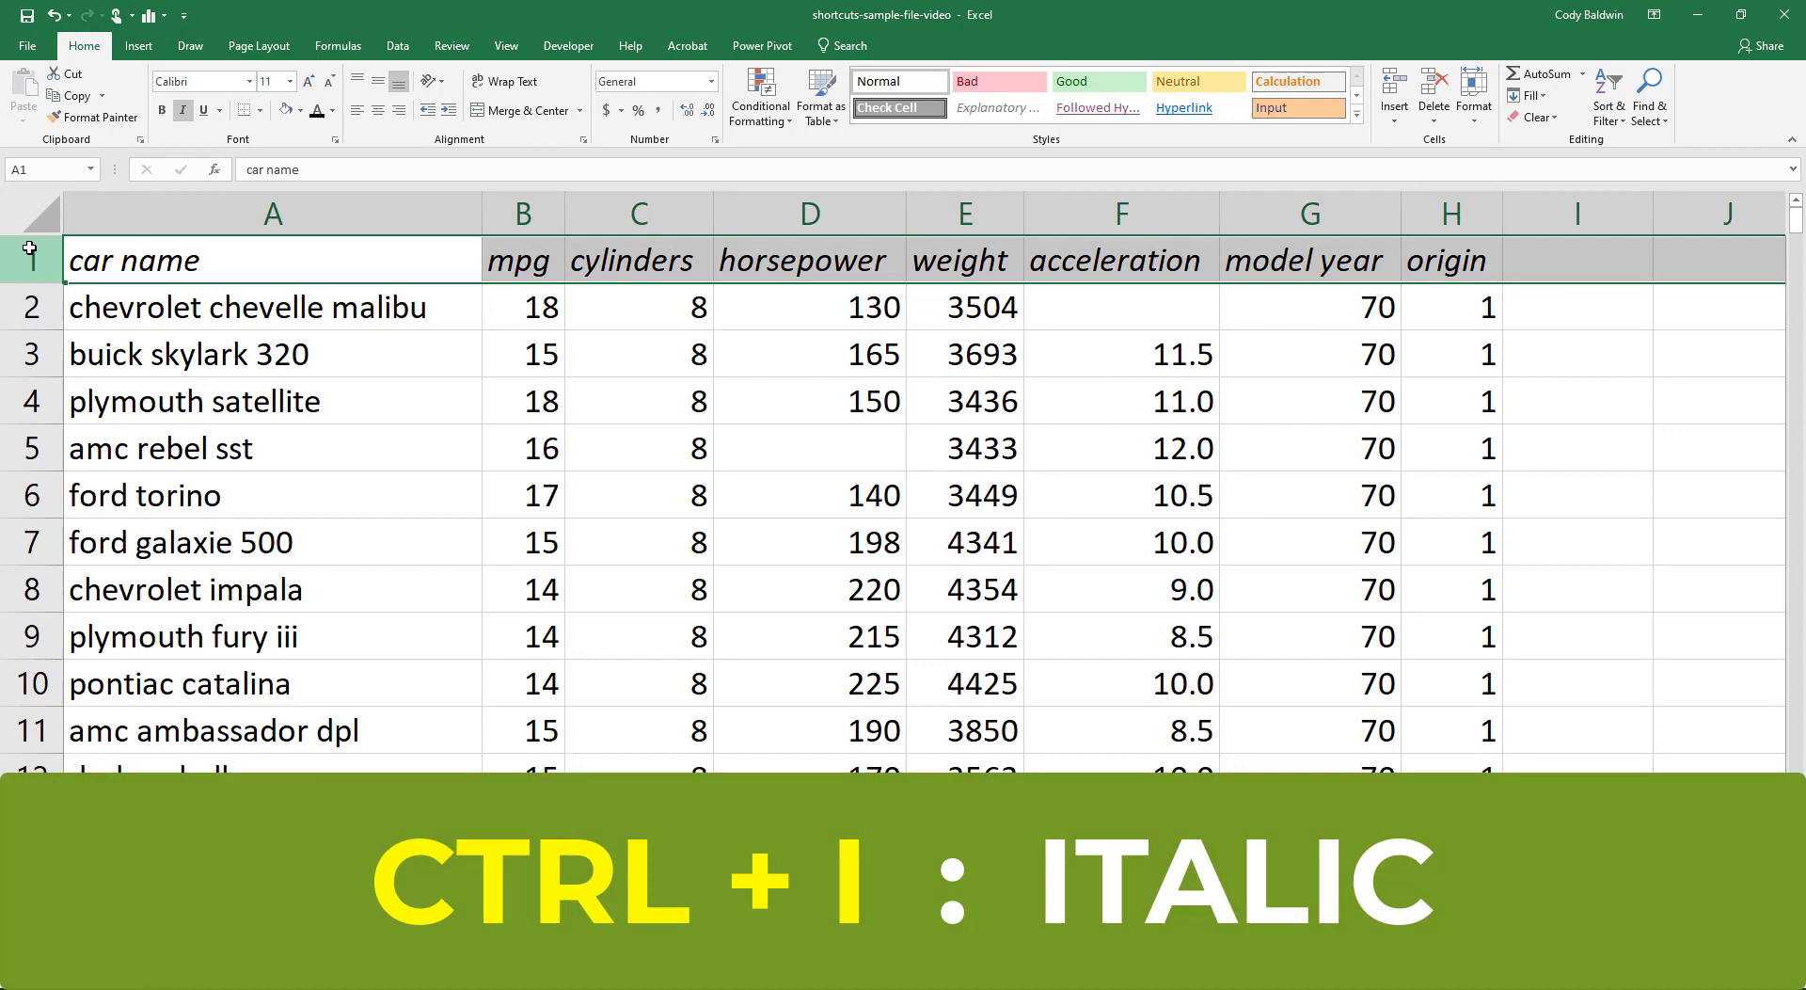
key(ctrl+u)
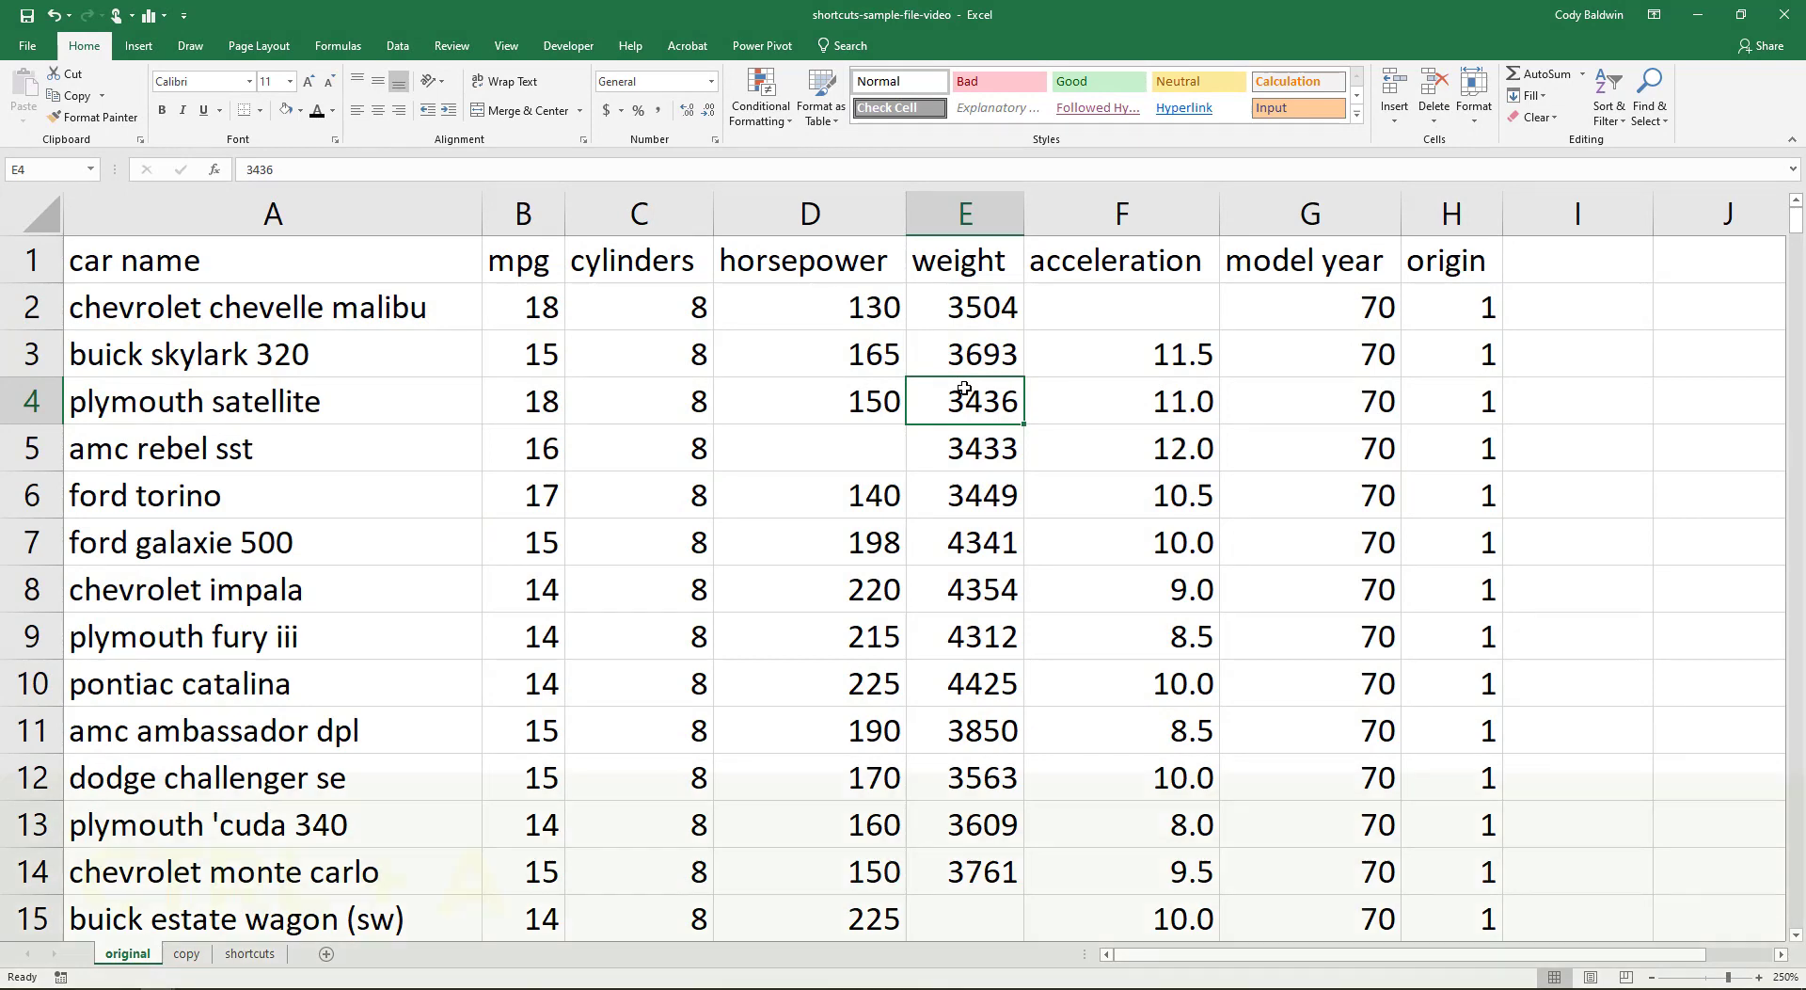
- Paste the entire car table onto the copy sheet, then return to the original sheet
key(ctrl+a)
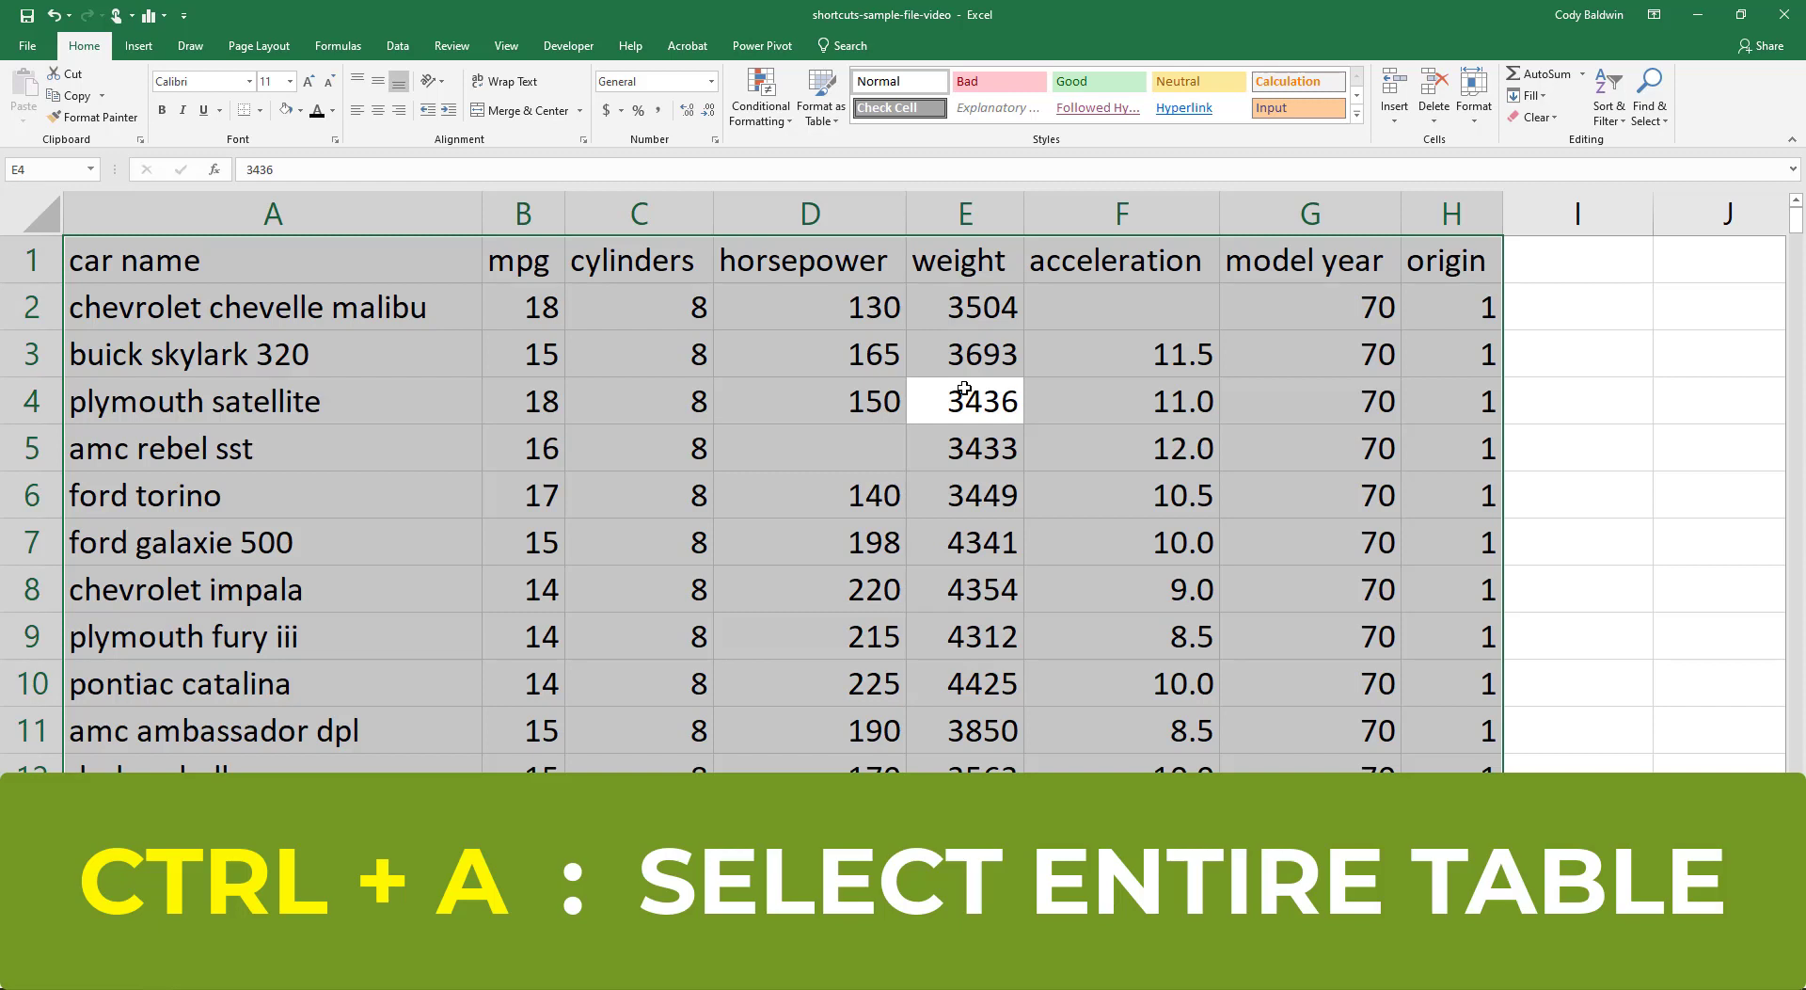
key(ctrl+a)
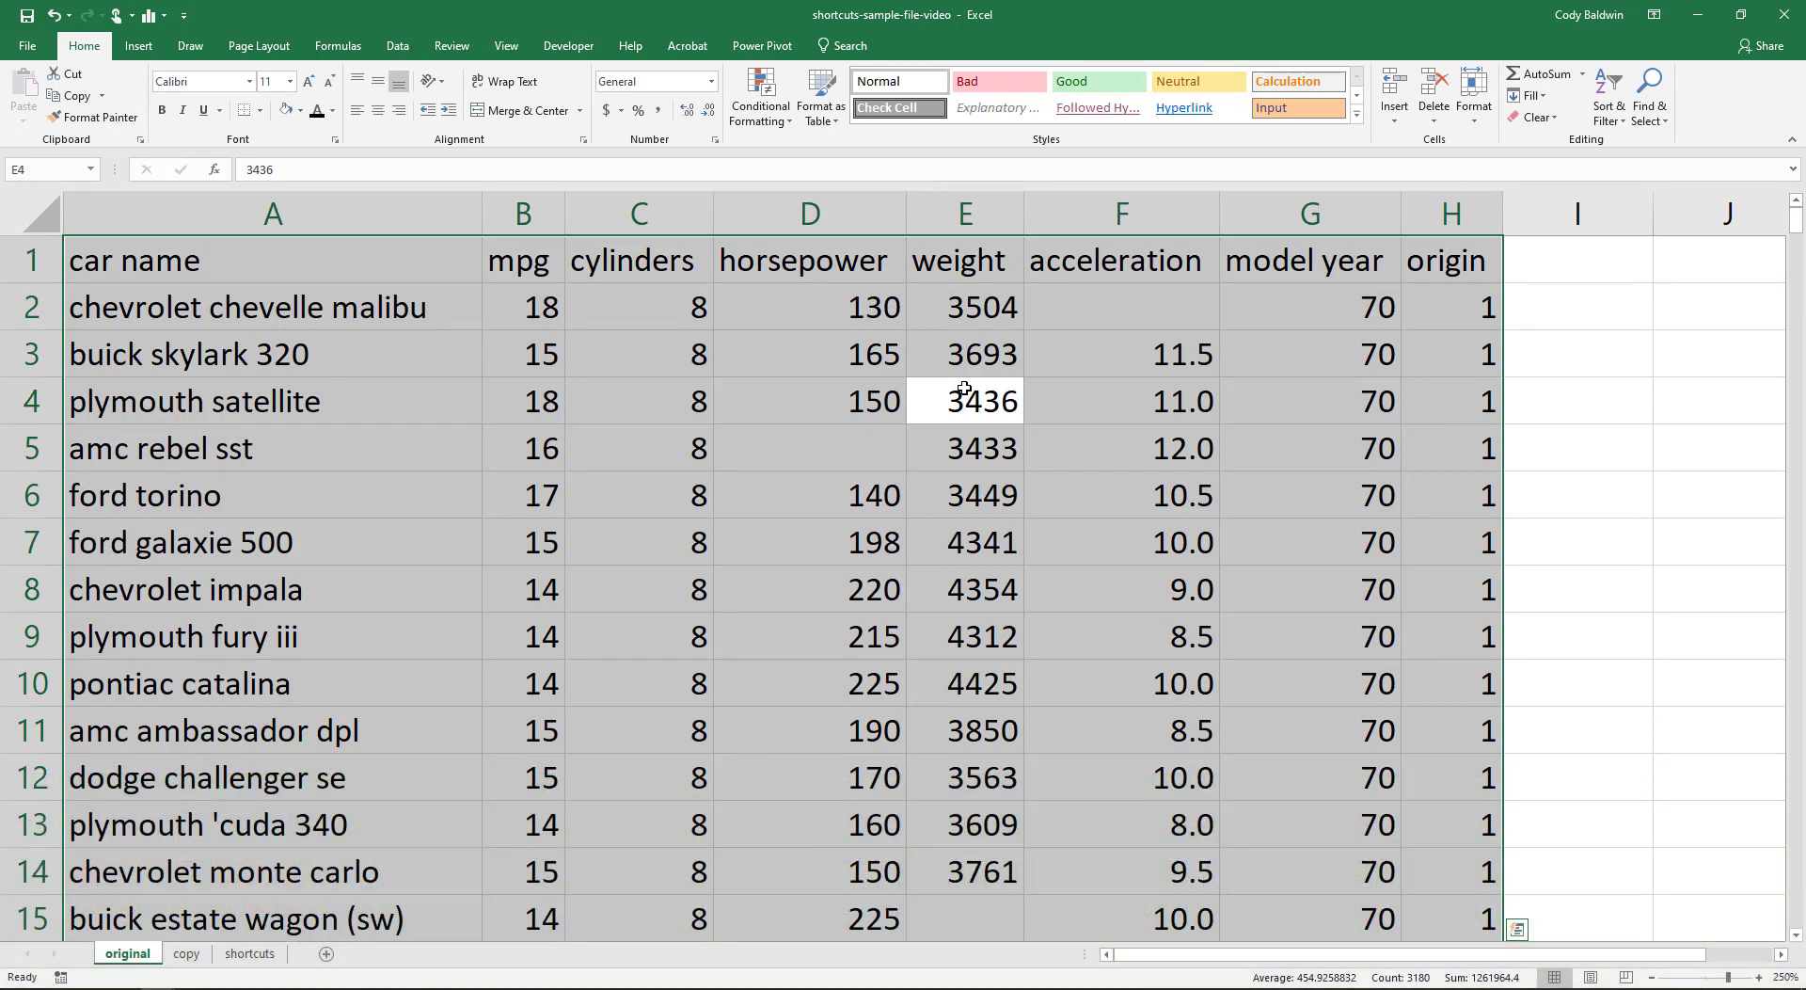
key(Ctrl+c)
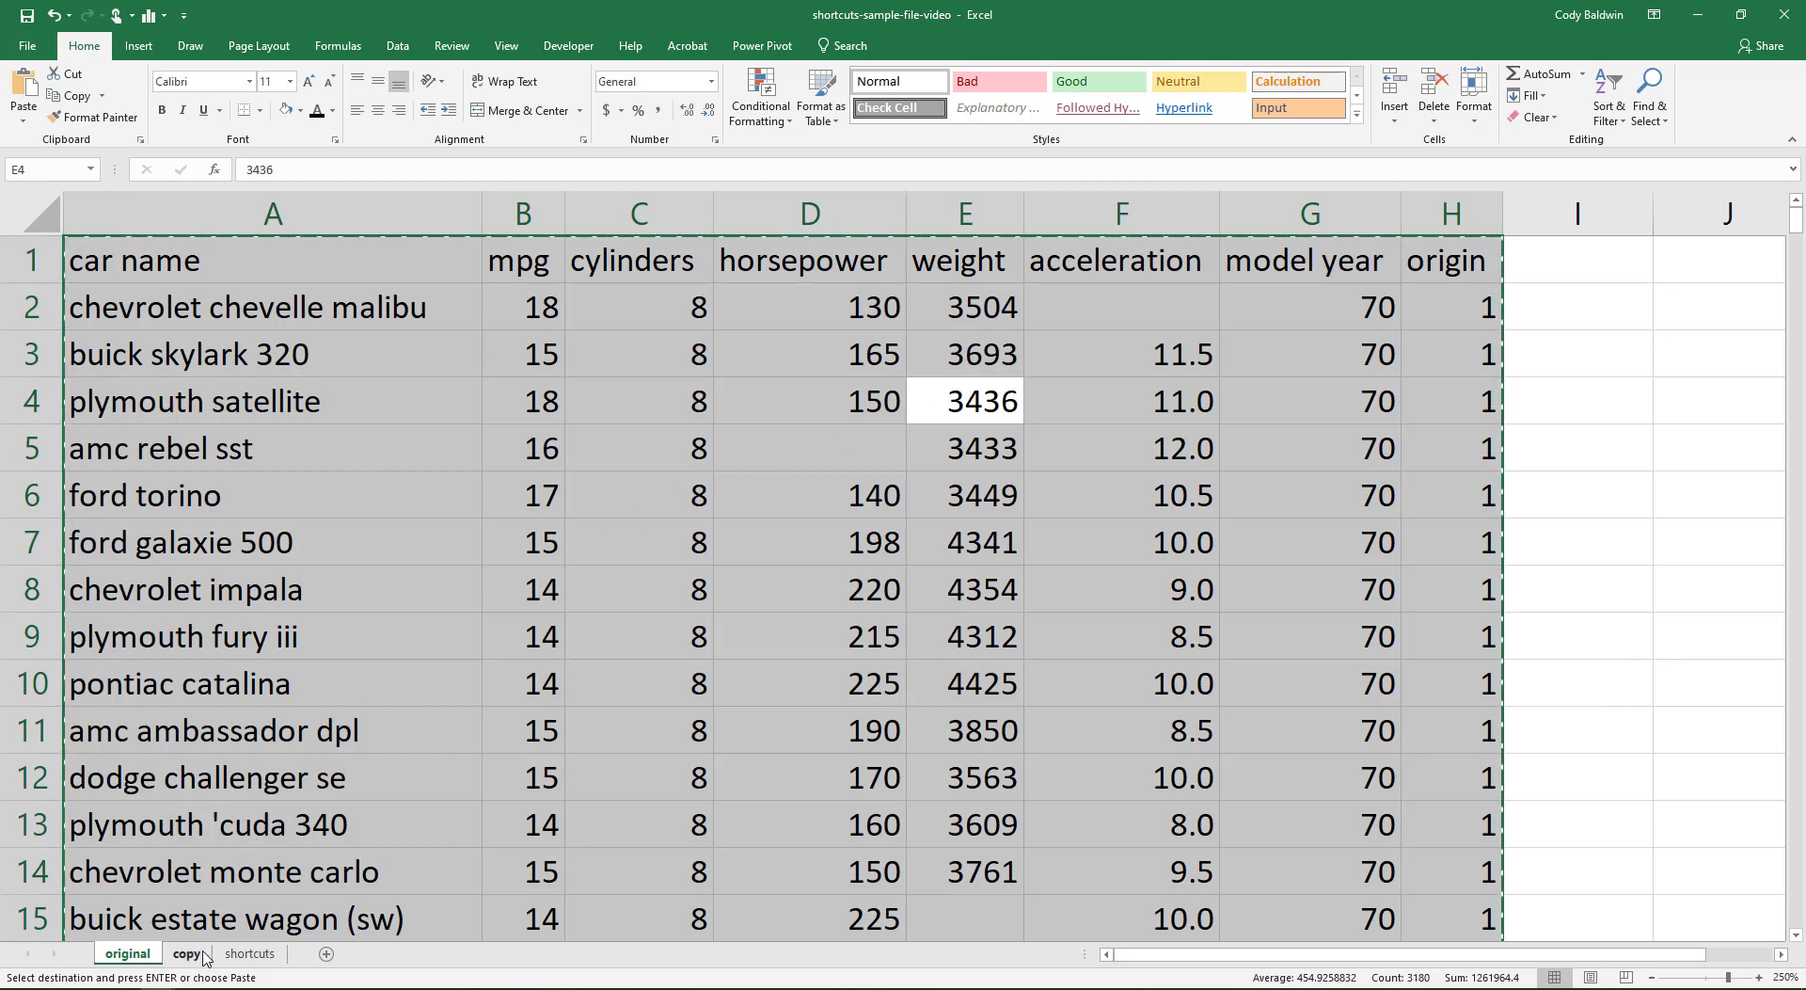
click(185, 953)
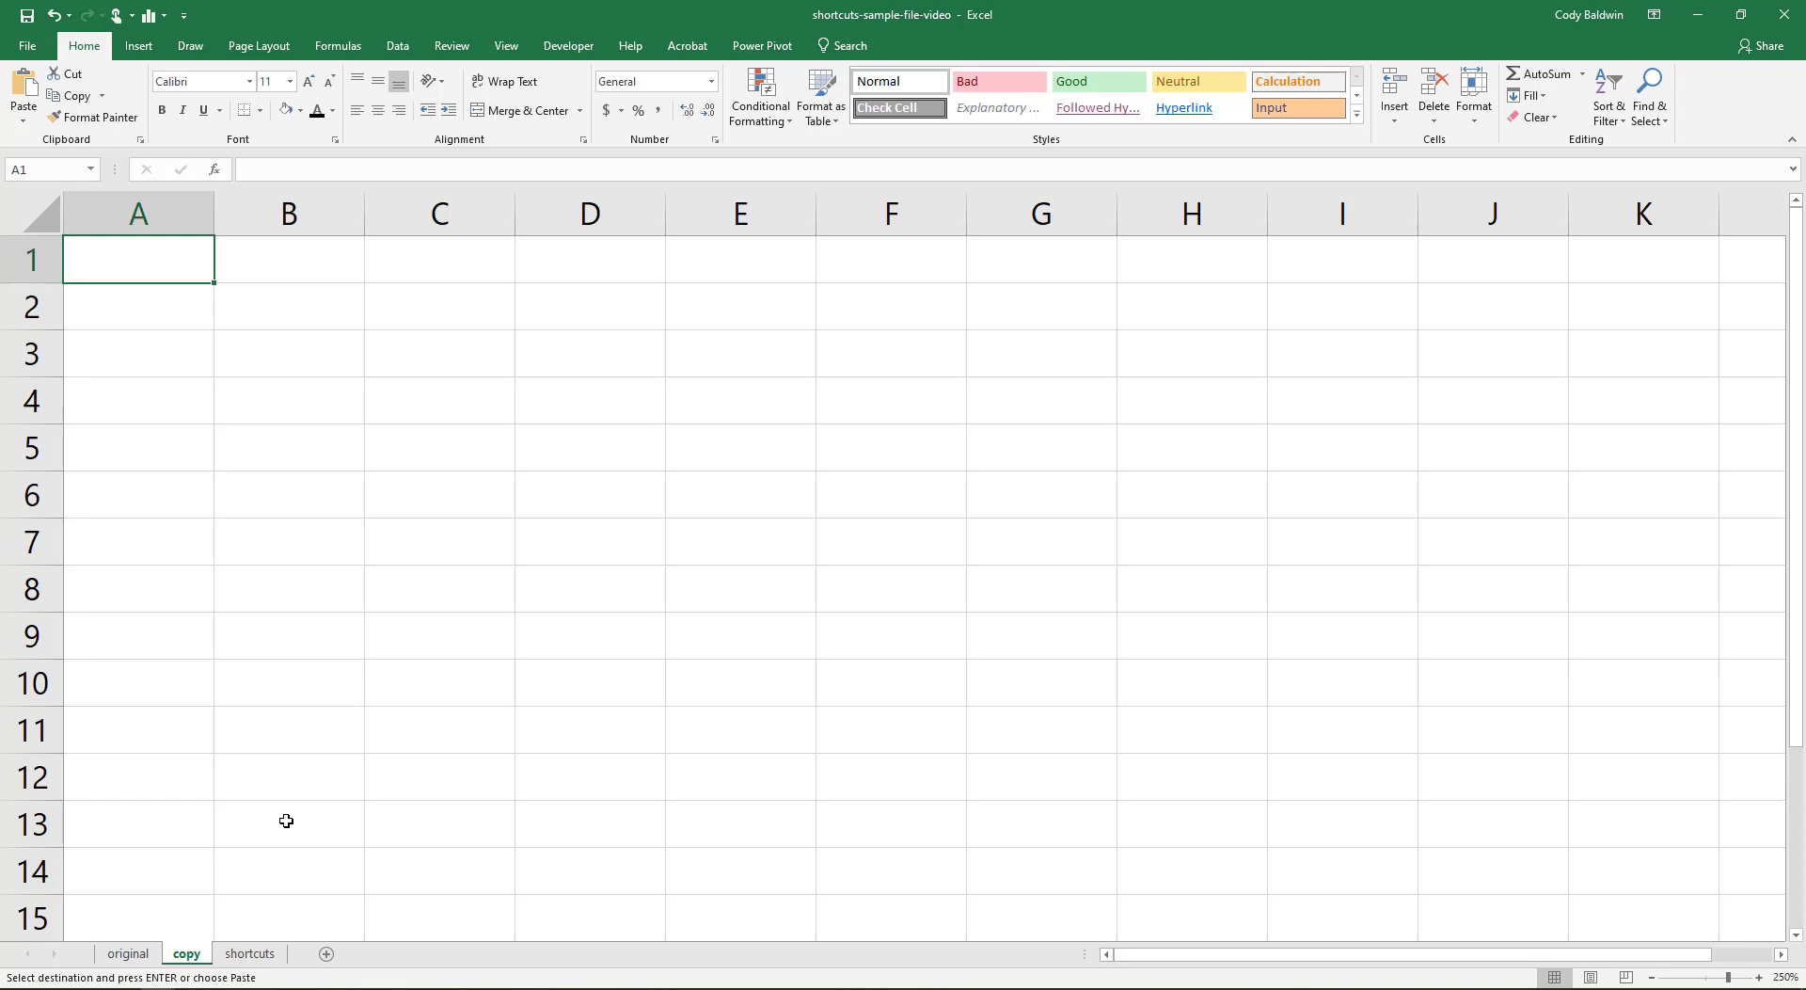
key(ctrl+v)
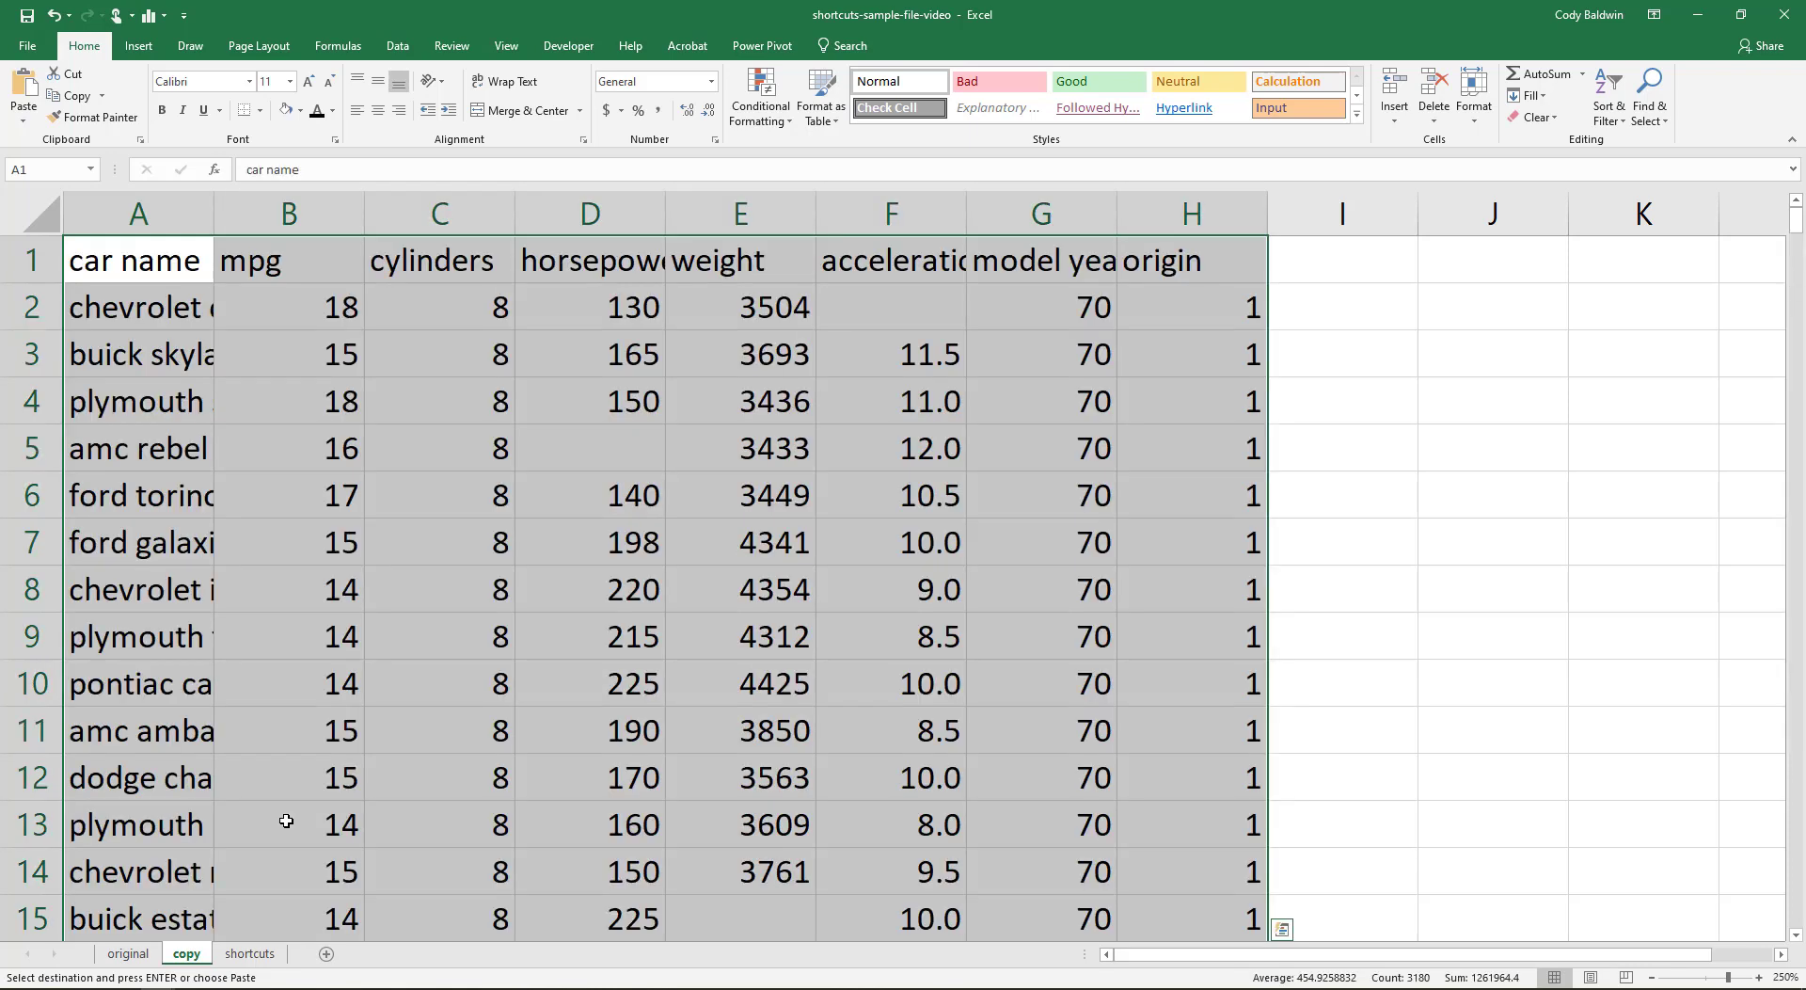
click(127, 953)
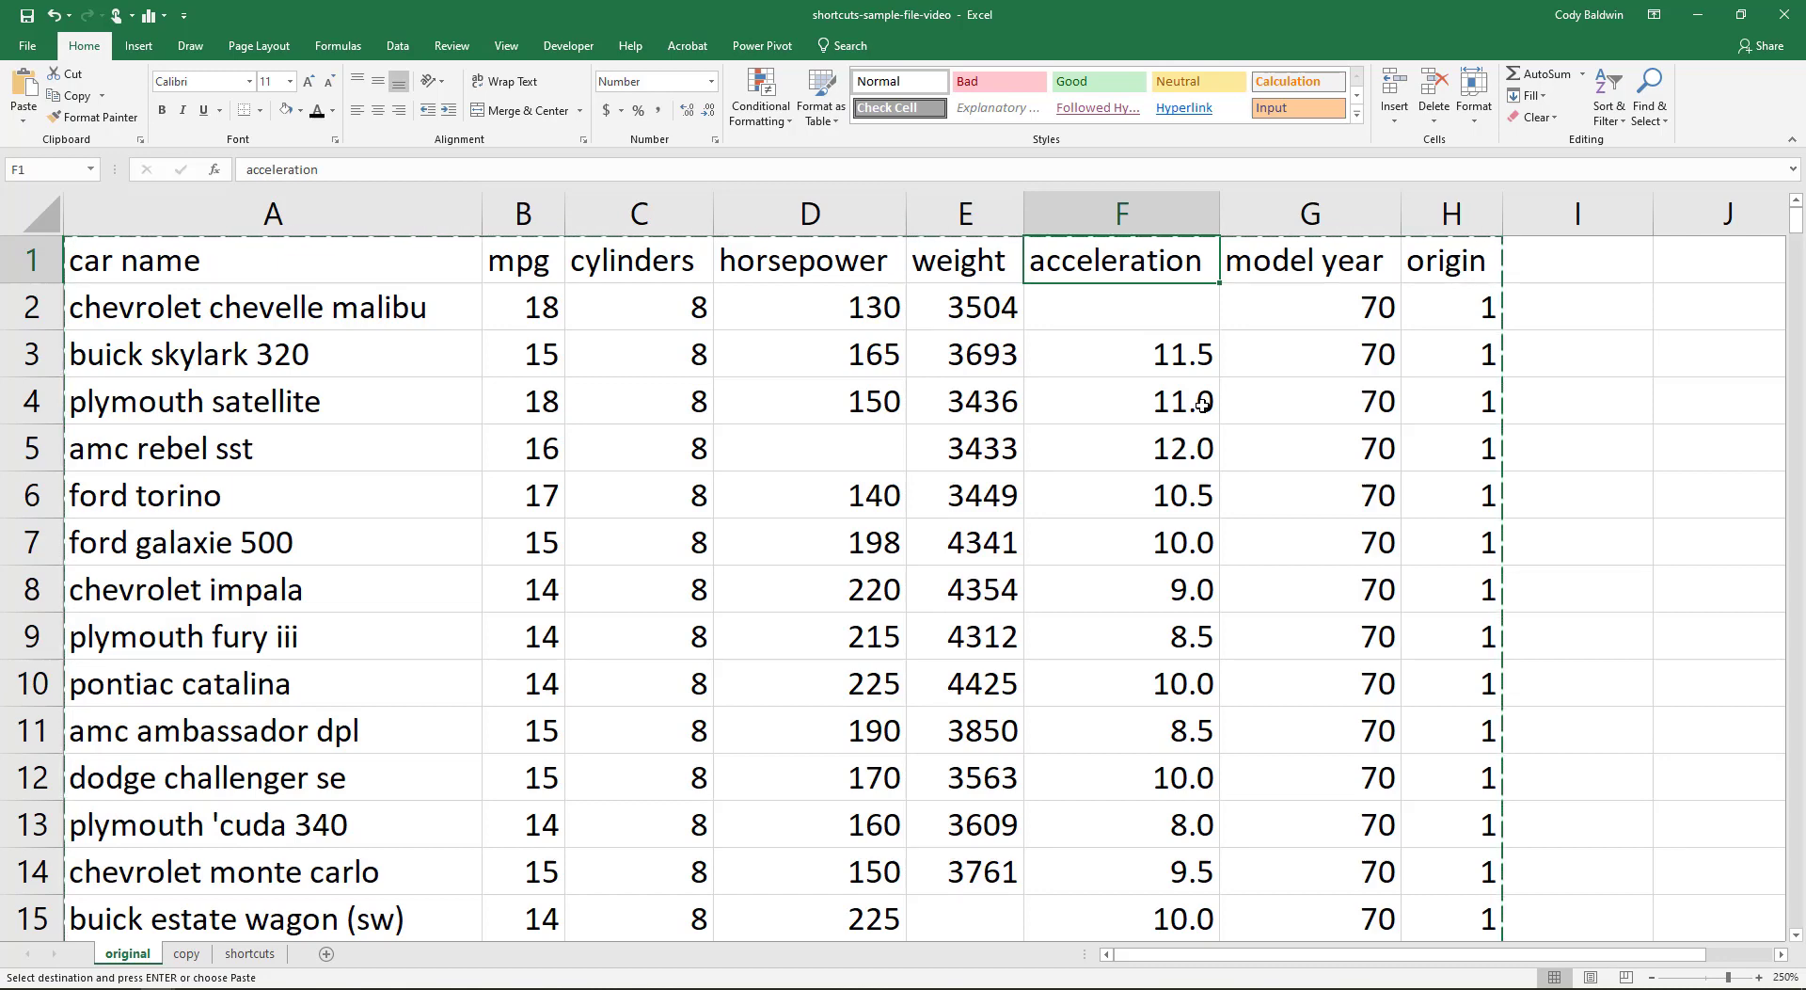
- Select acceleration column F and set it to show two decimal places
key(Ctrl+Space)
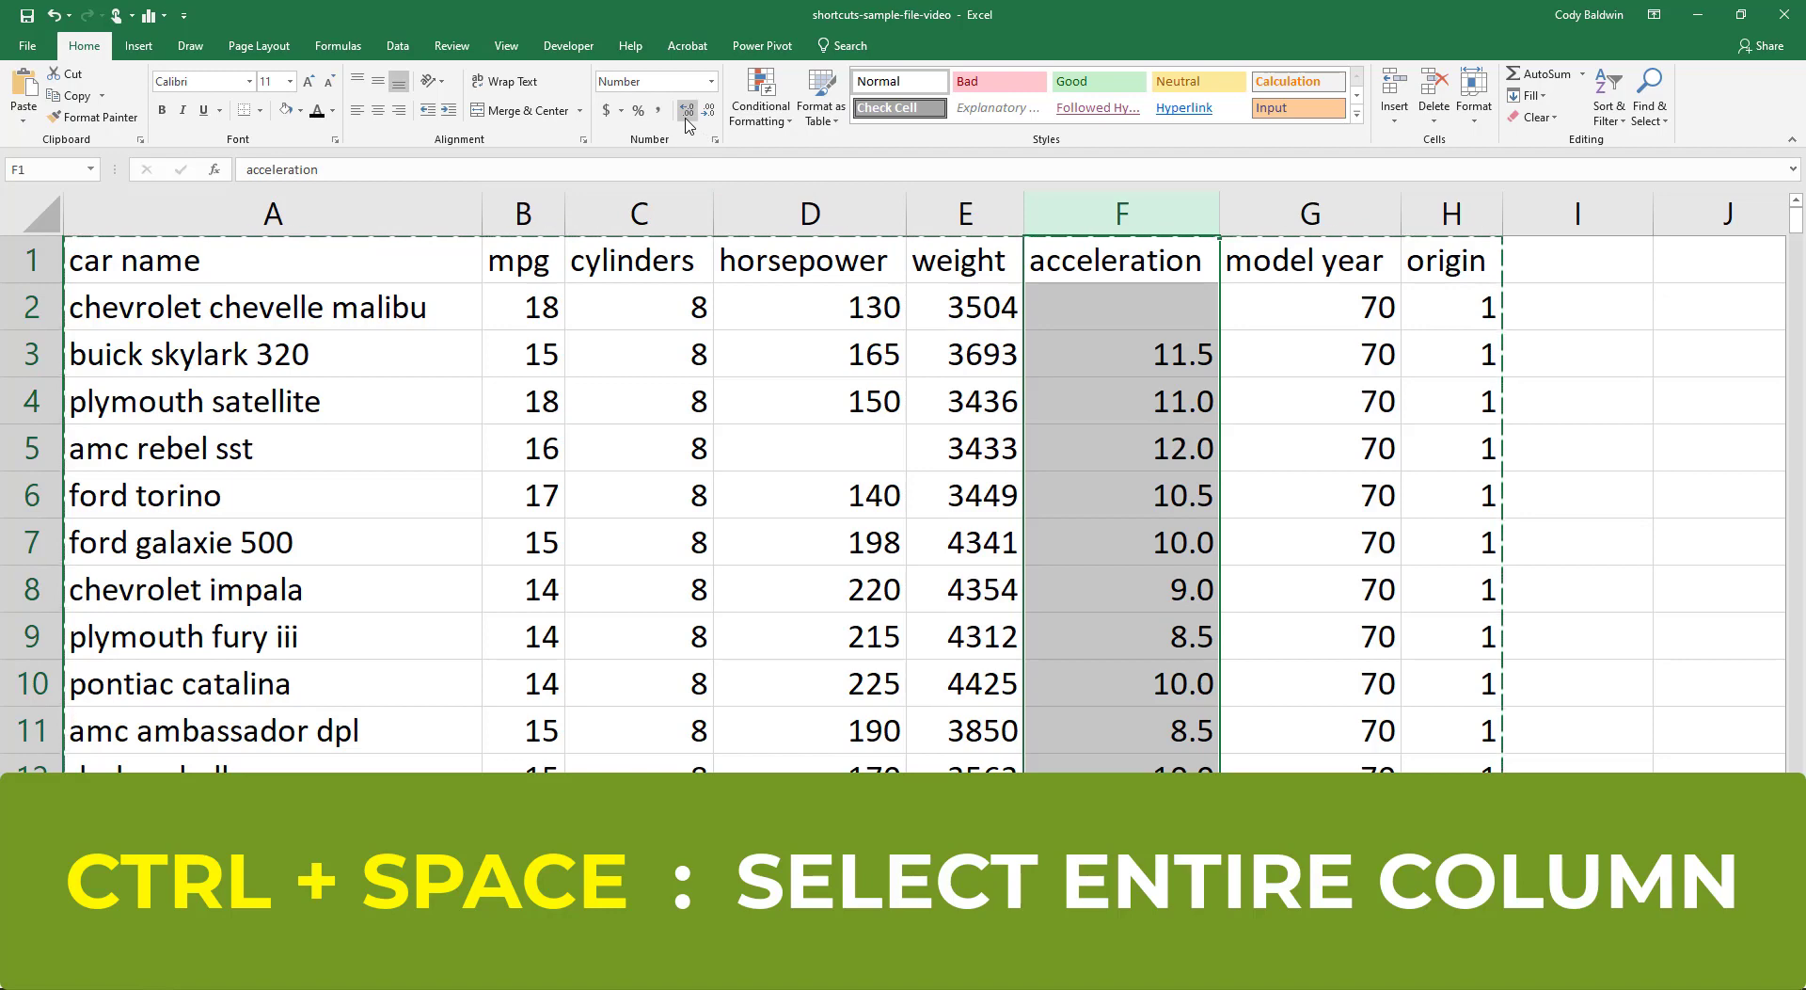
click(685, 111)
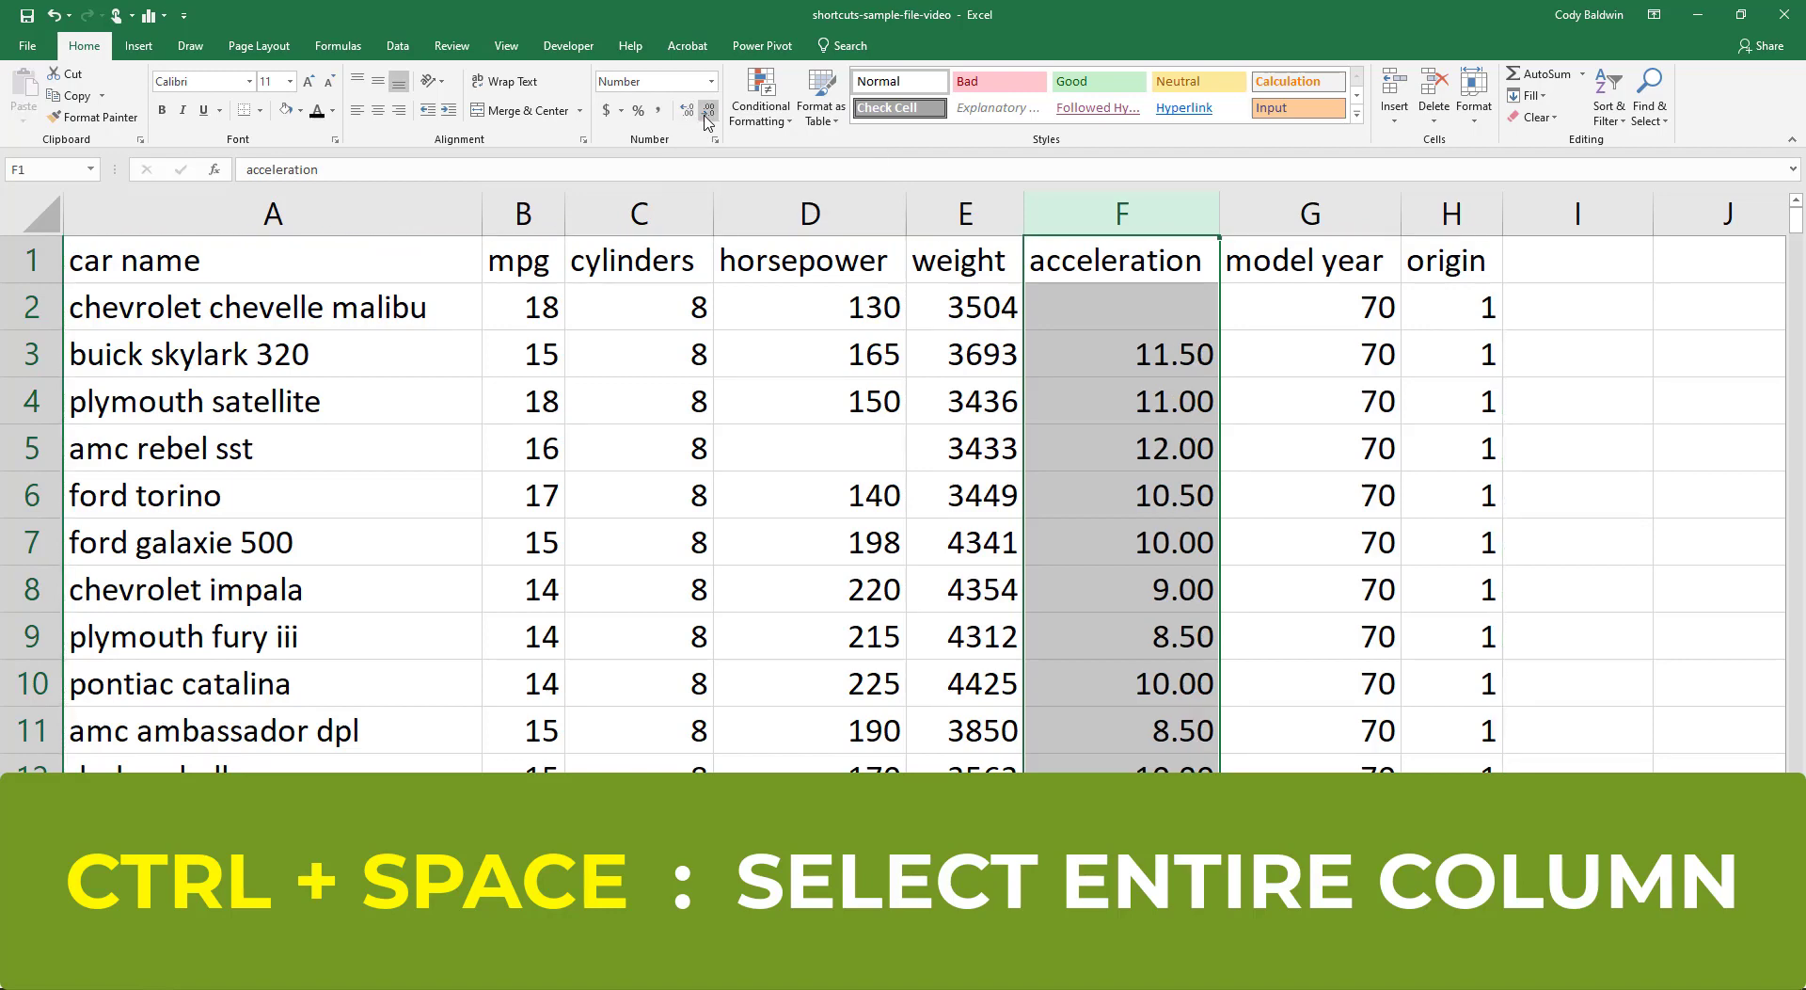
click(708, 110)
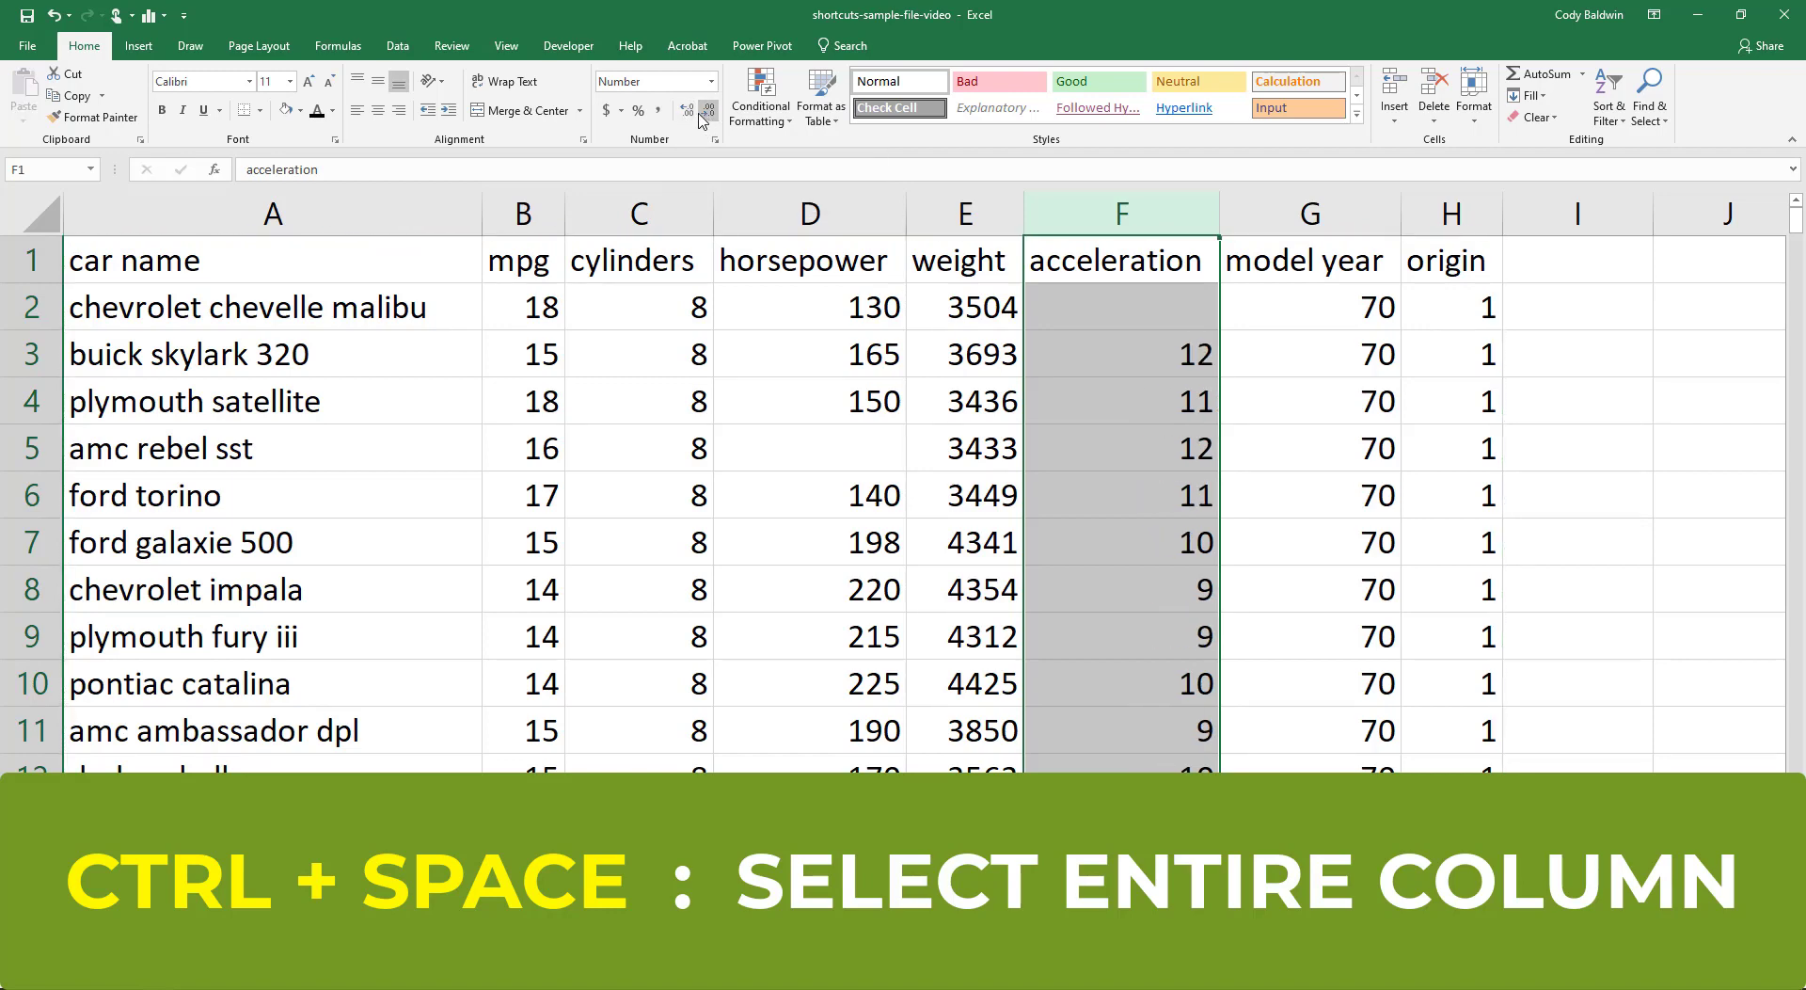
click(684, 110)
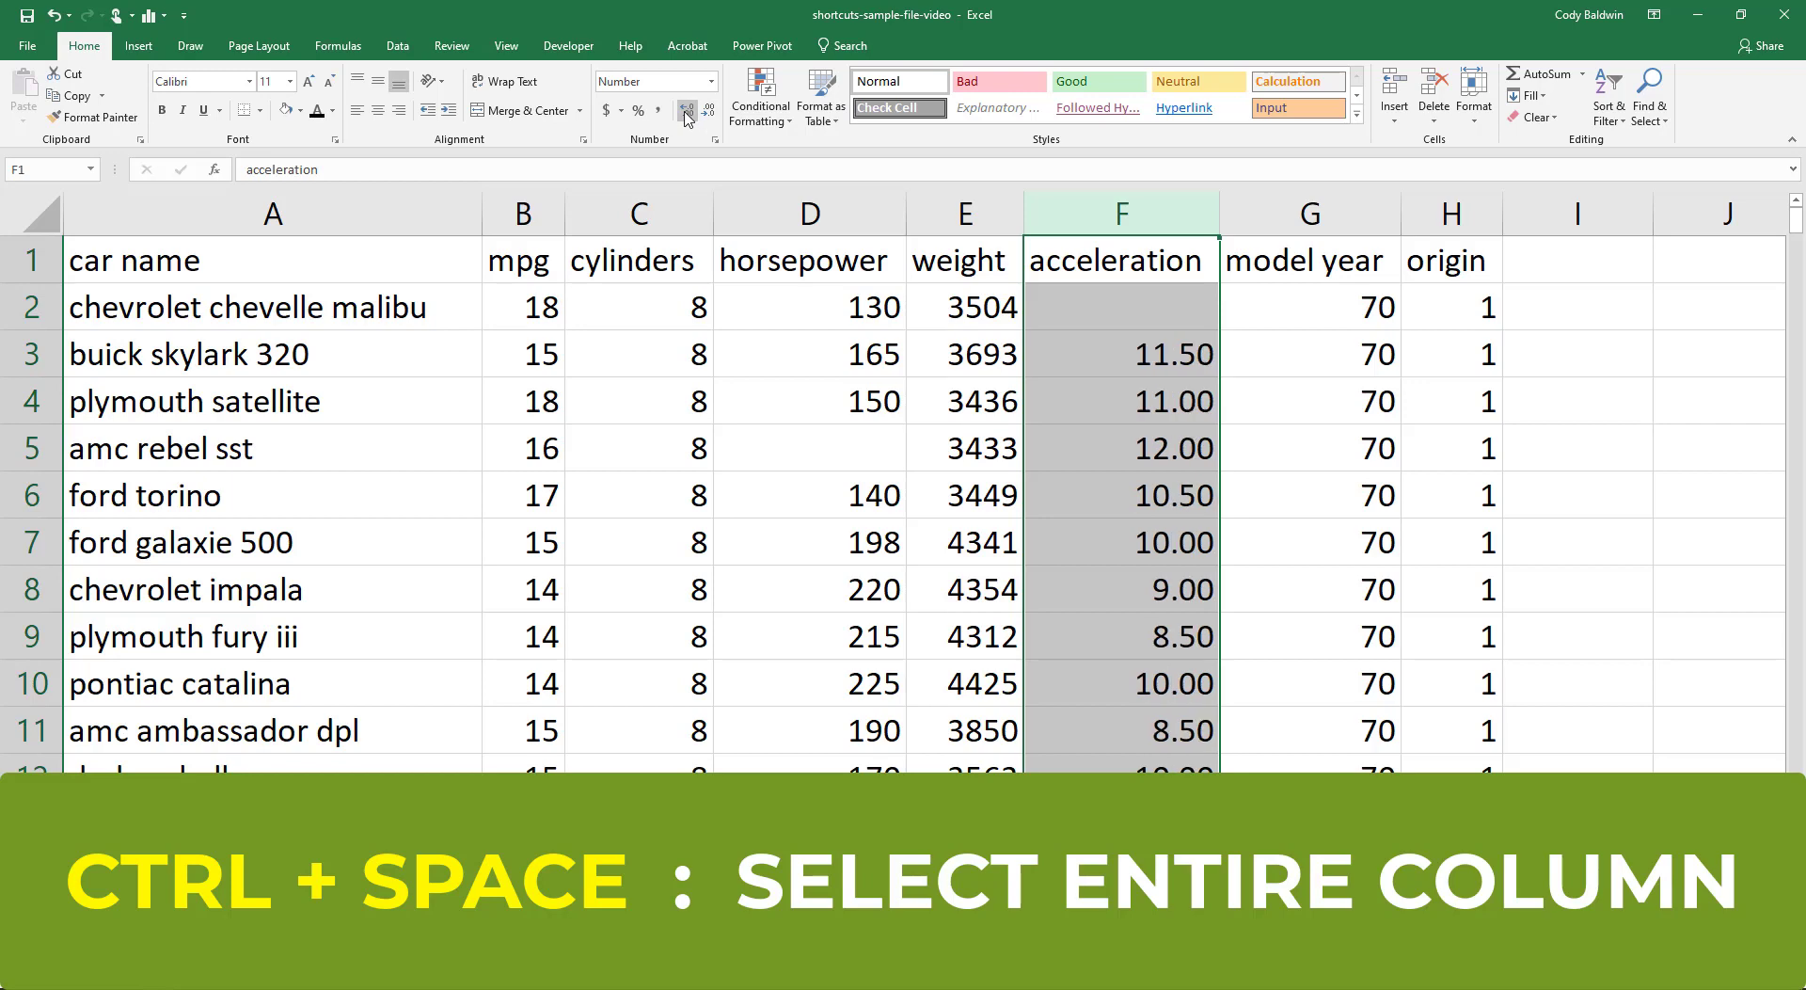
click(1120, 307)
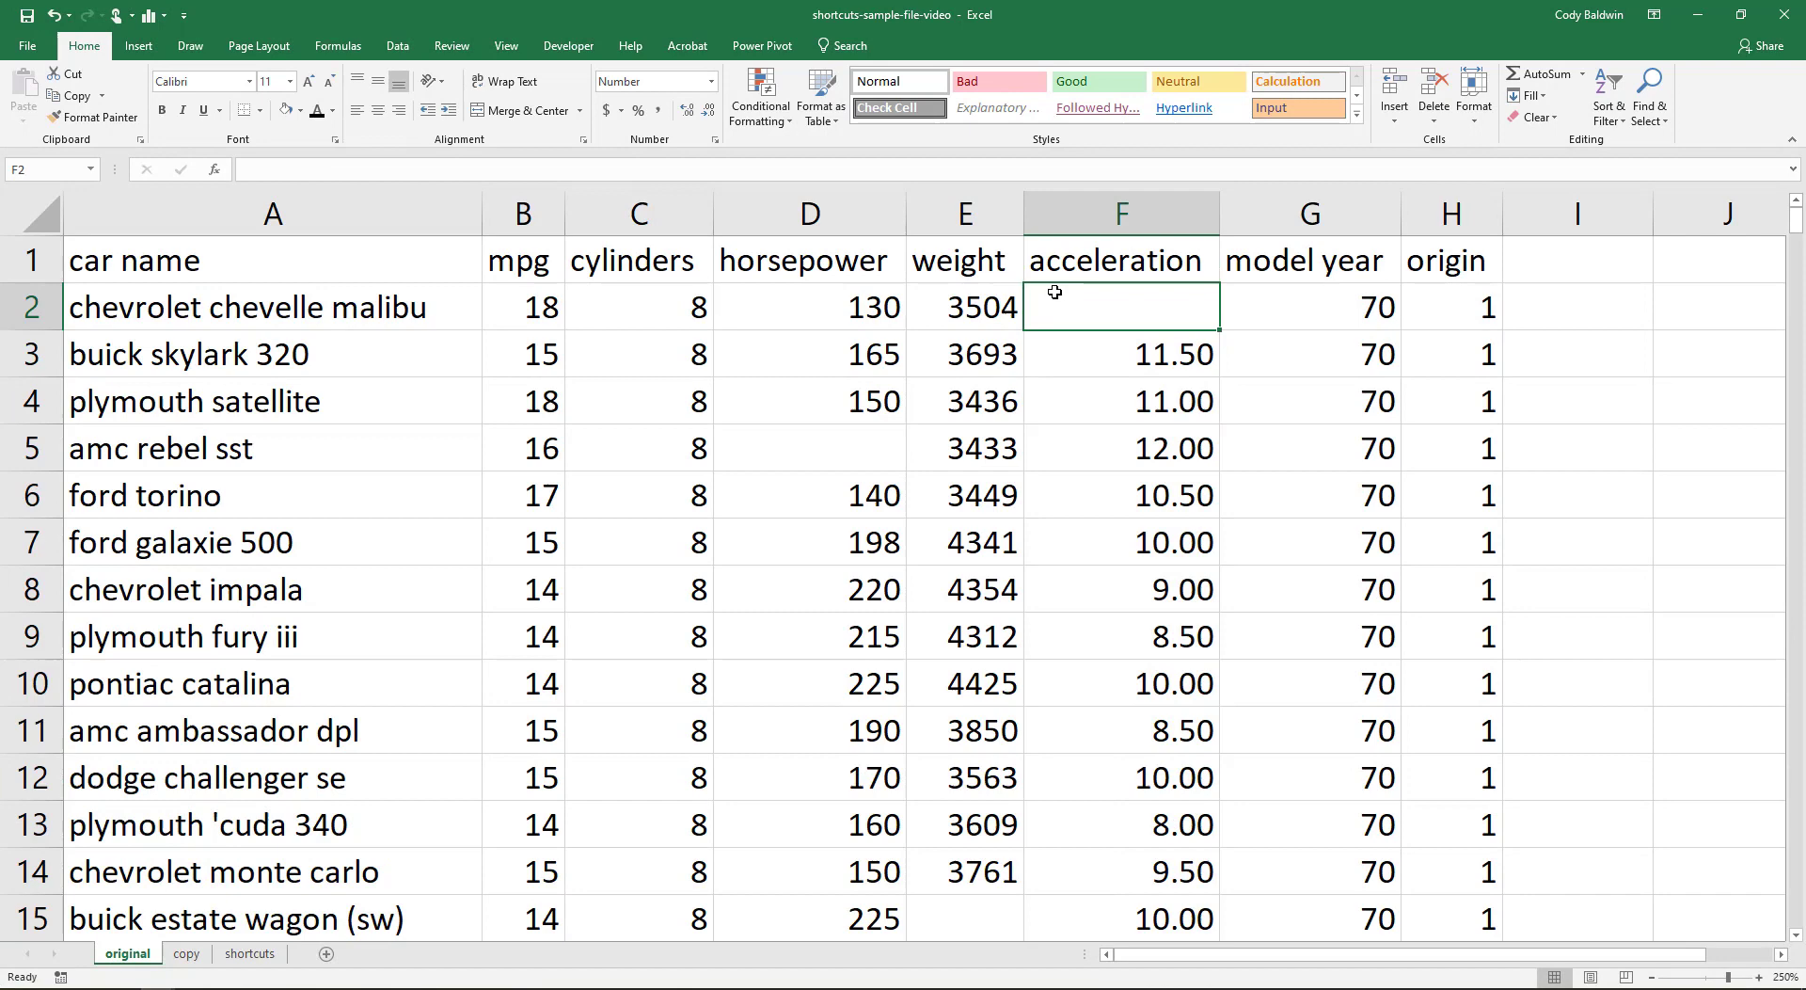
key(shift+space)
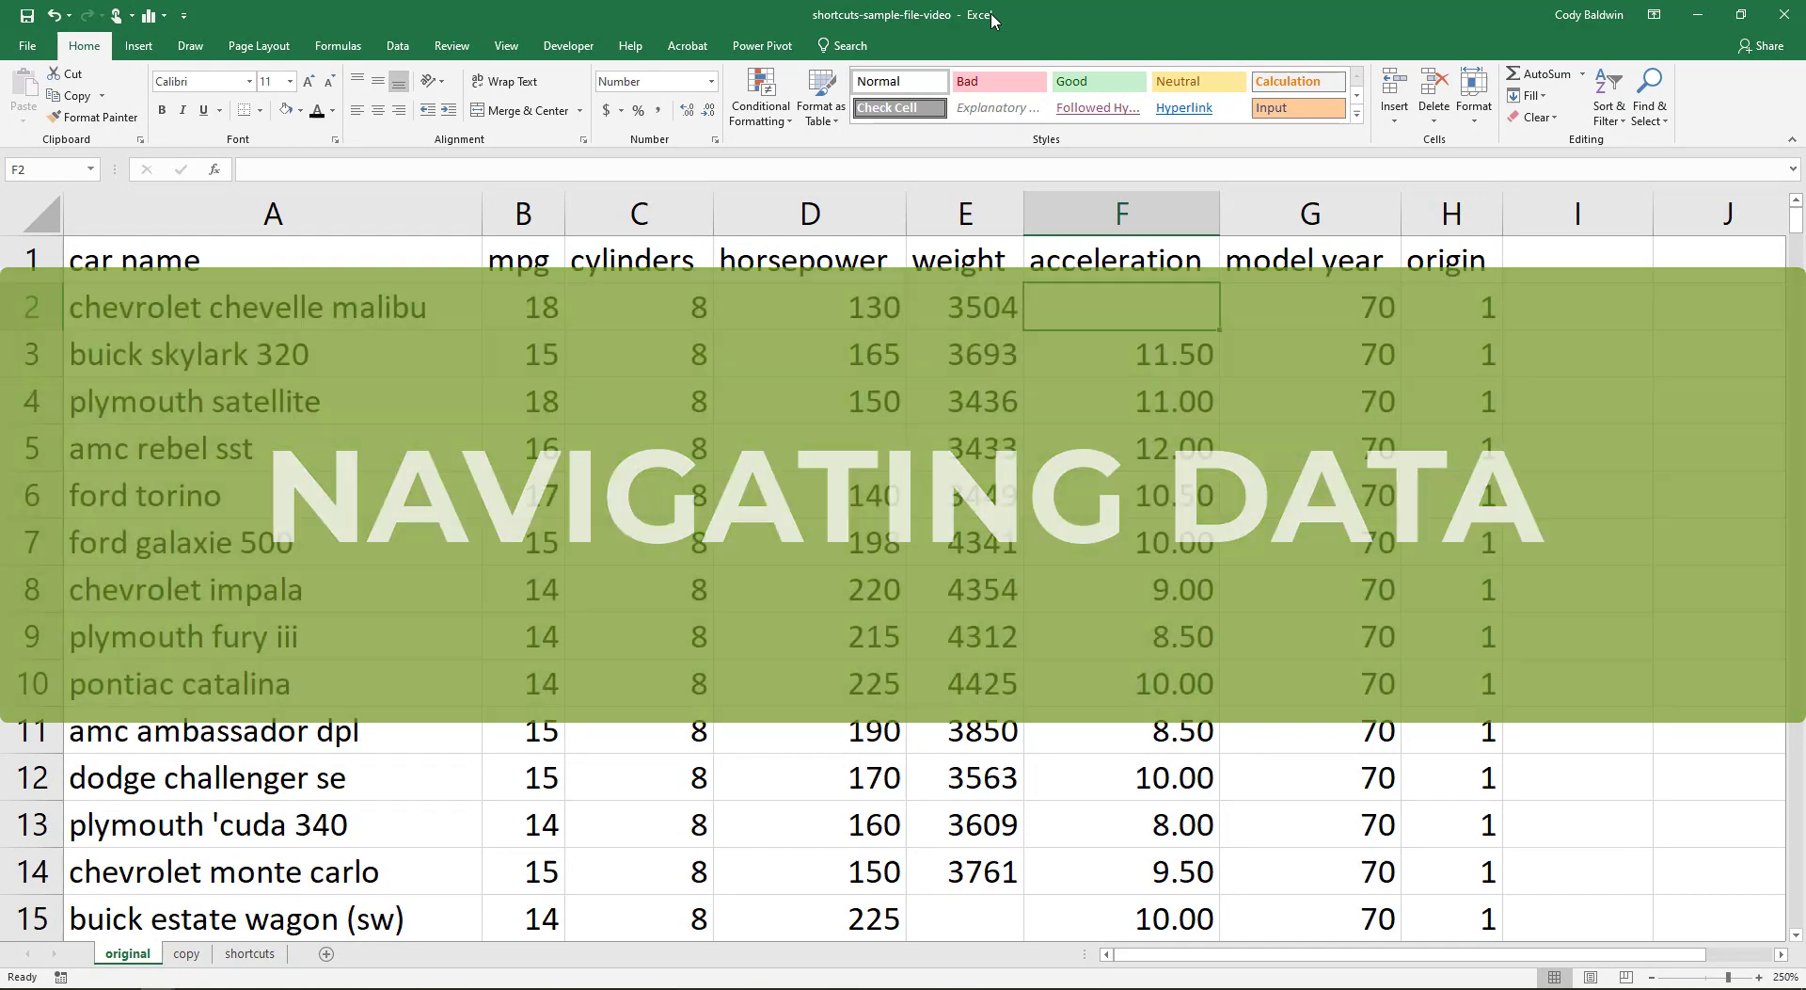
key(Ctrl+Home)
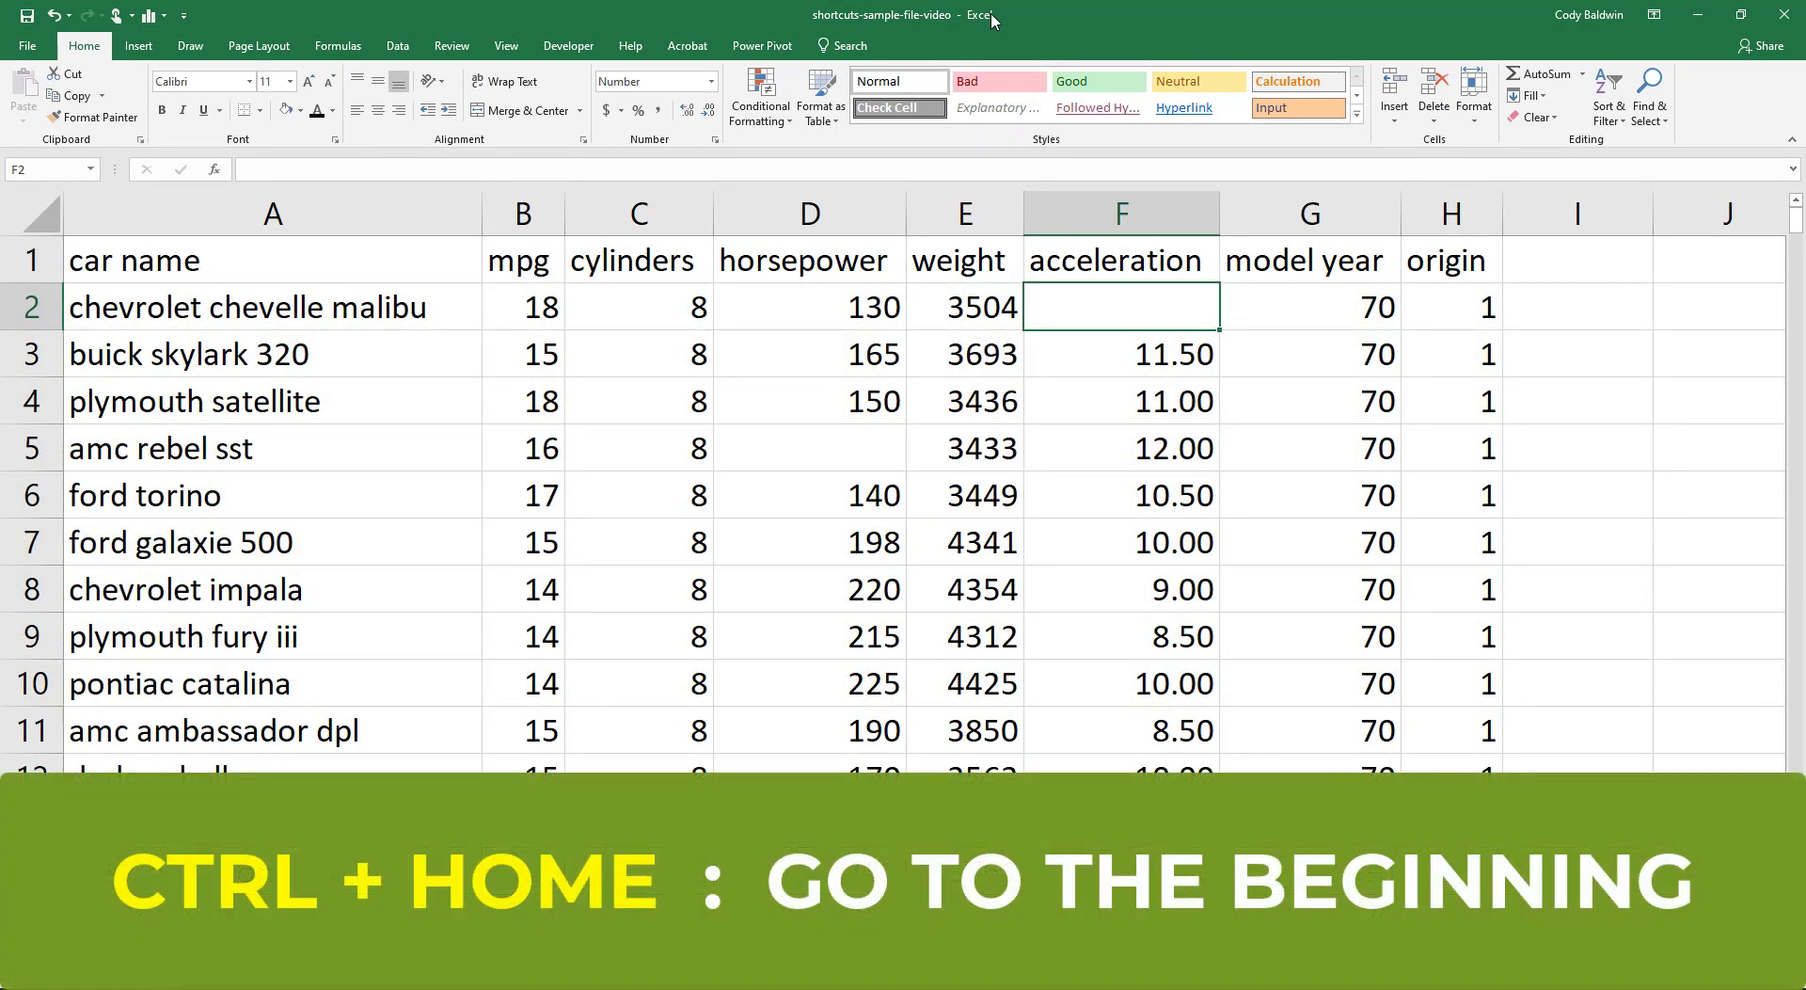
key(Ctrl+Home)
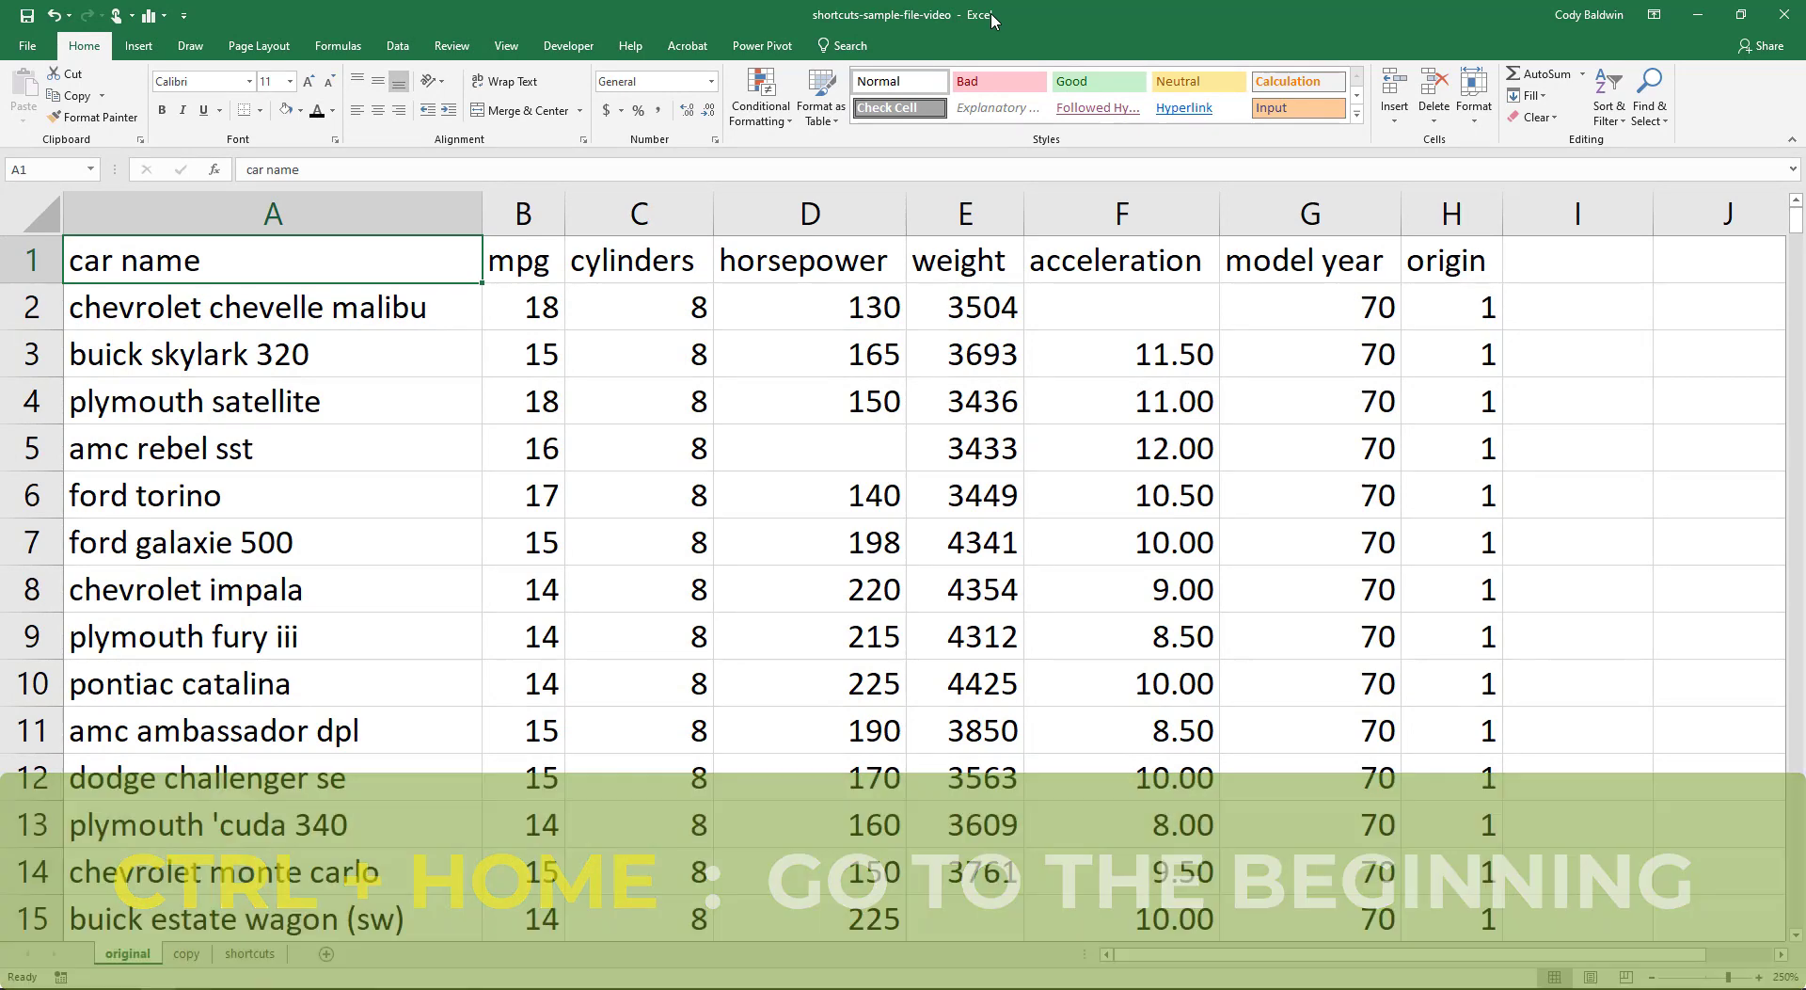
key(Ctrl+End)
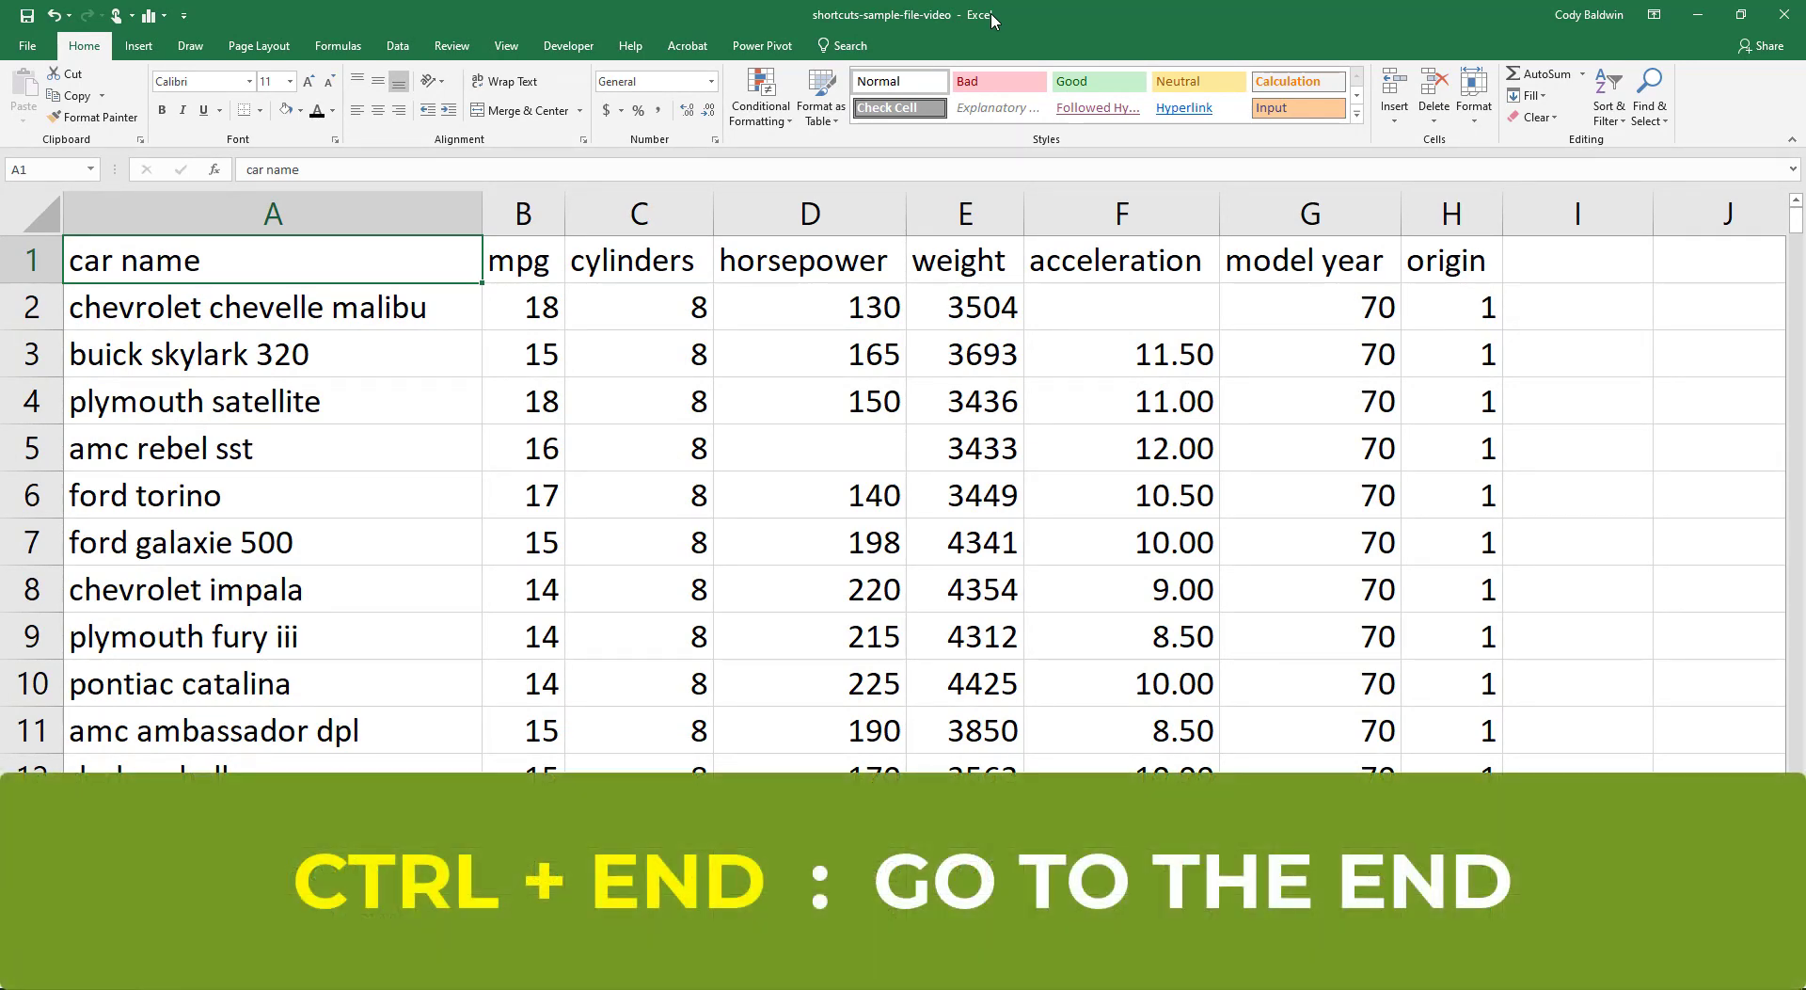
key(Ctrl+End)
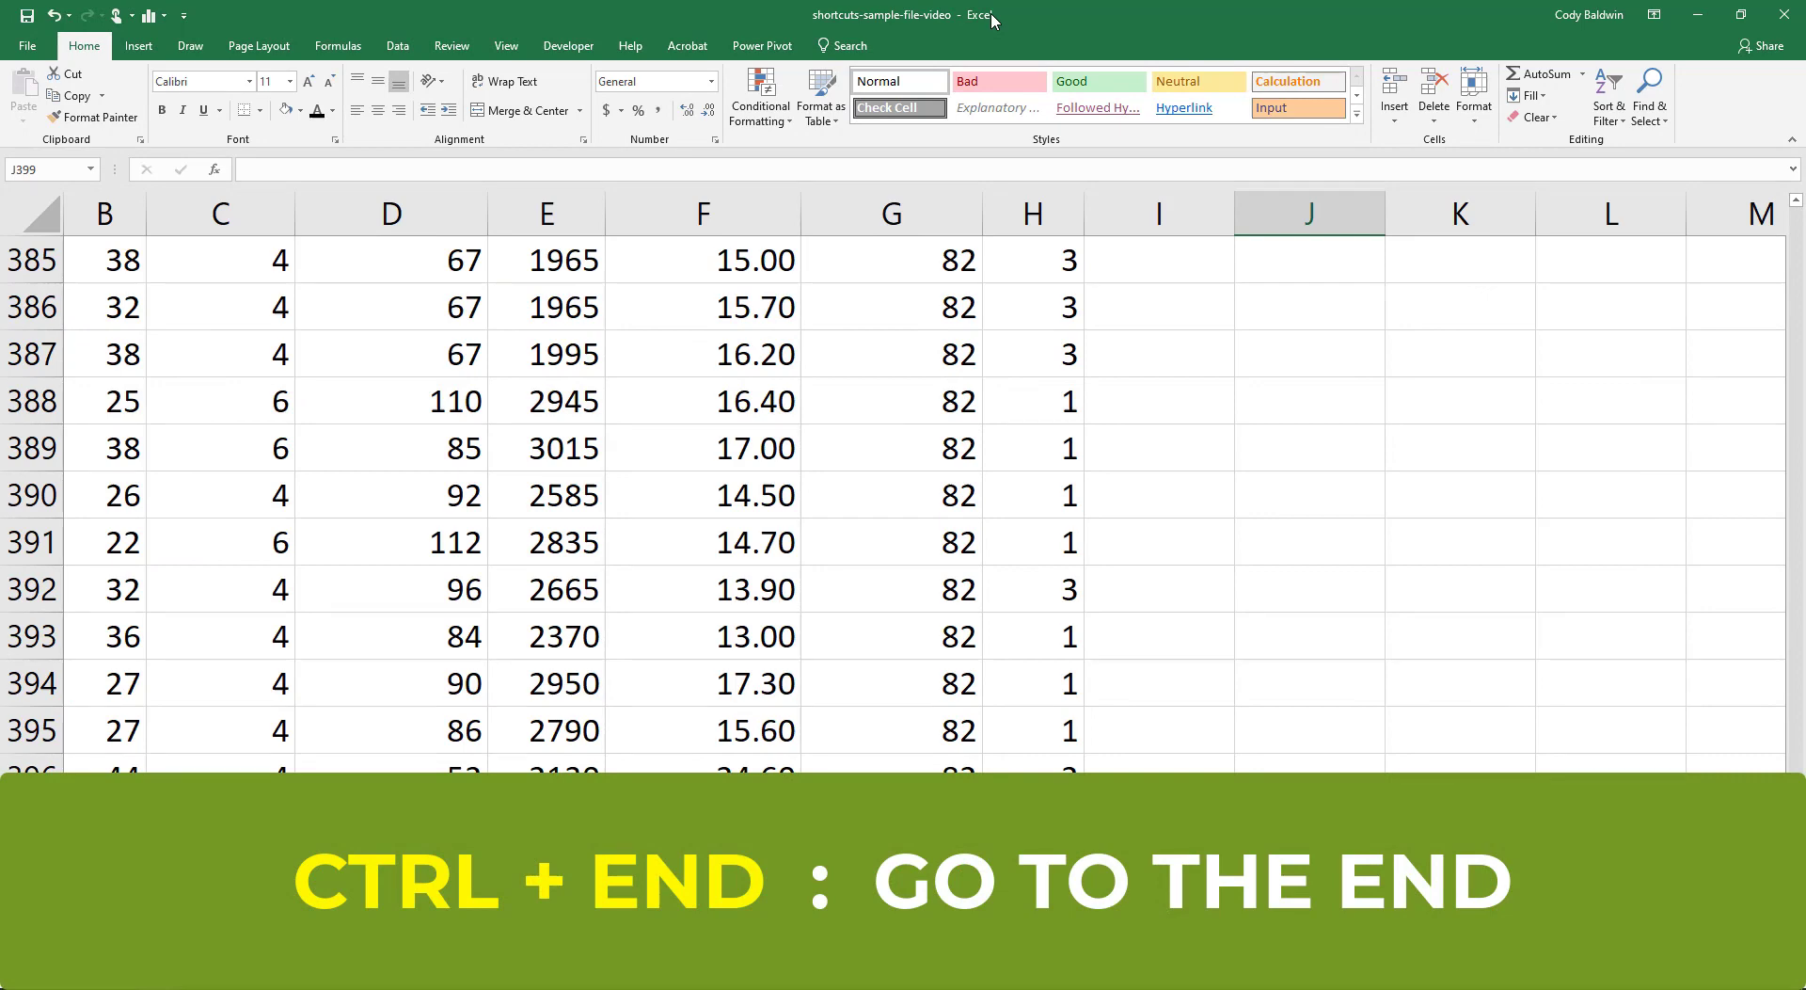
key(Ctrl+End)
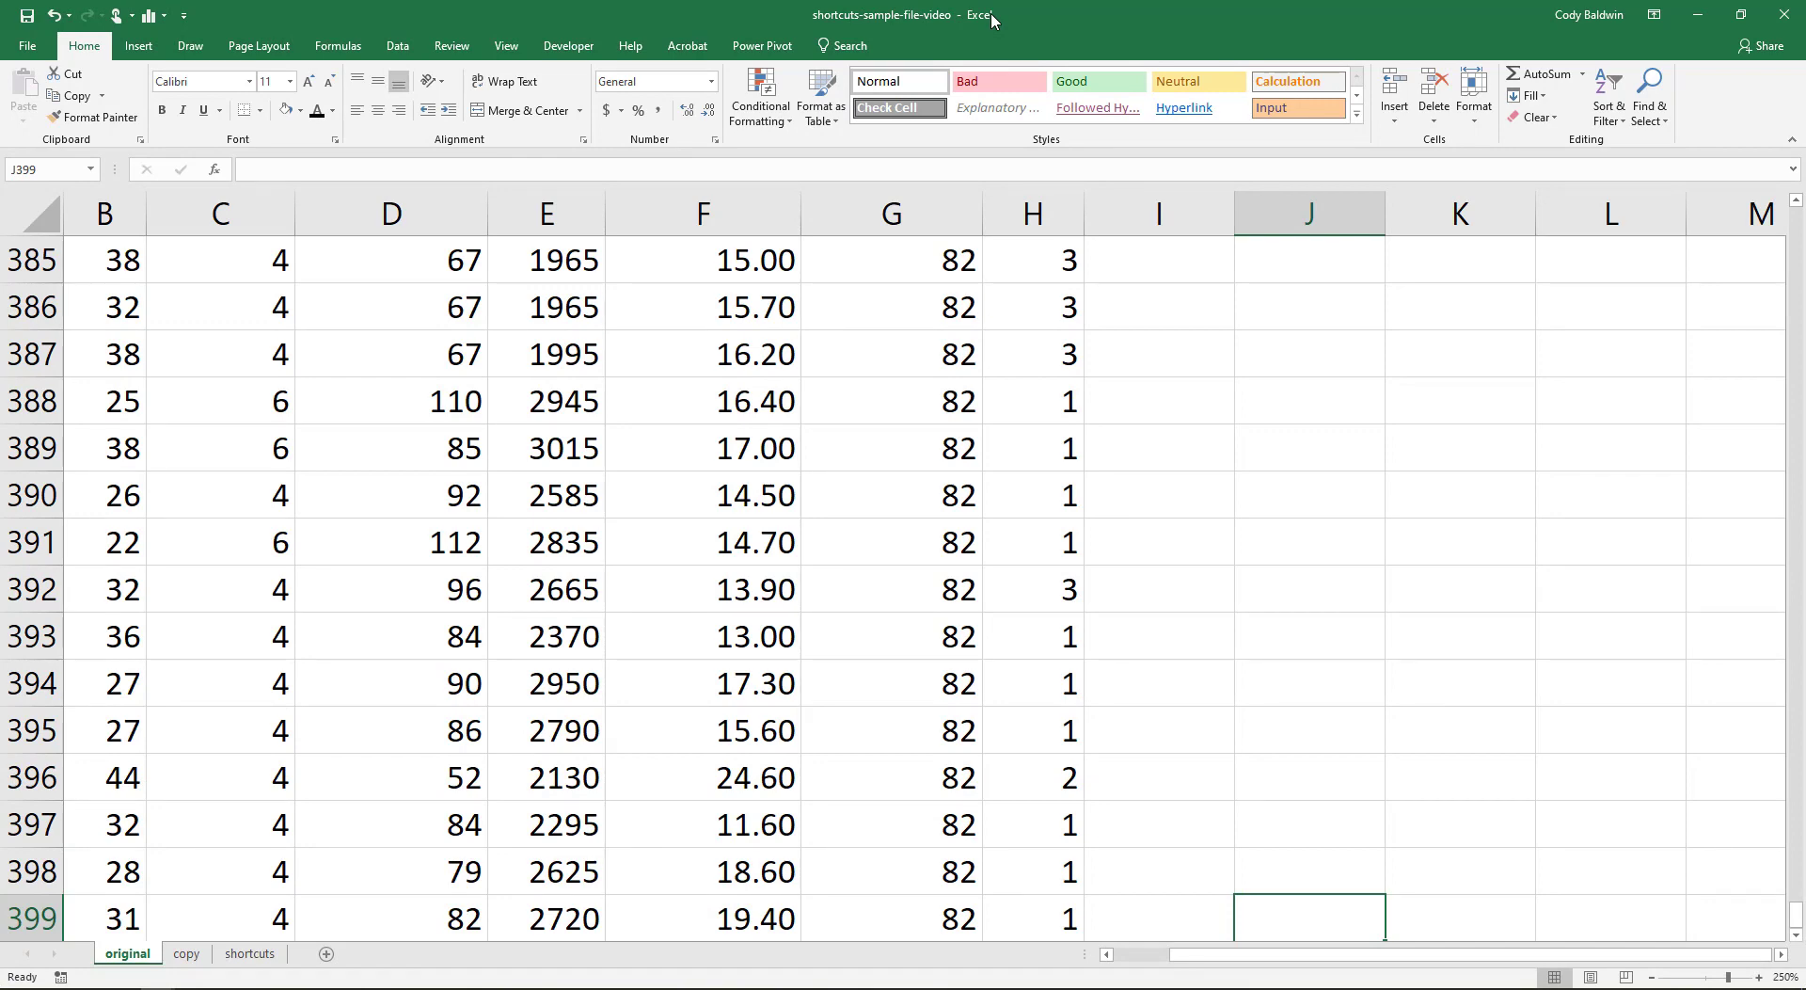
key(ctrl+Home)
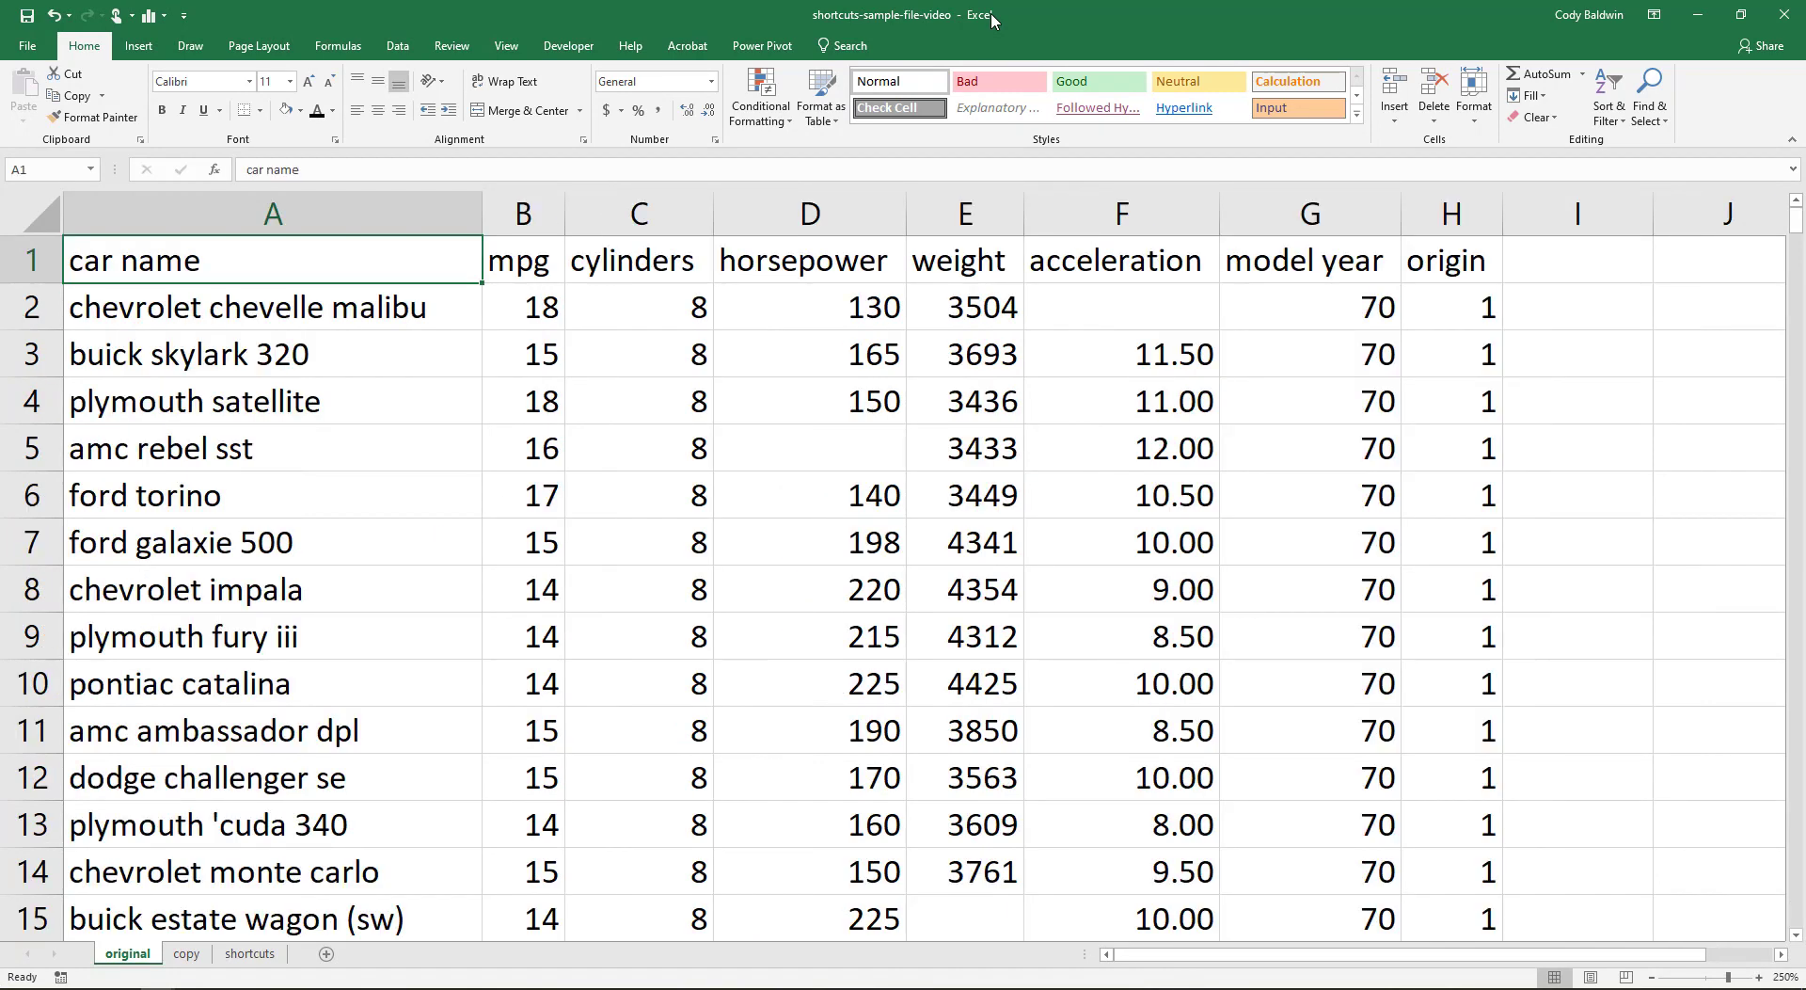
key(Ctrl+End)
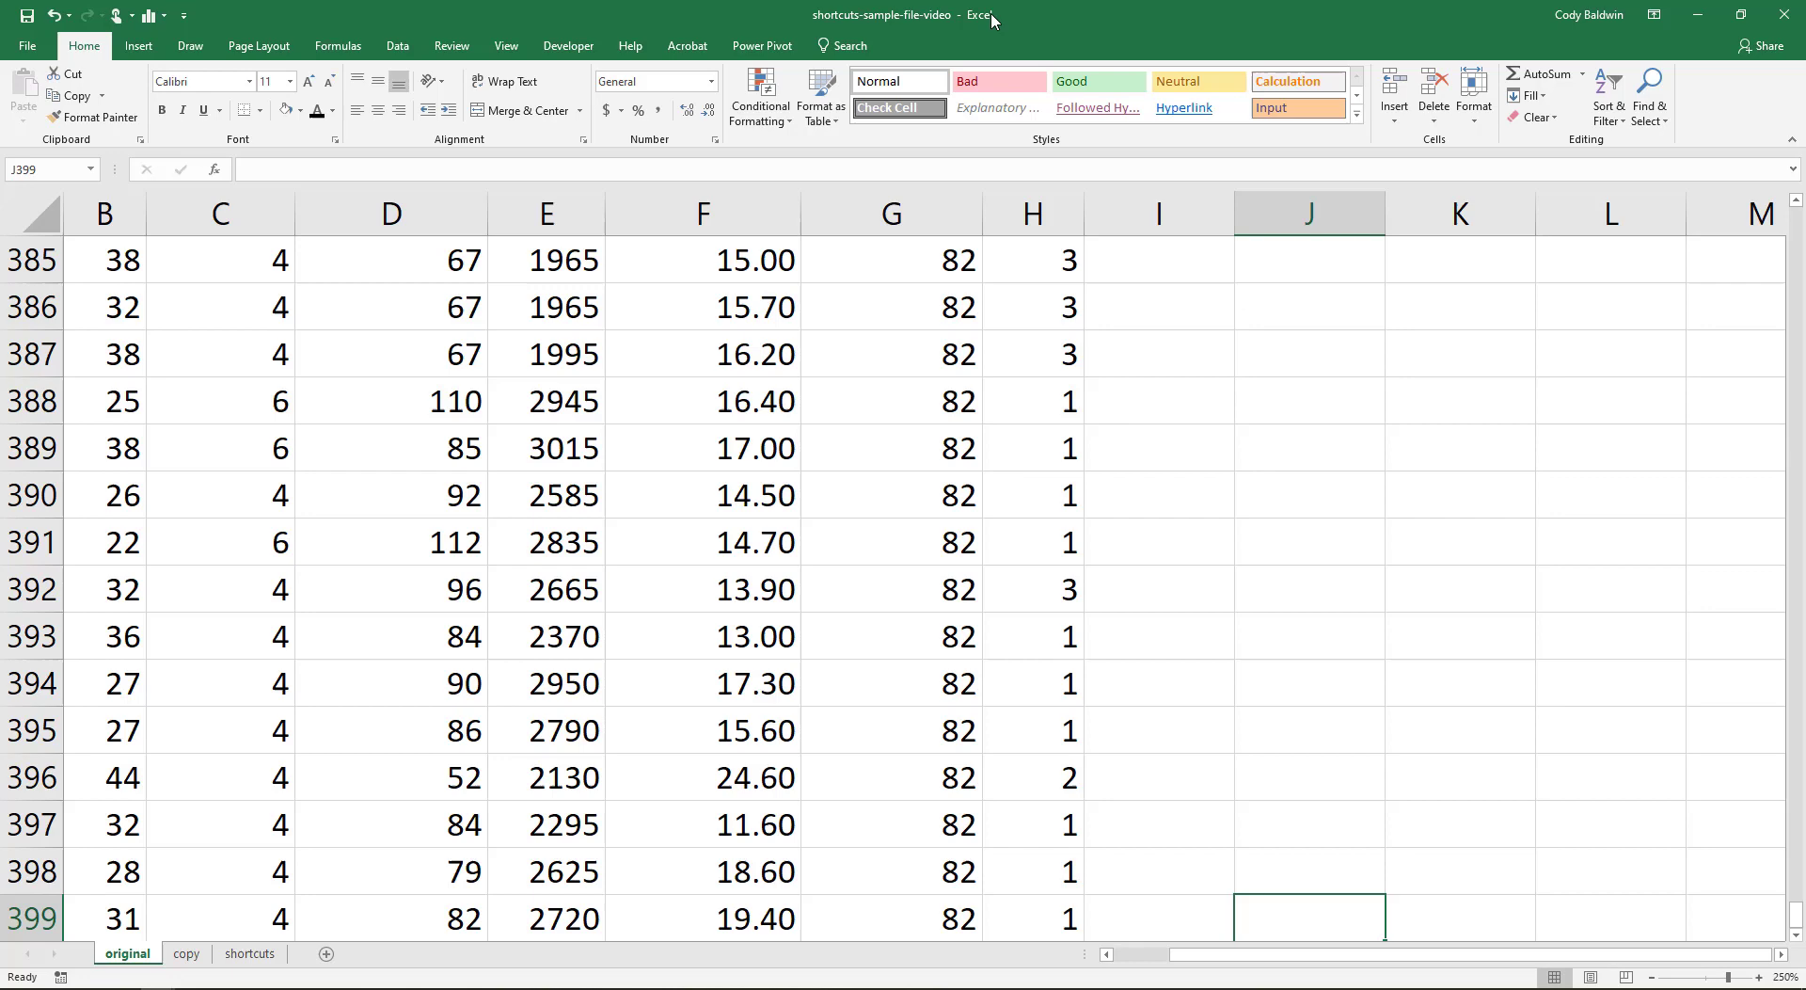
key(ctrl+Home)
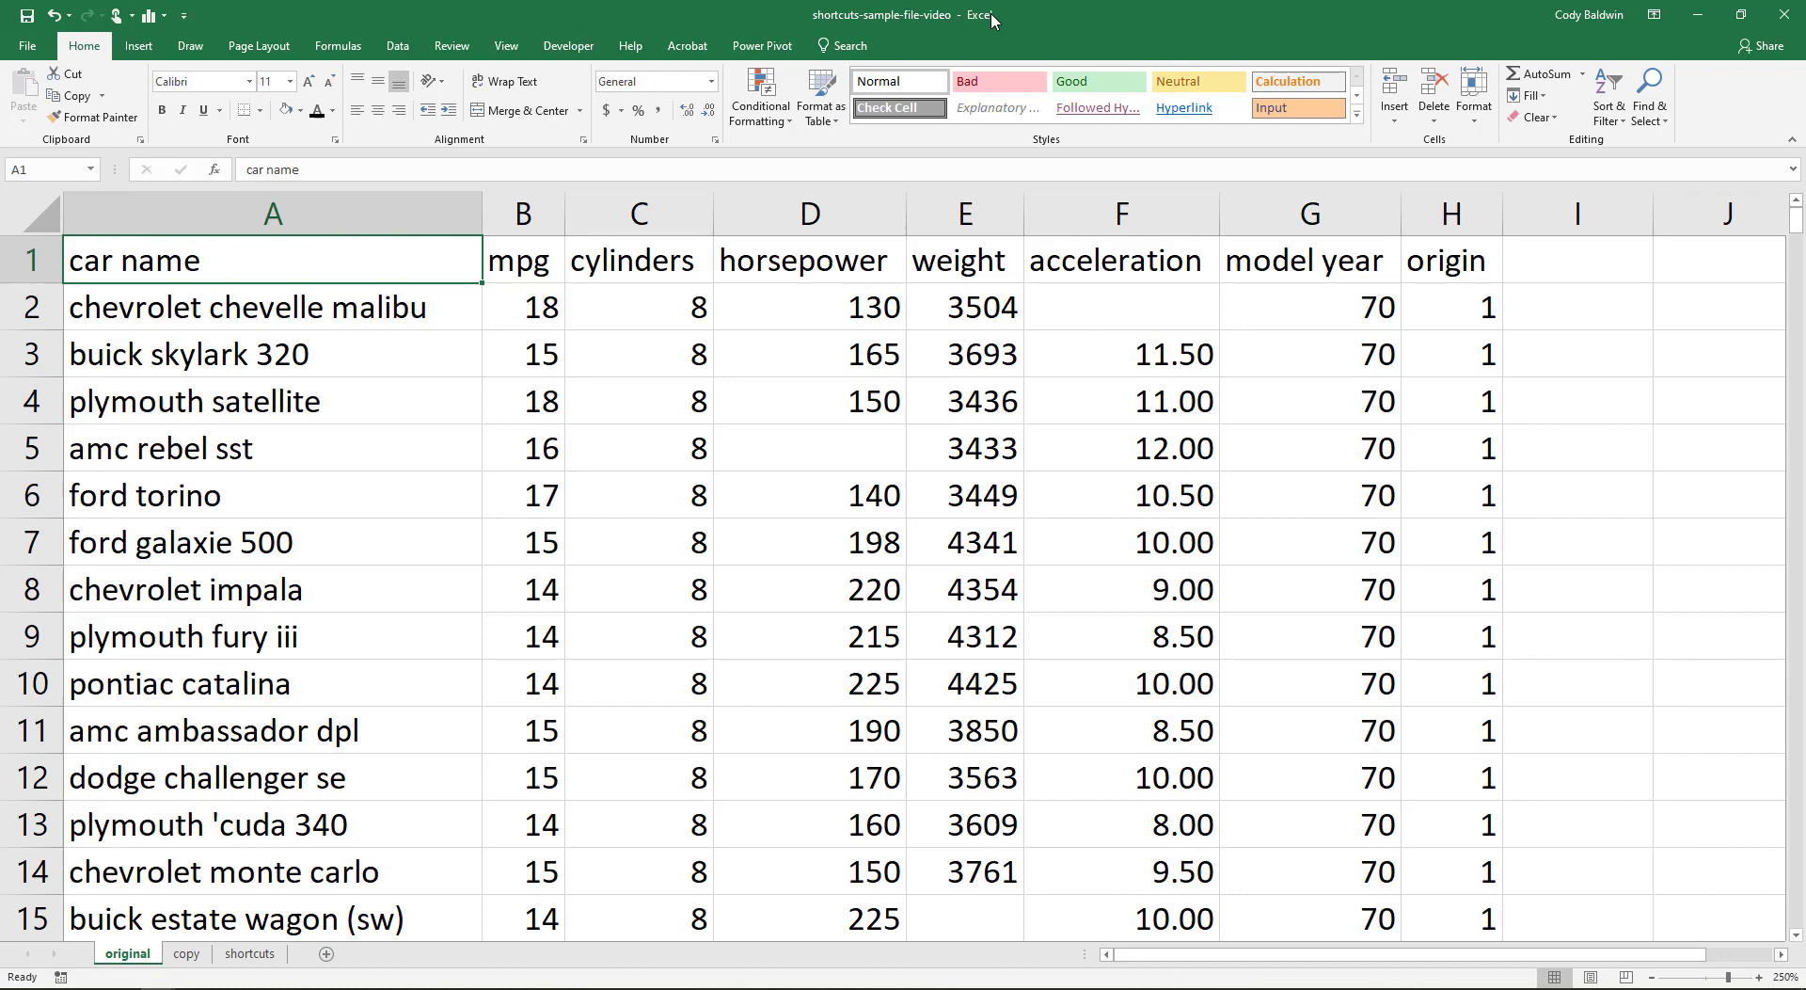
key(Ctrl+Tab)
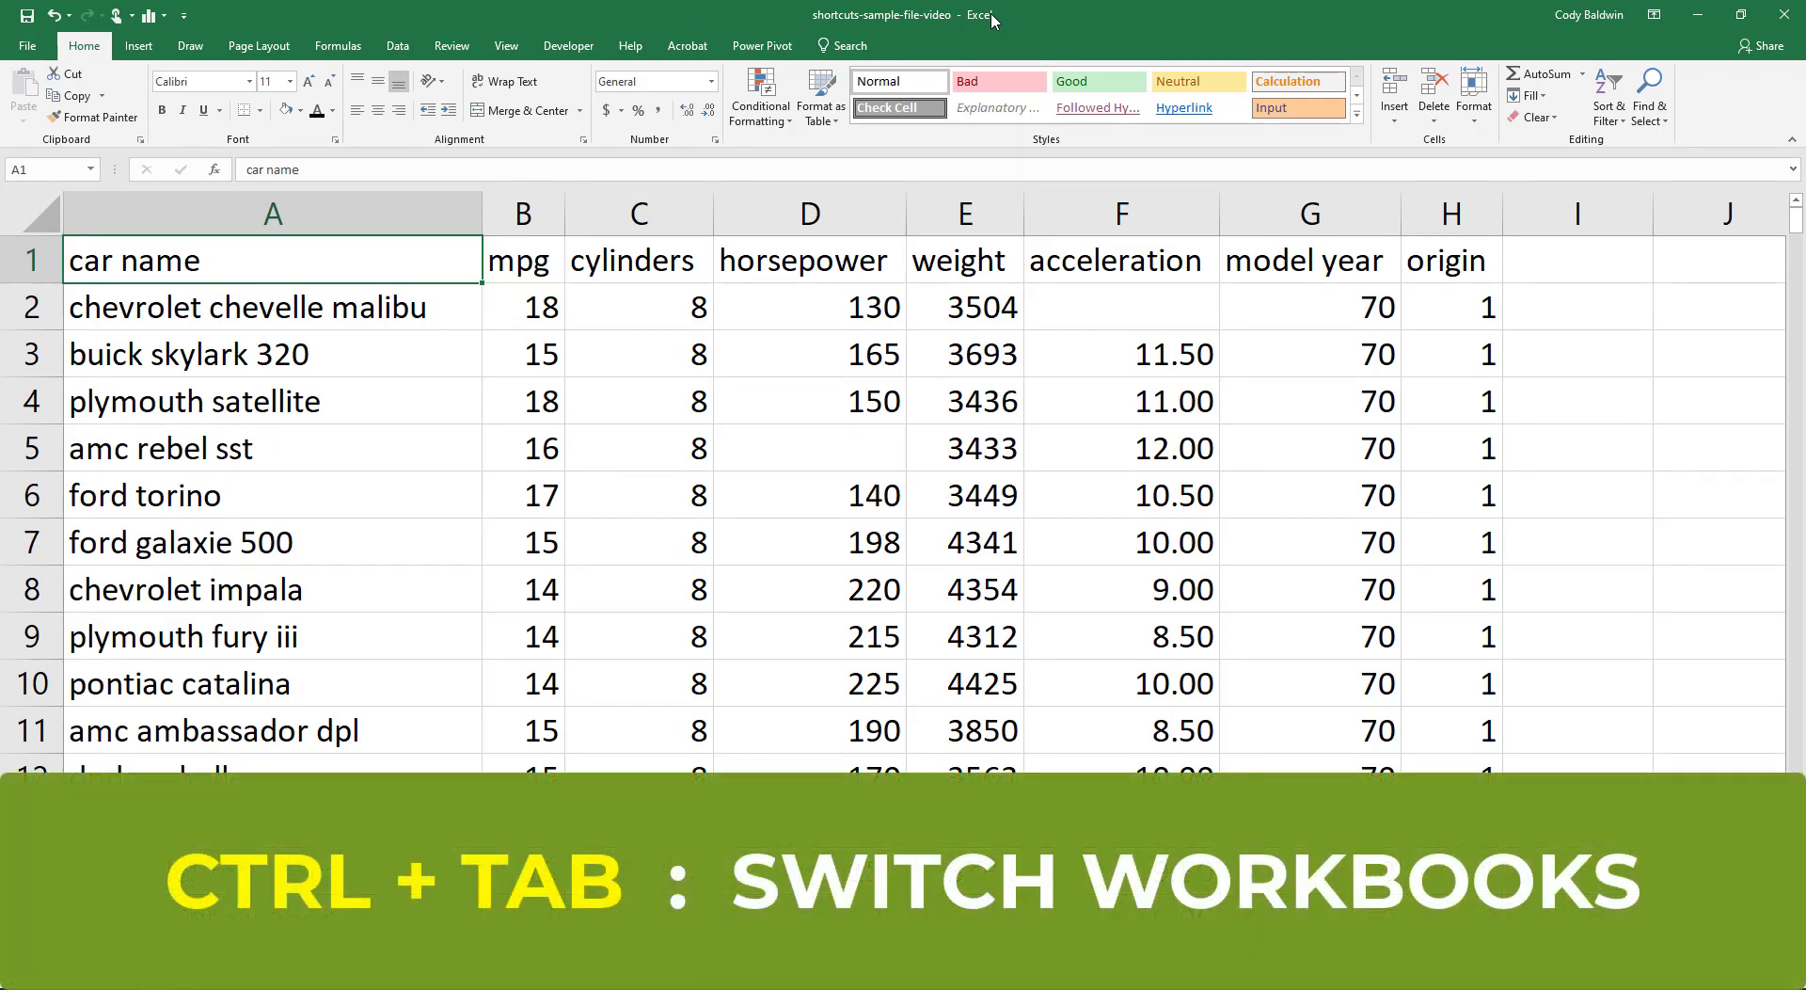
key(Ctrl+Tab)
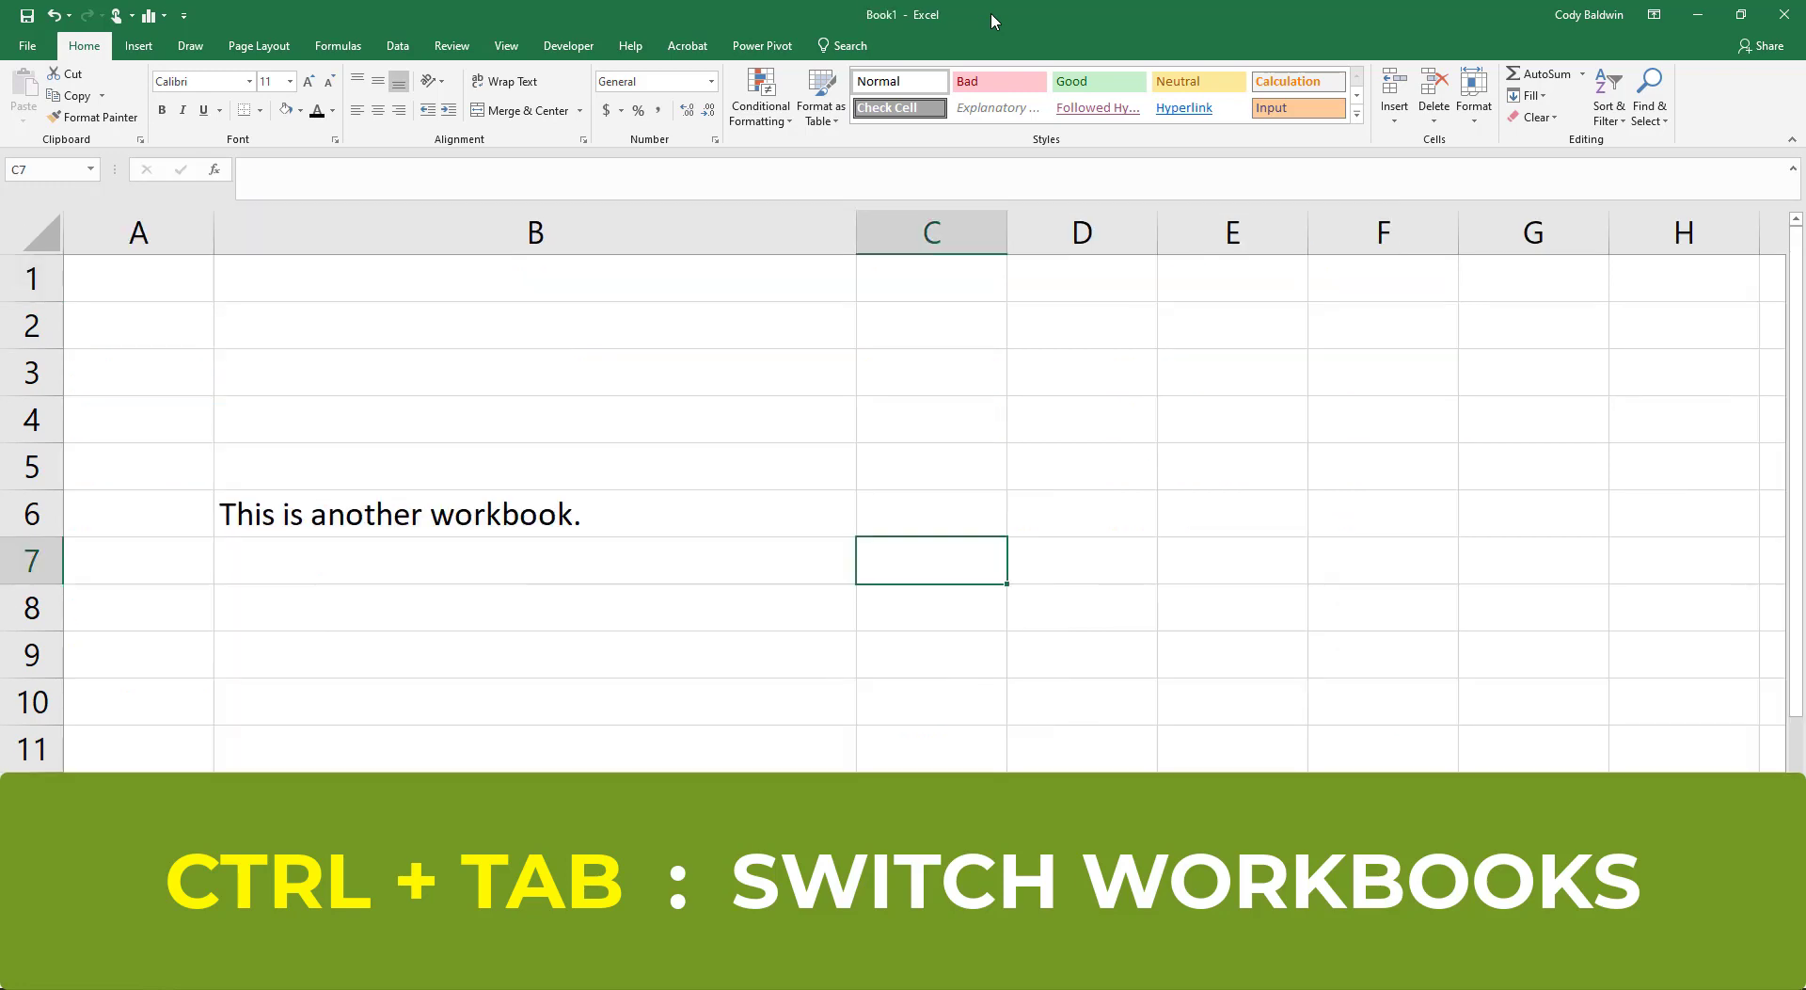
key(ctrl+tab)
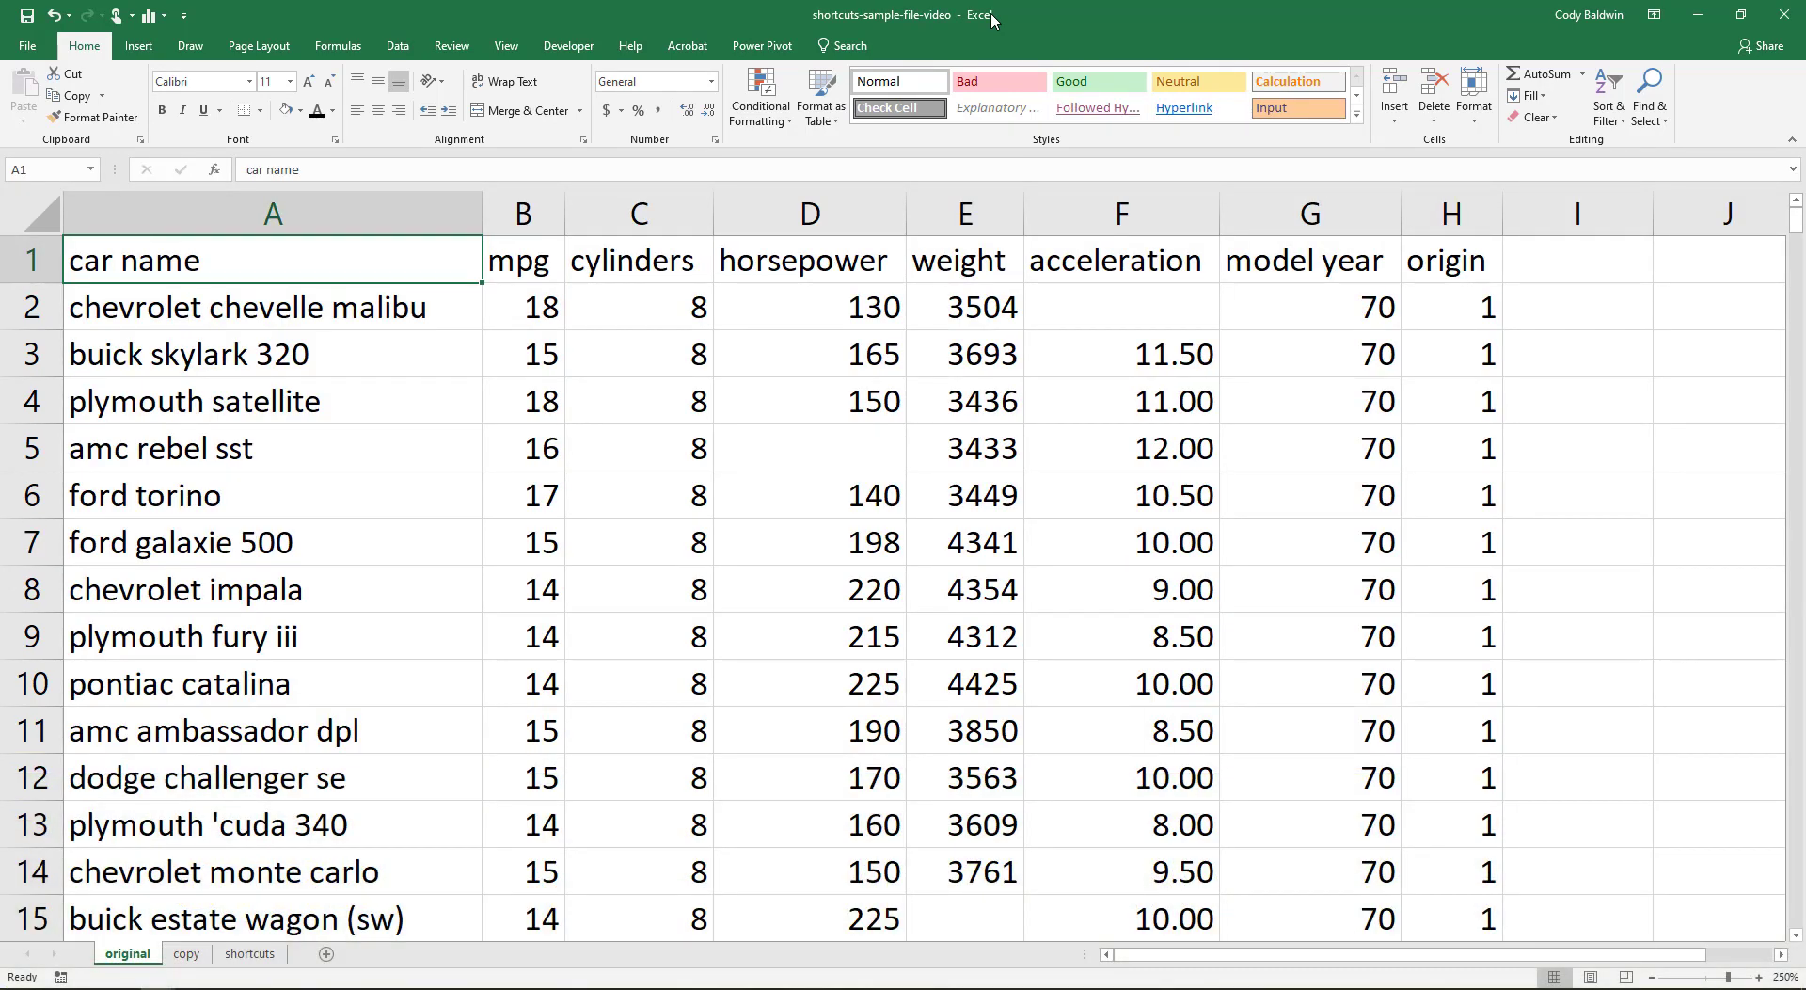
key(Ctrl+f)
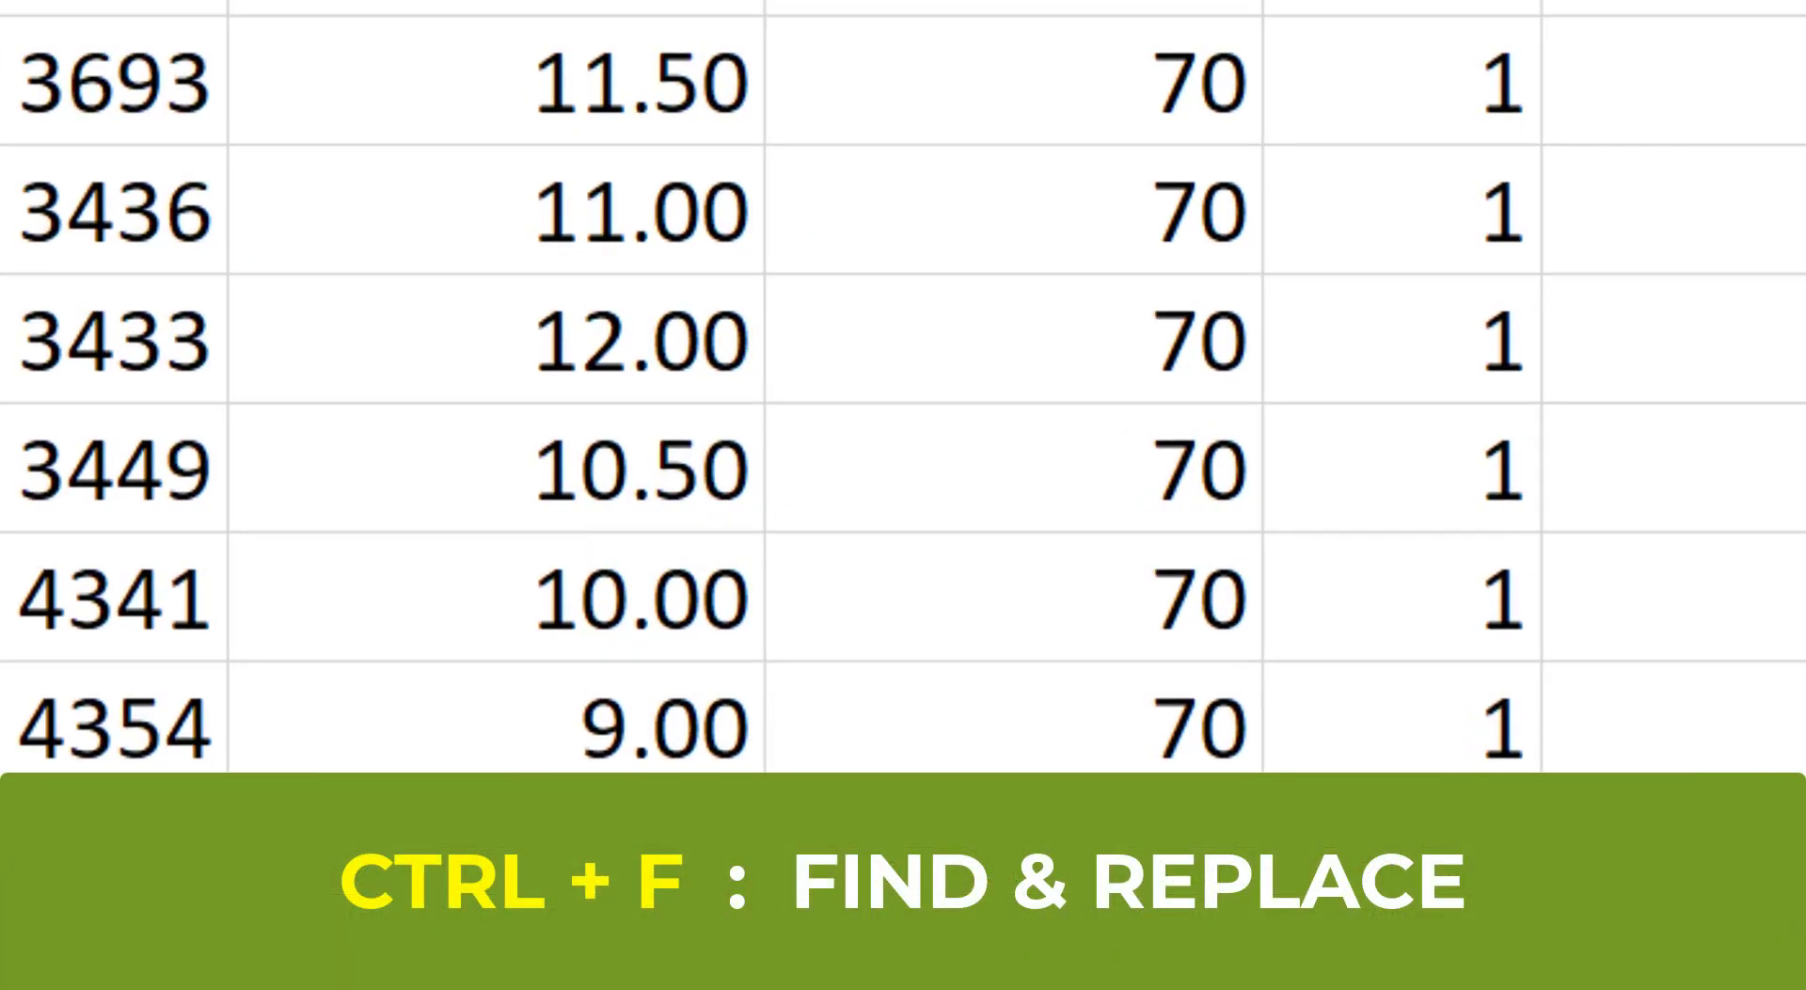
- Set up Find and Replace with Ford in Find what and Toyota in Replace with
key(ctrl+f)
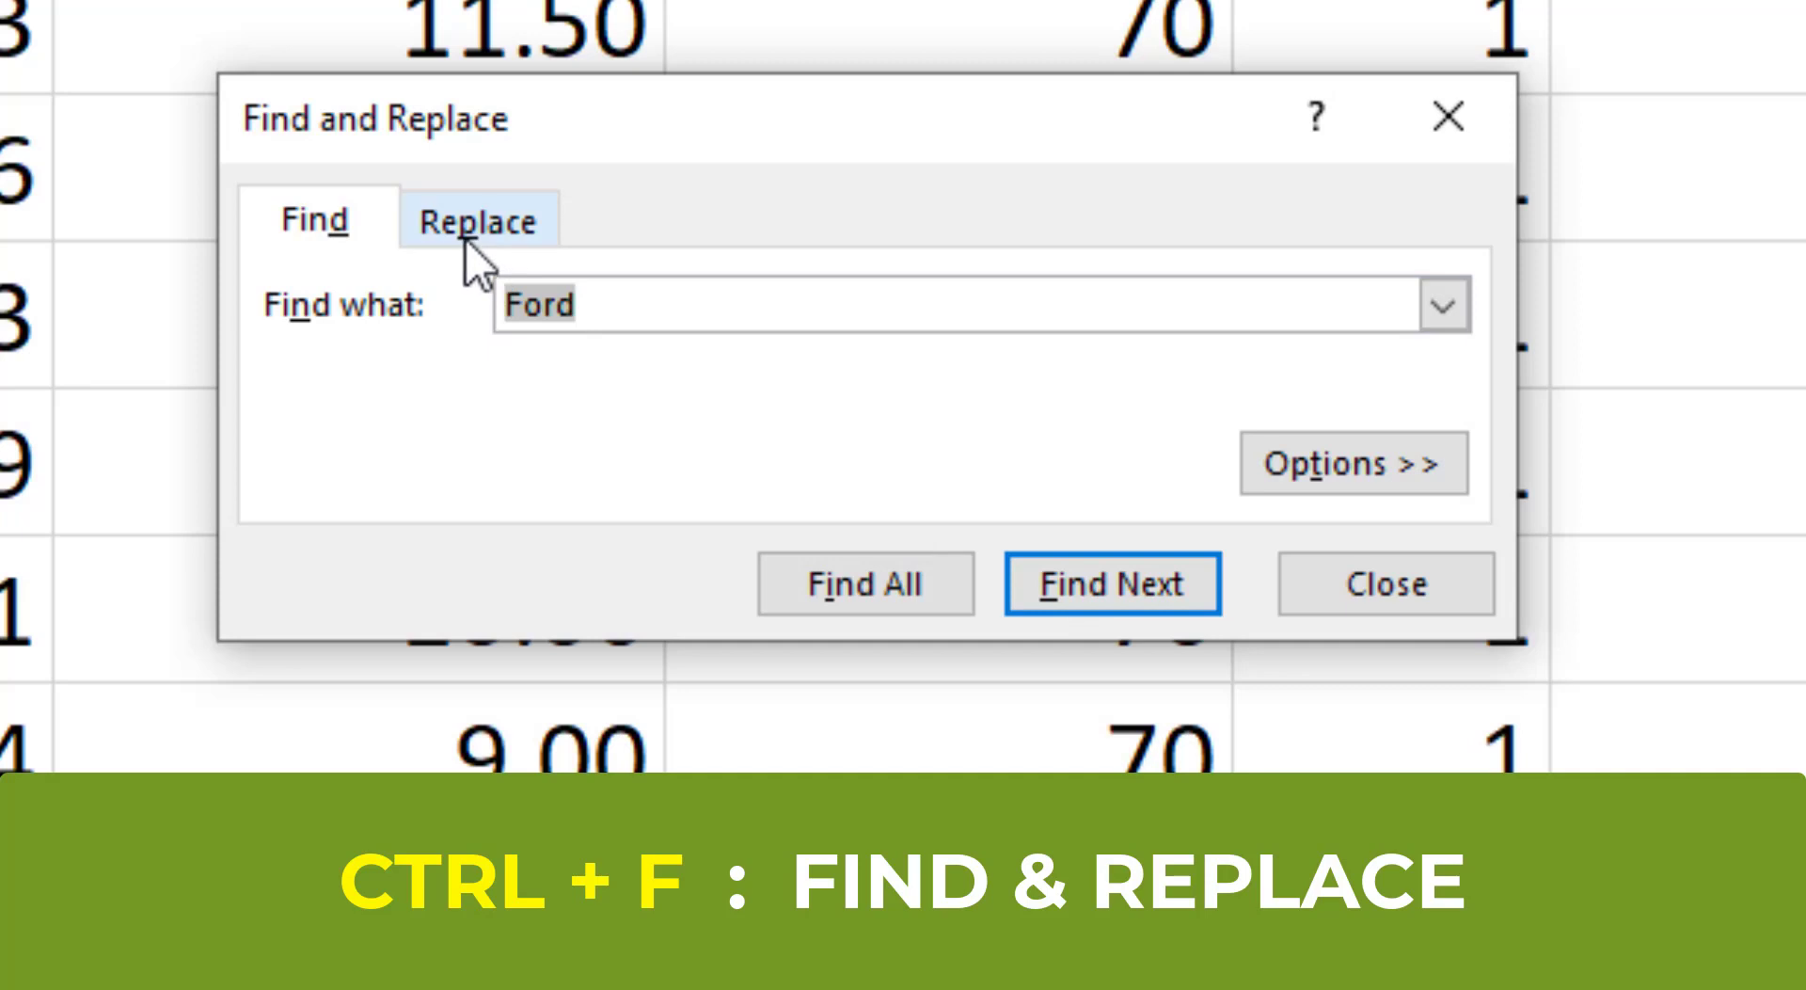
click(477, 223)
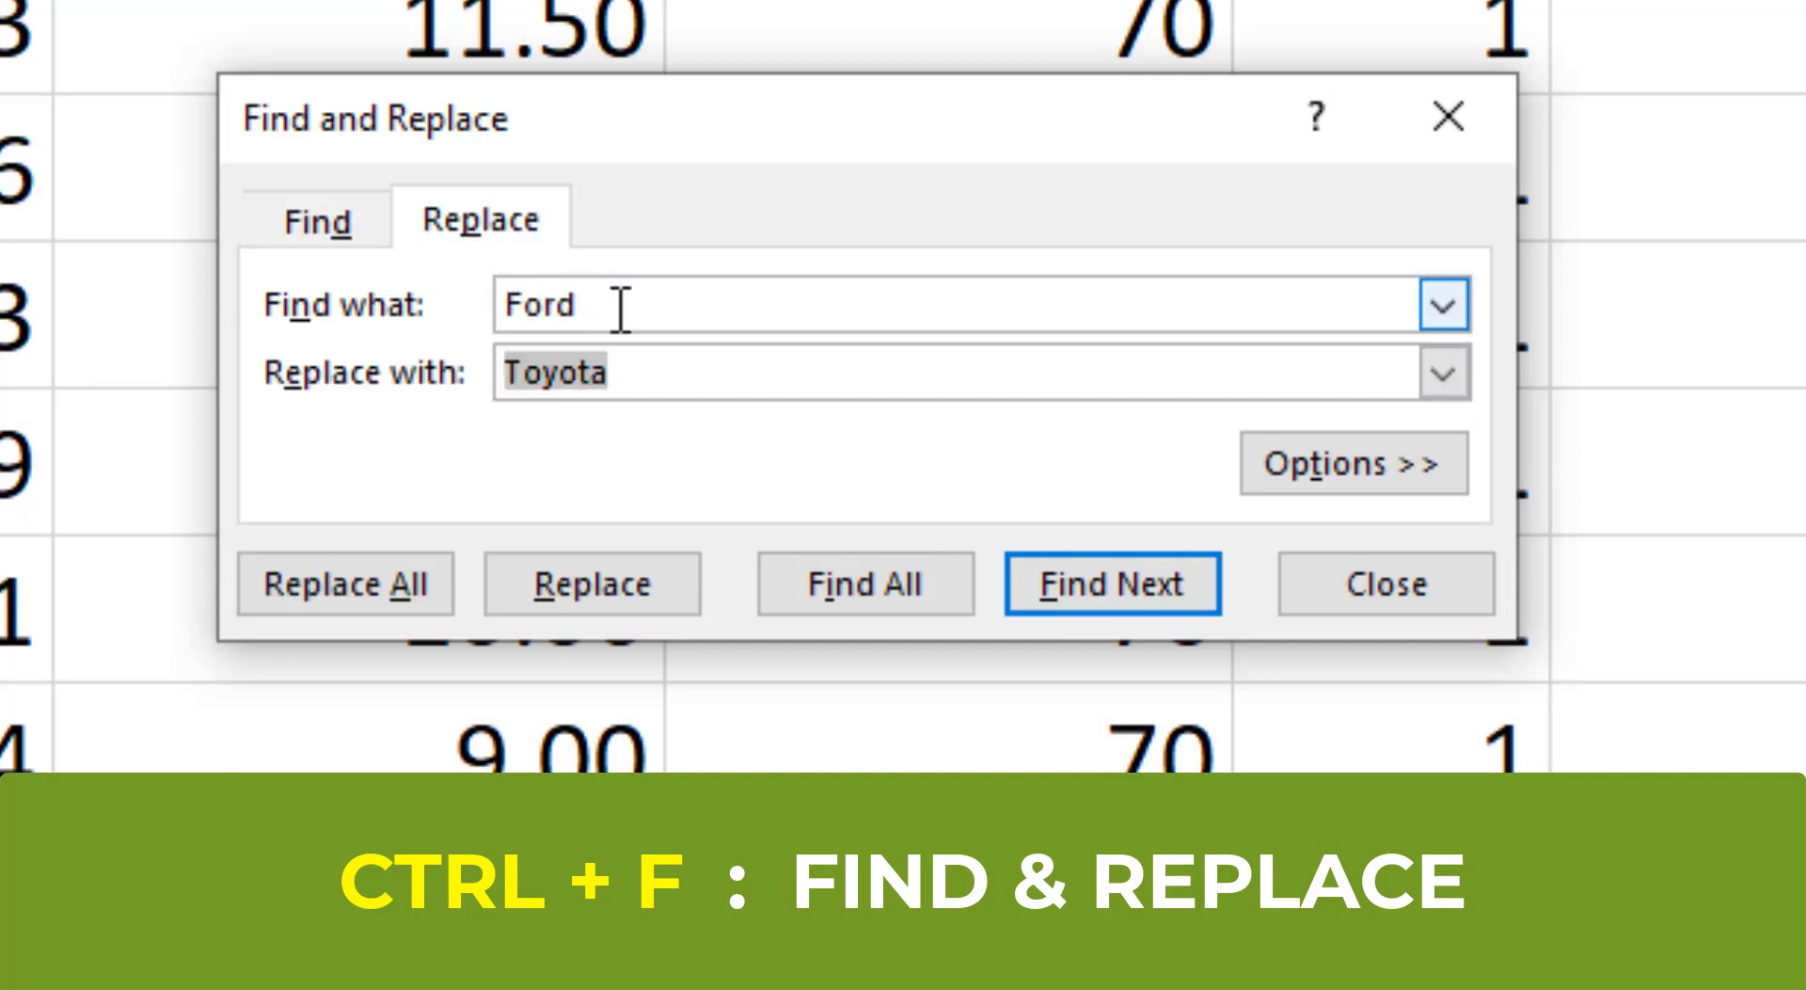
click(677, 399)
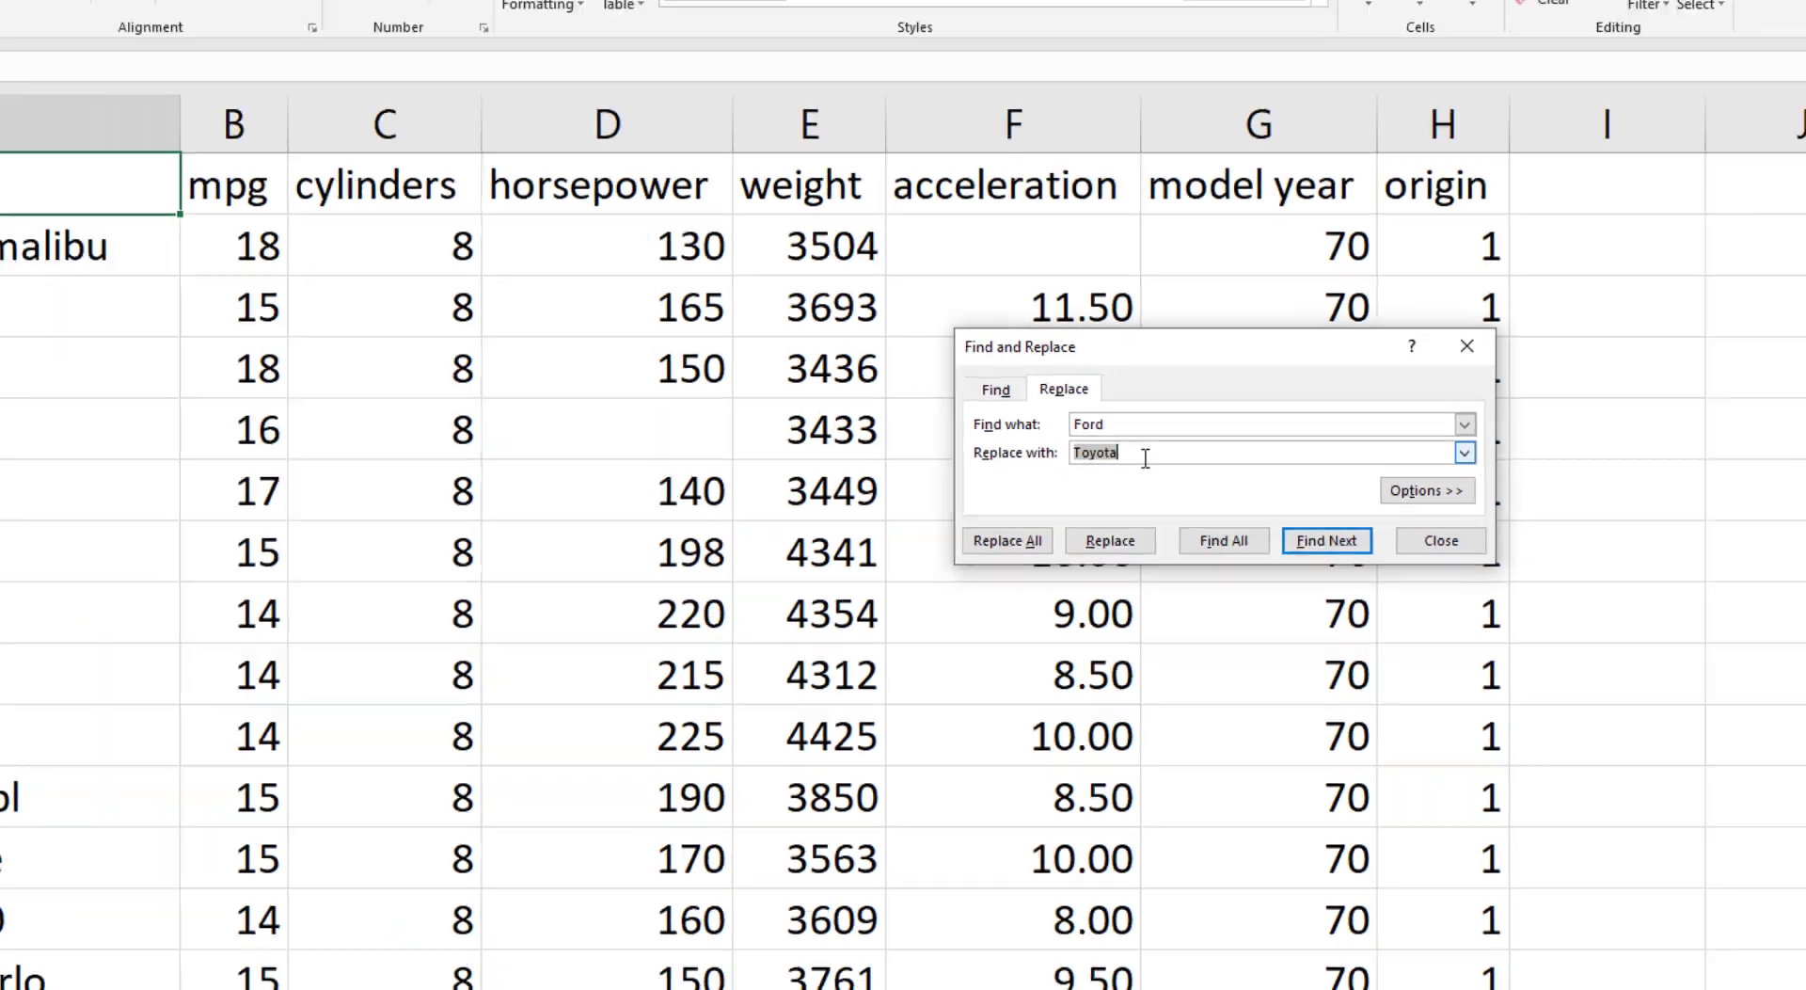
- Close Find and Replace, type =aver in cell I2, and accept AVERAGE with Tab
click(1441, 541)
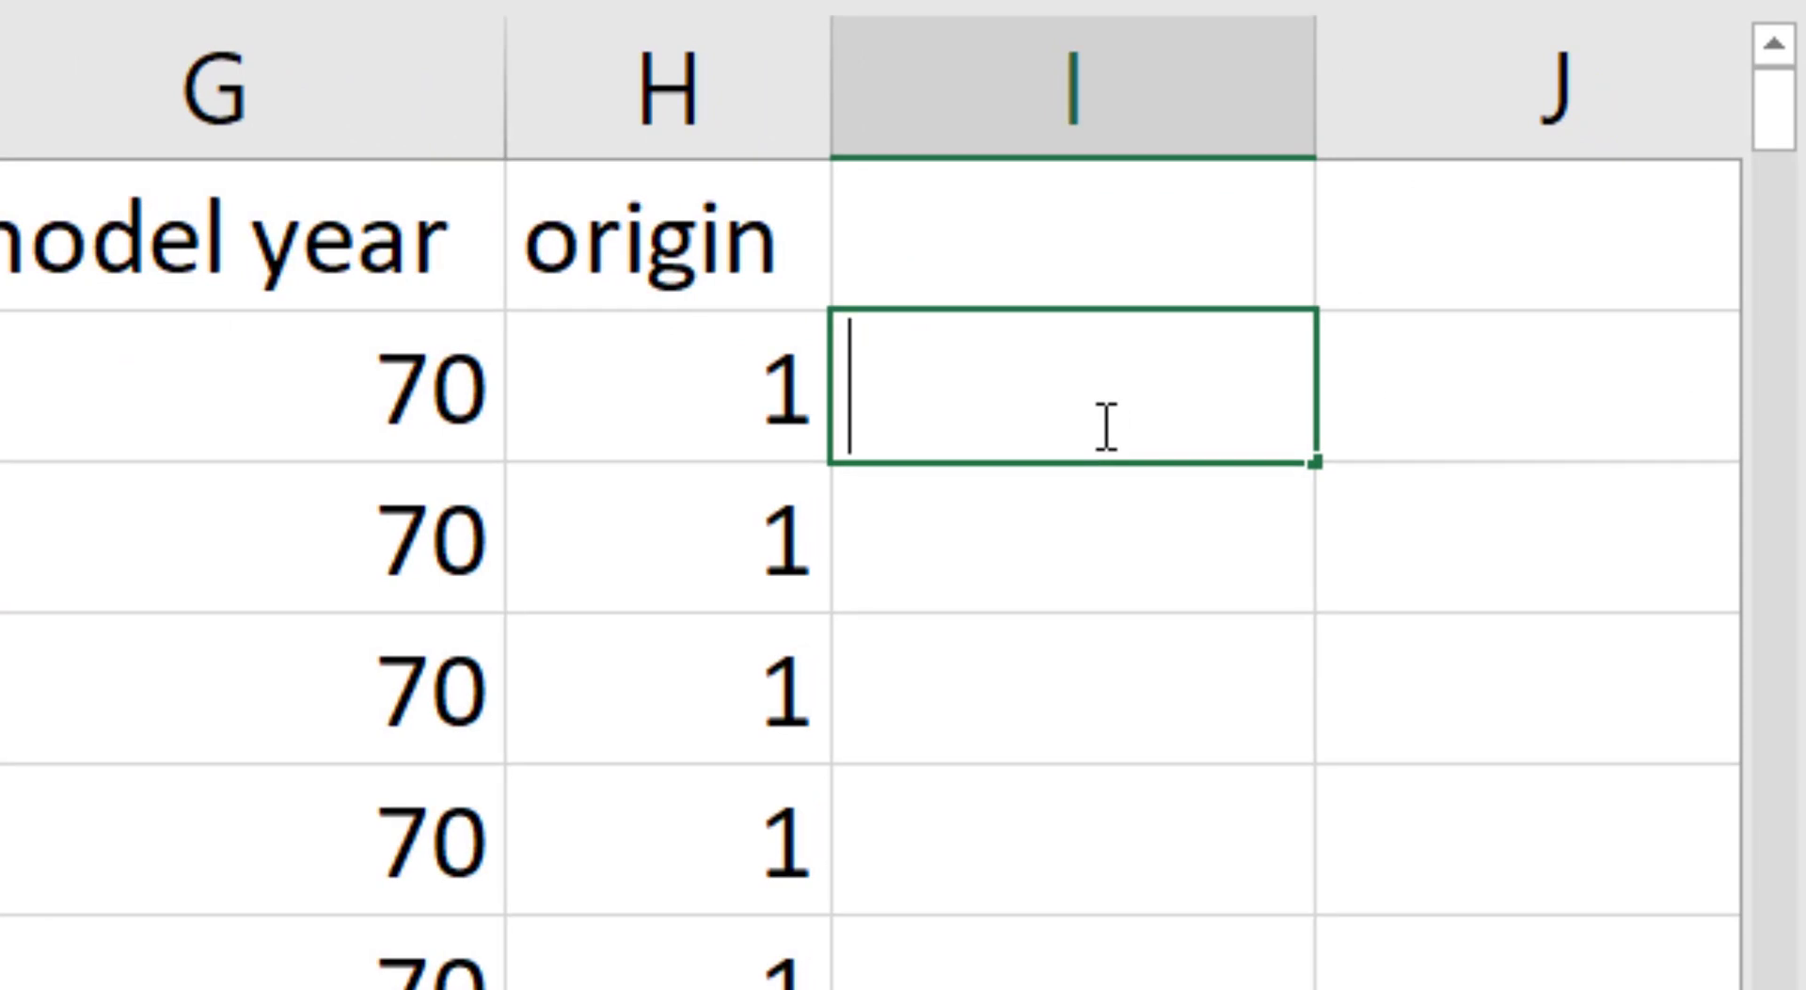
text(=ave)
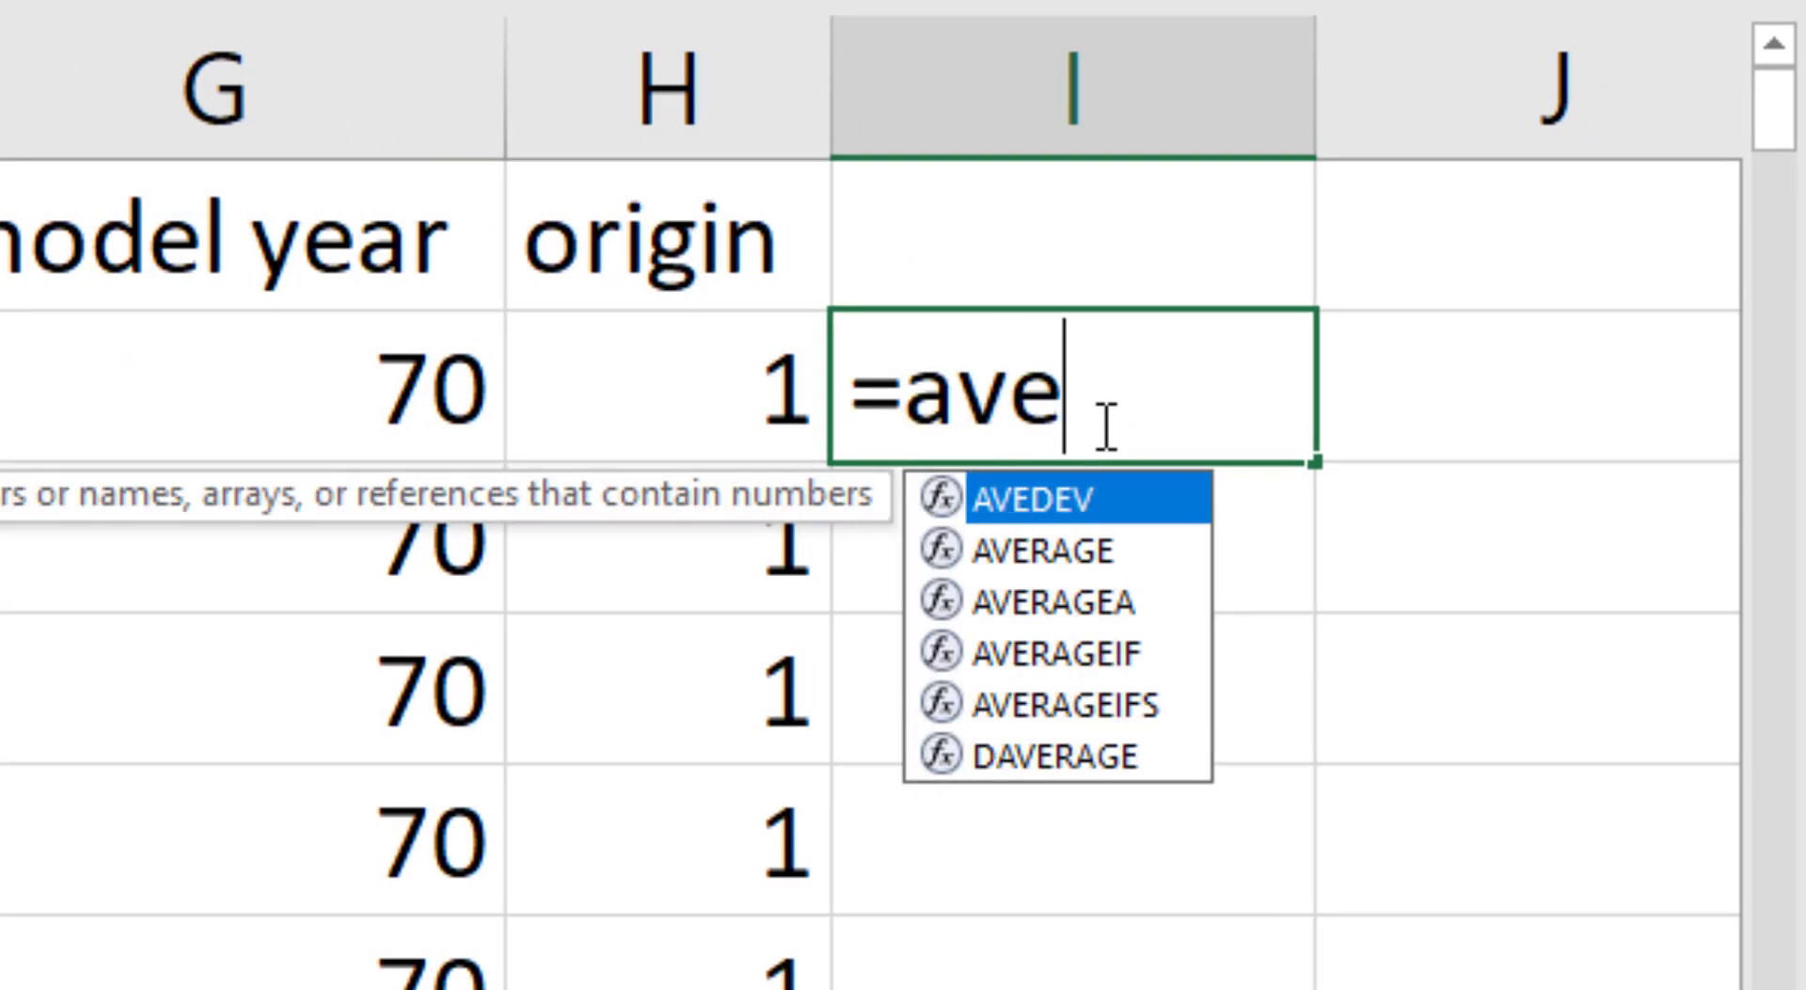
text(r)
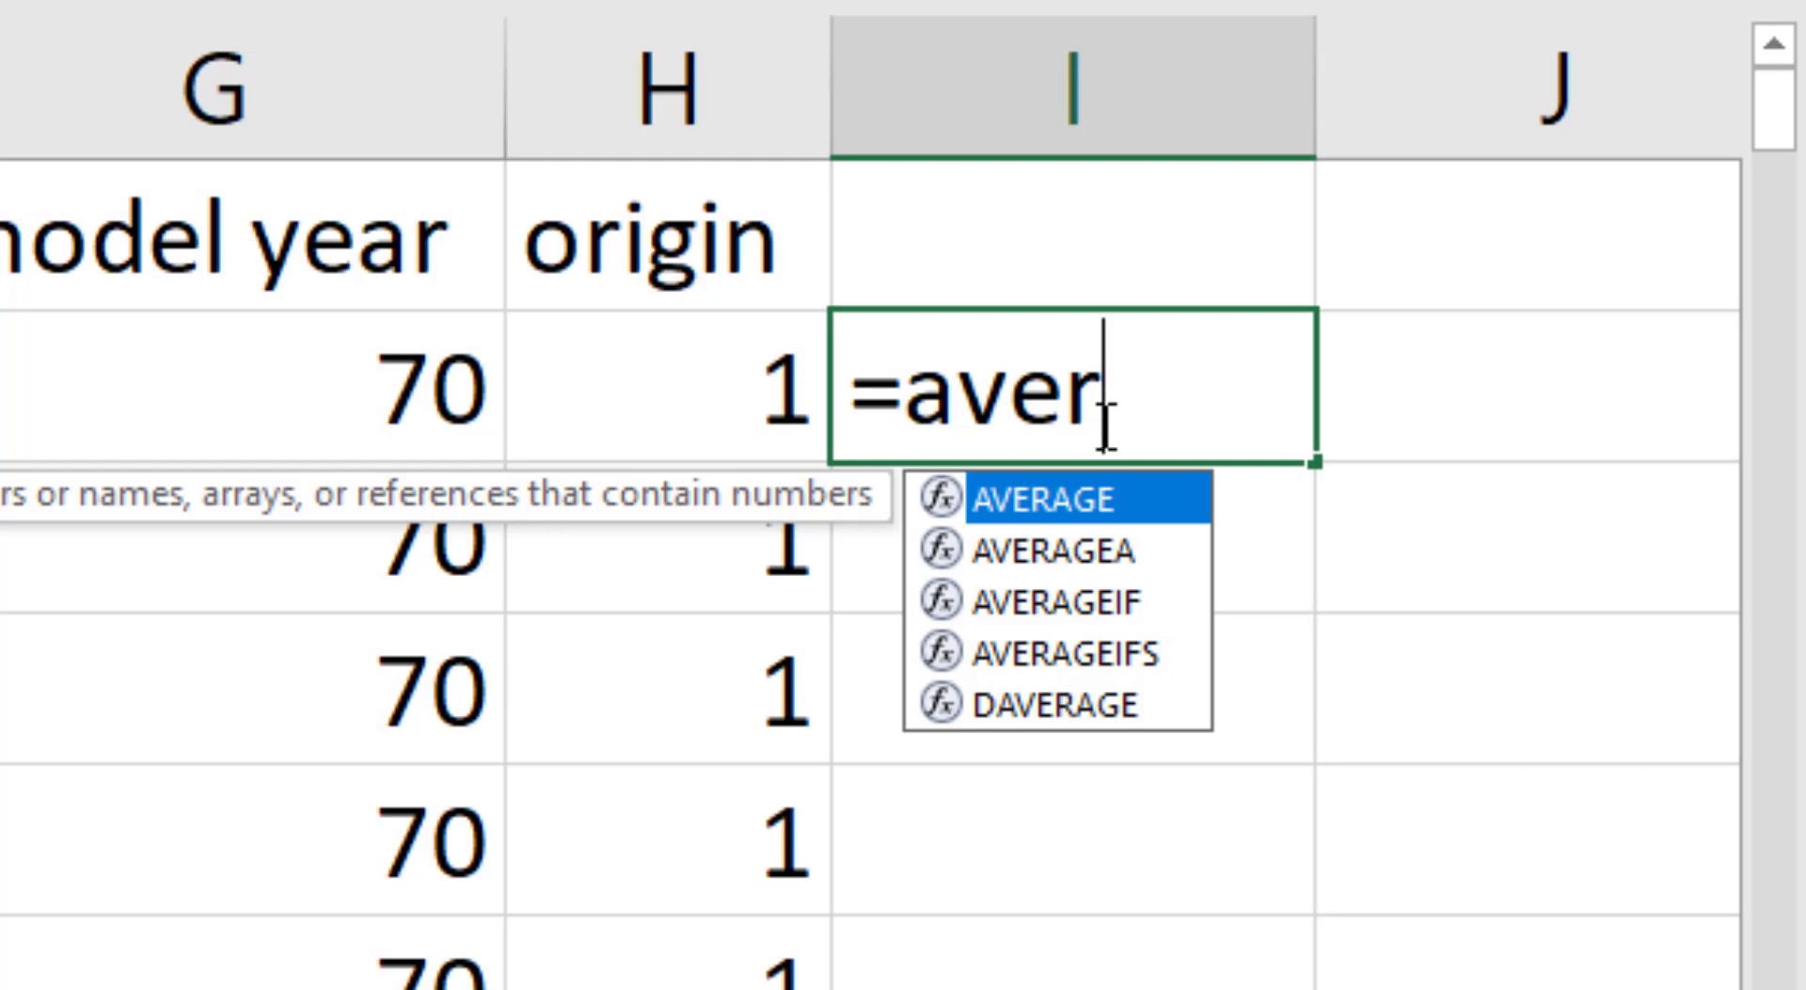
key(Tab)
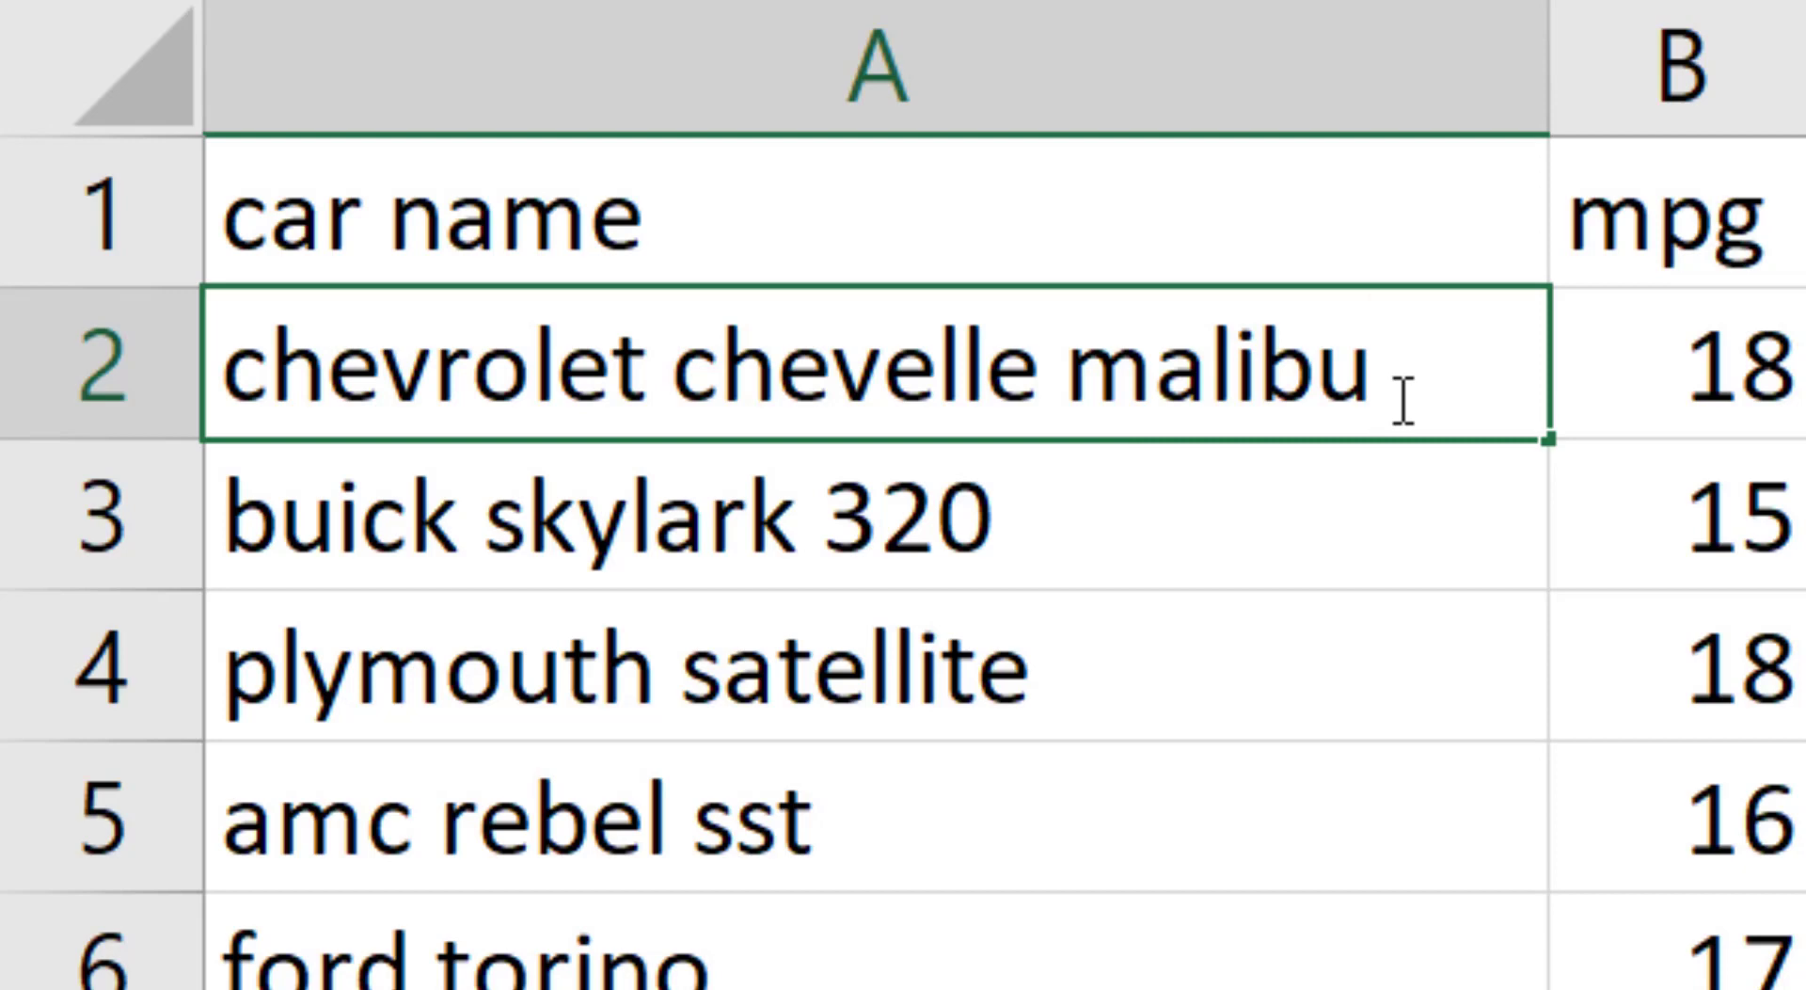
- Add a line break in cell A2 and type 'special edition' on the new line
key(Alt+Enter)
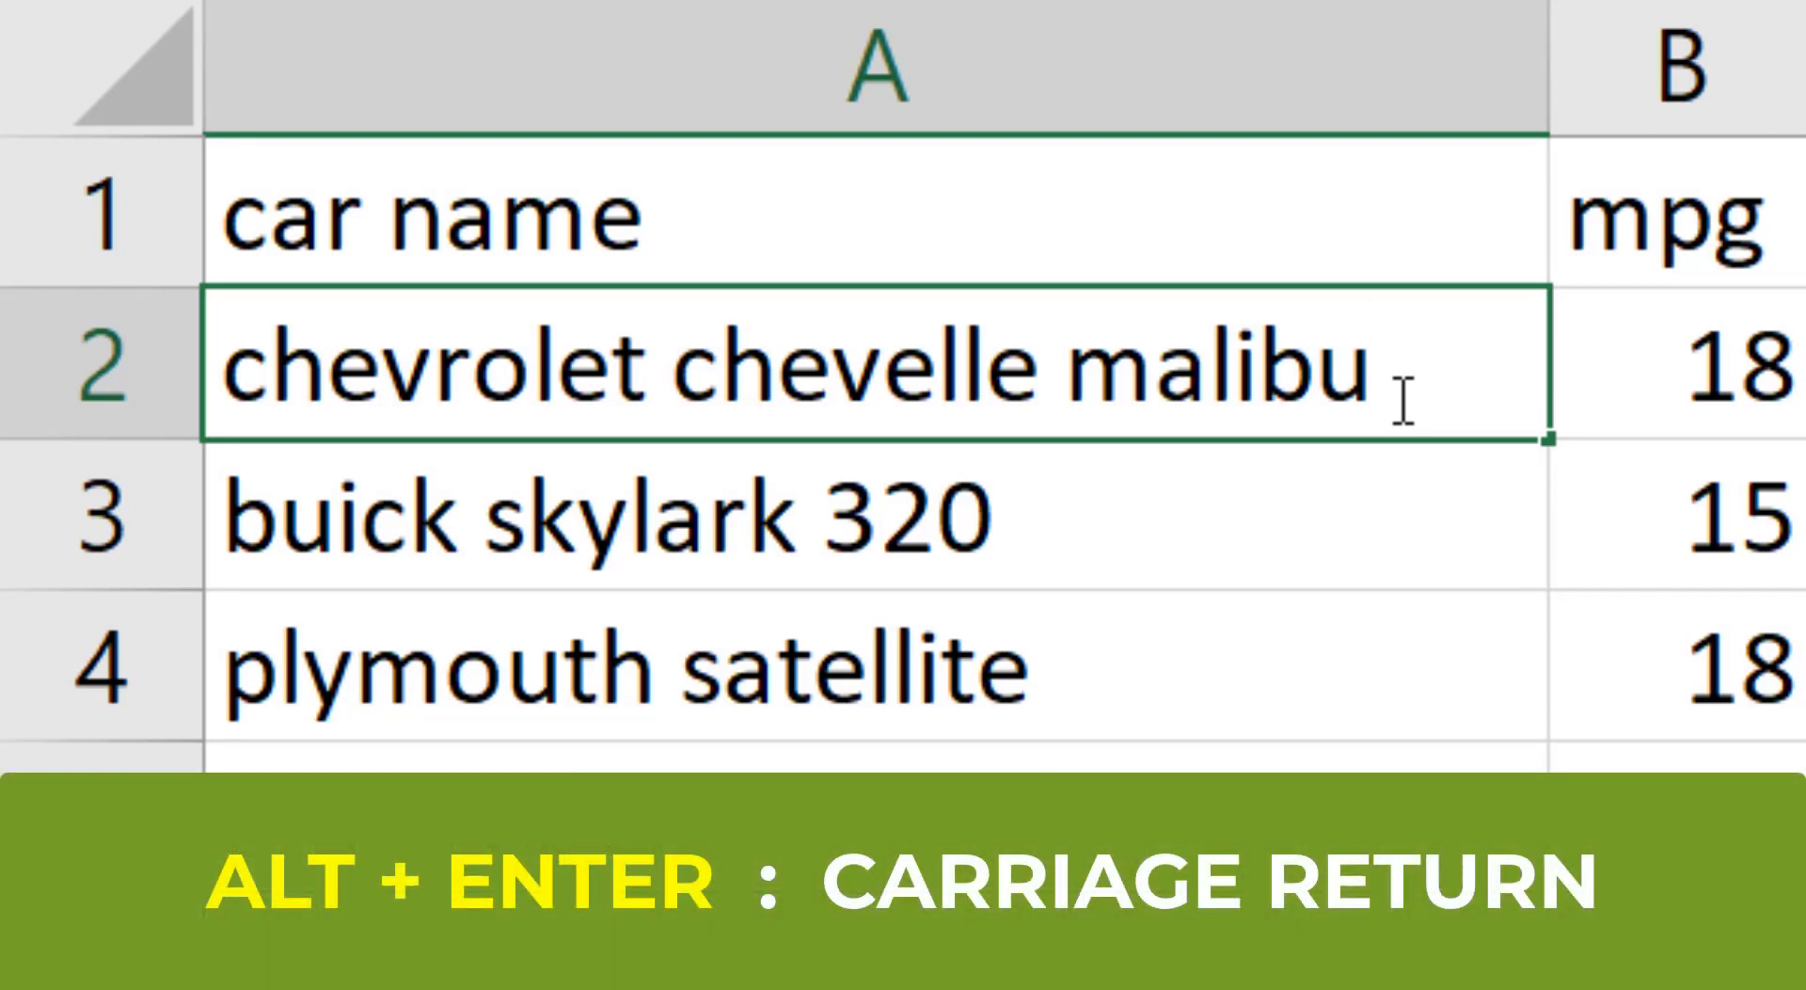
key(Alt+Enter)
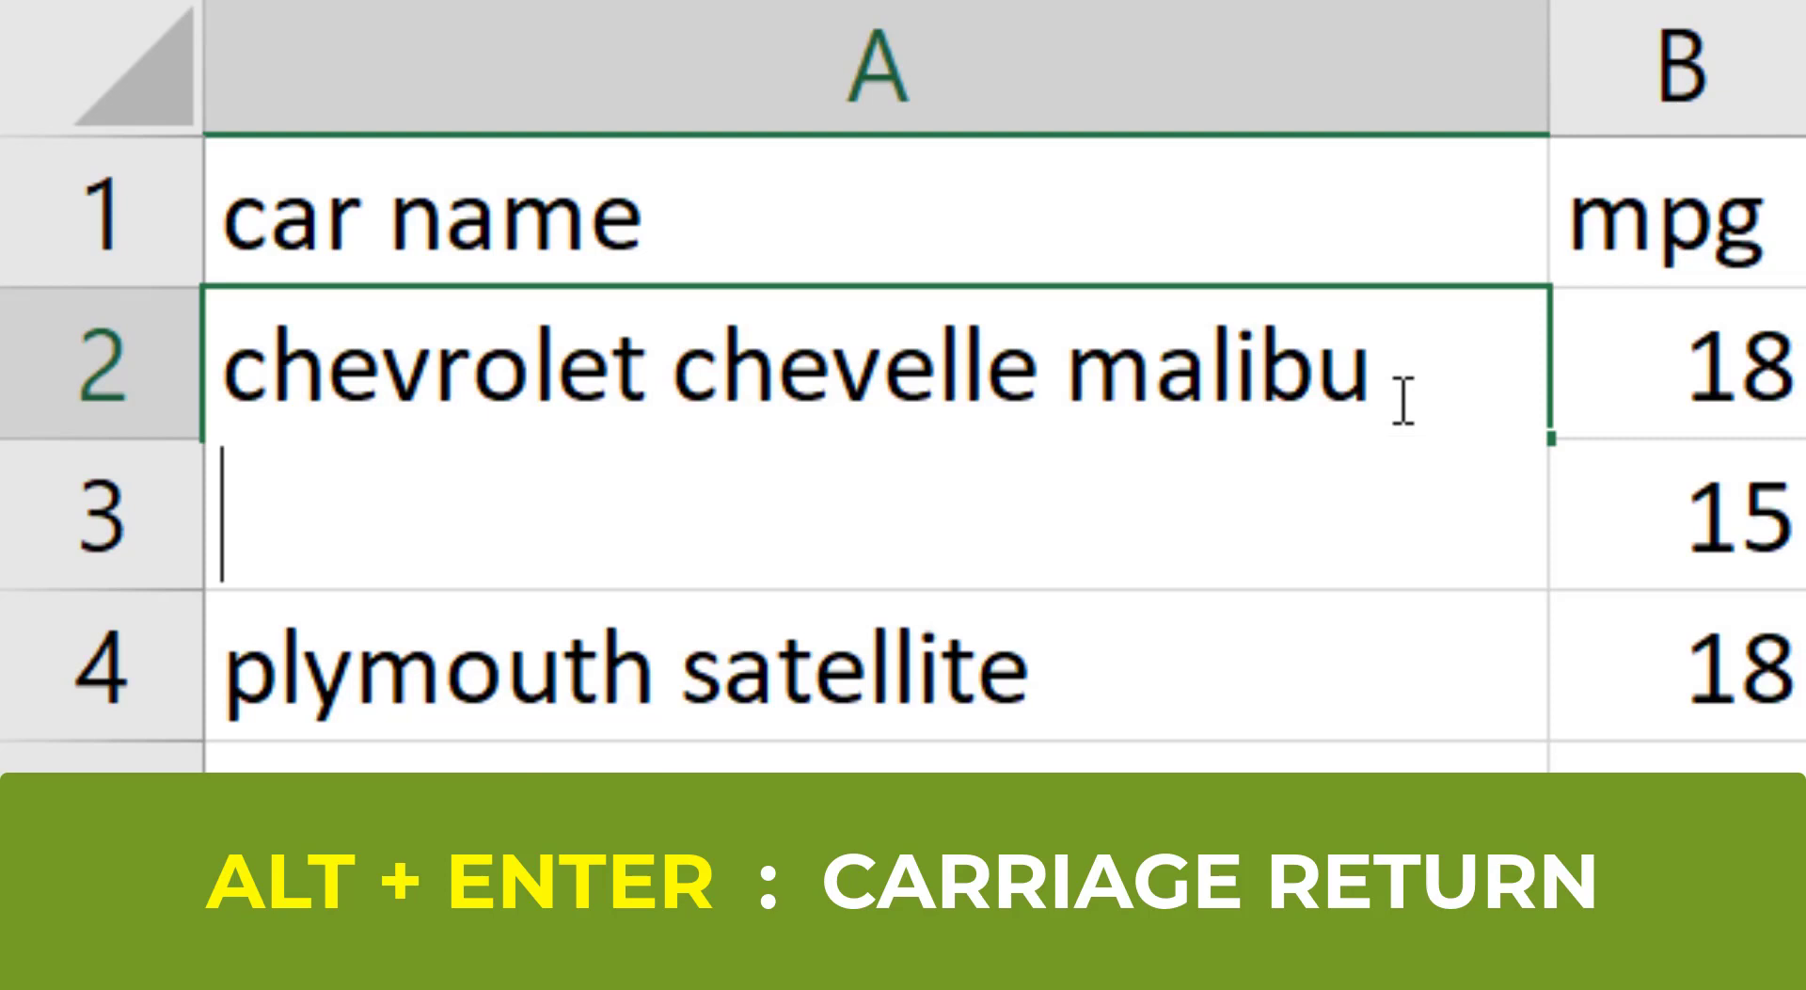
text(s)
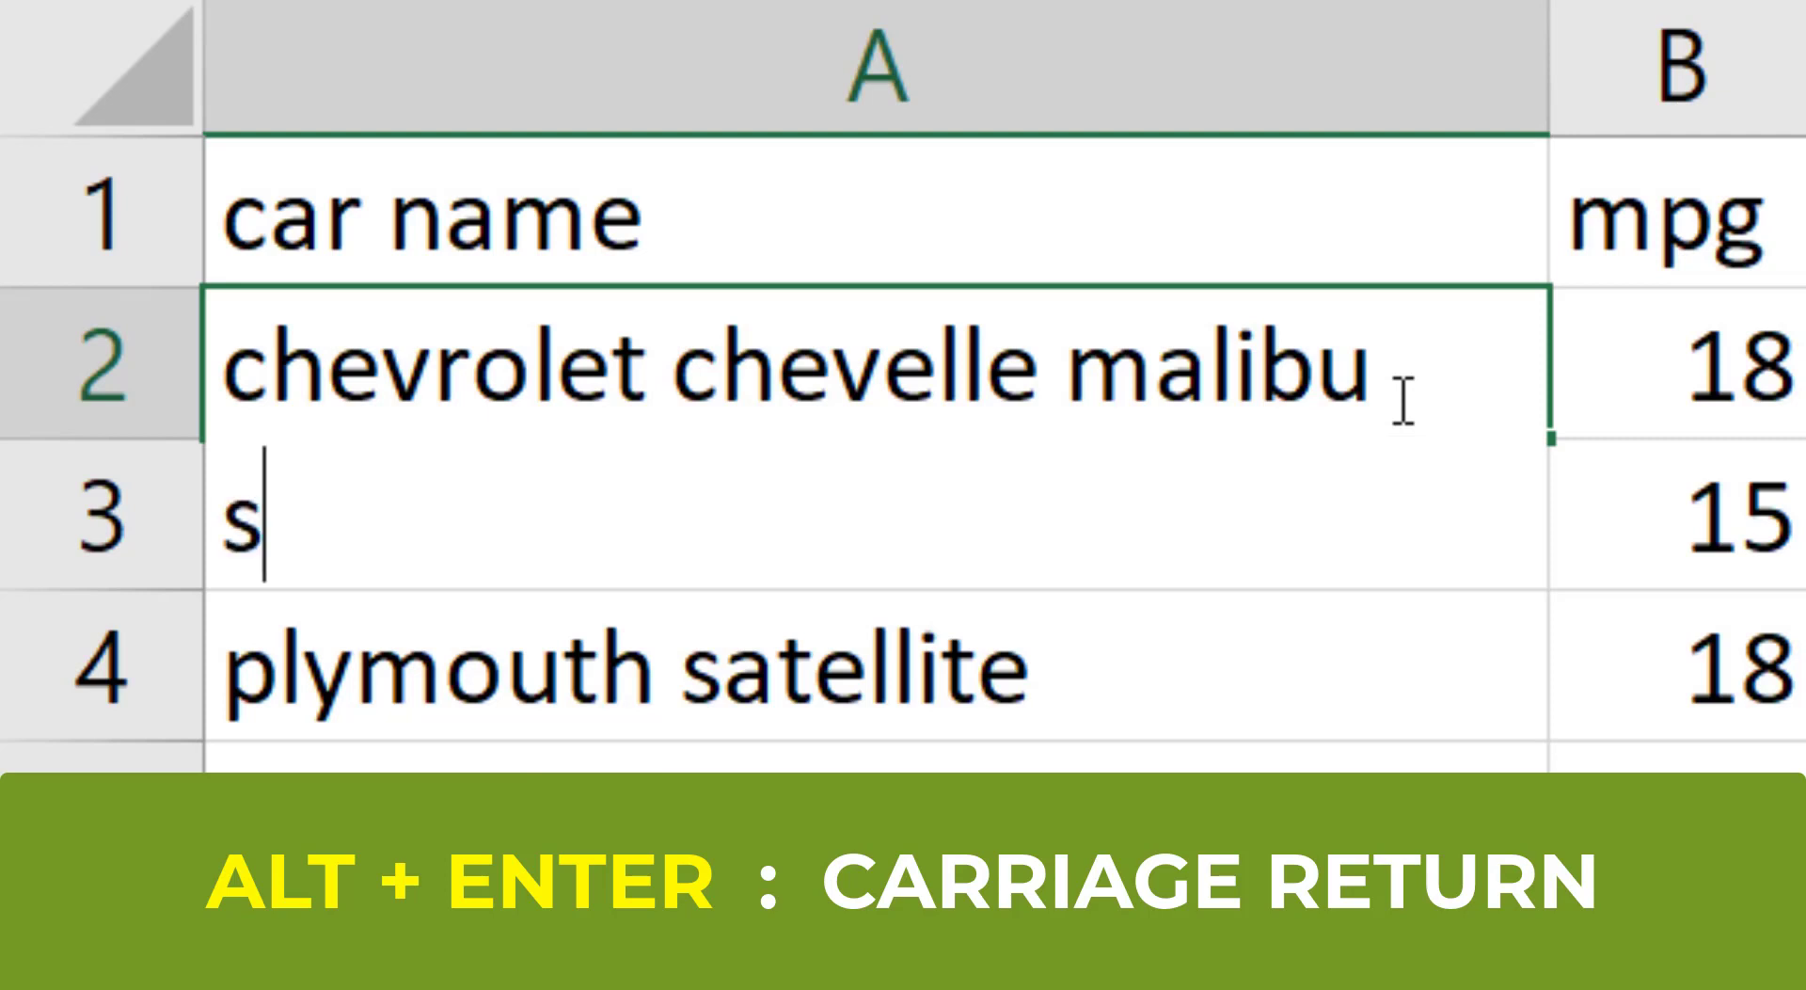
text(pecial e)
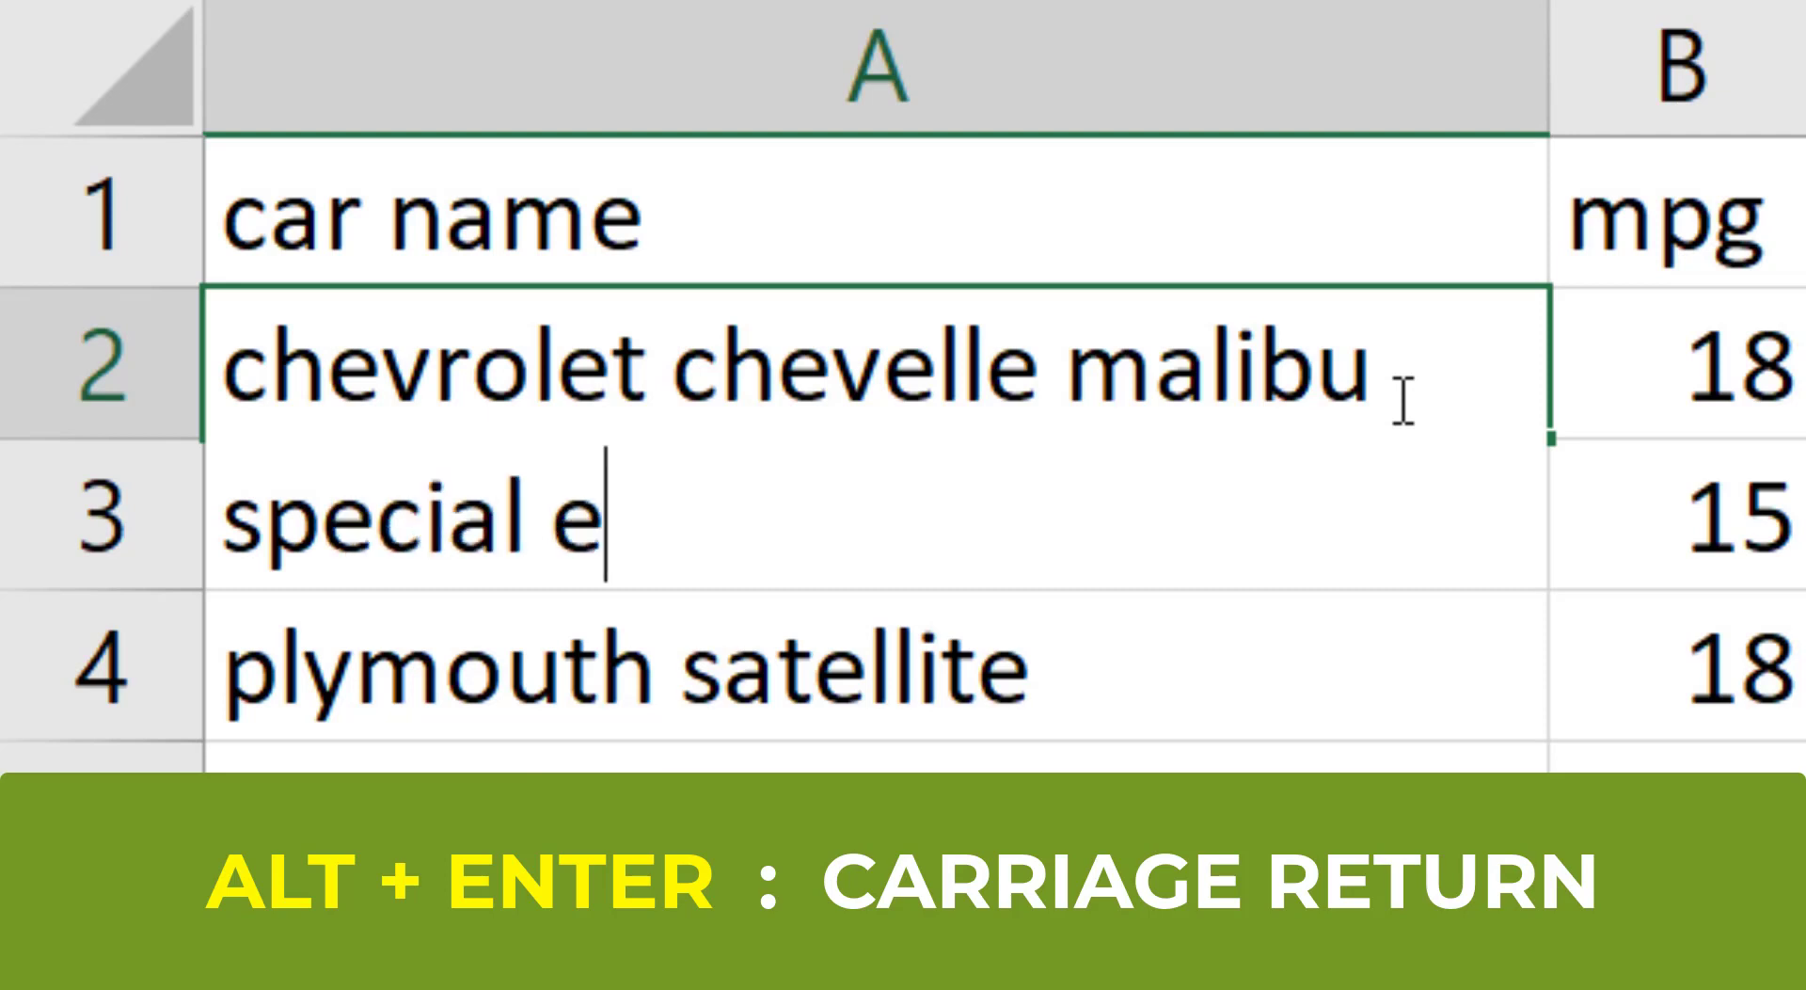
text(dition)
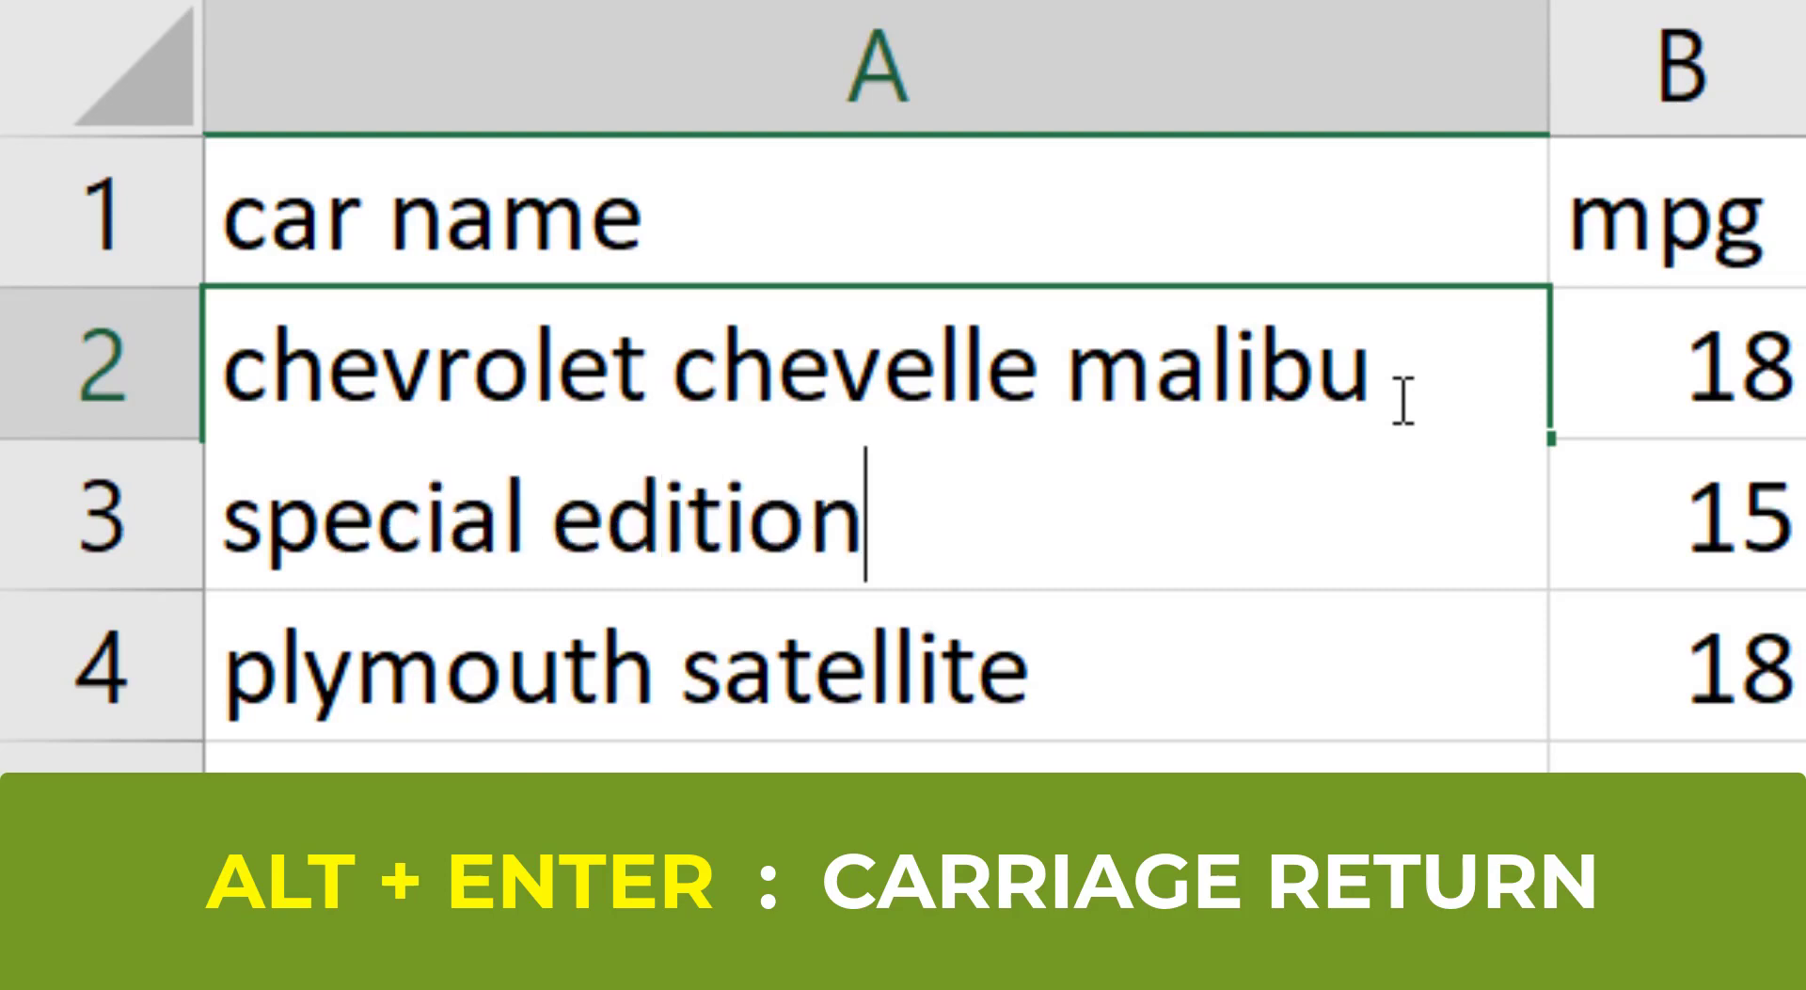